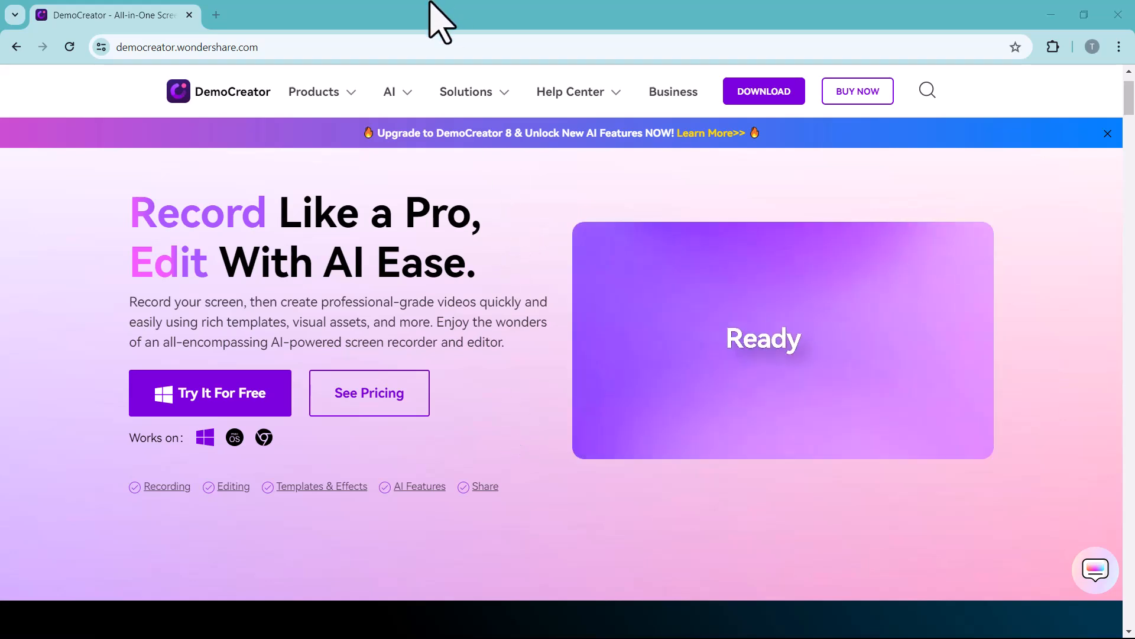
mouse_move(533, 220)
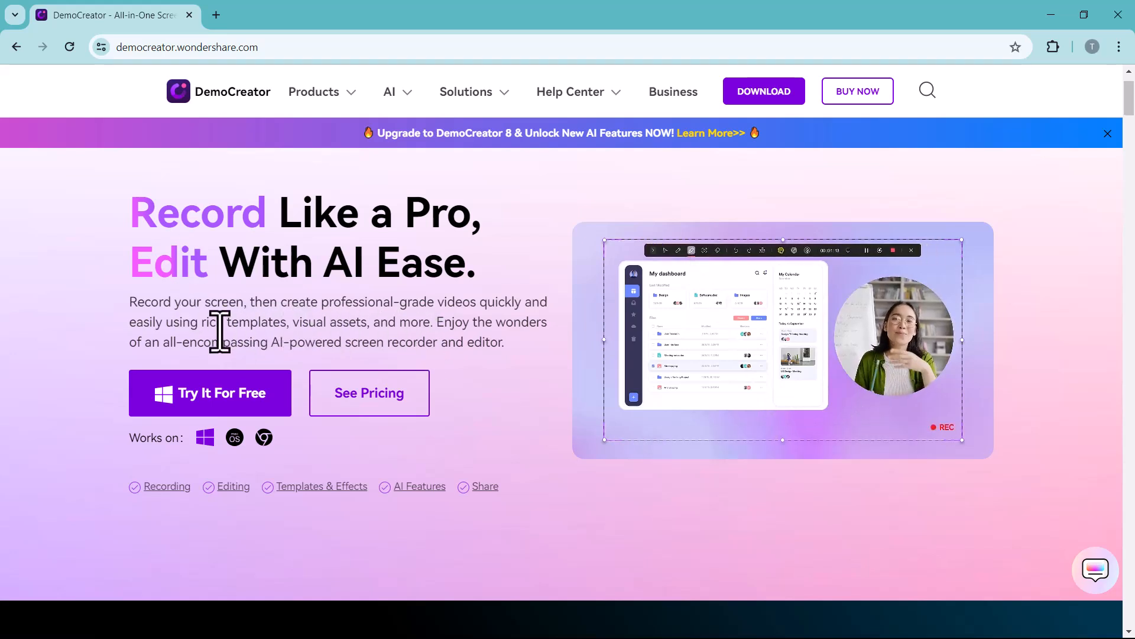
- Launch the DemoCreator desktop app from the Try It For Free area to reach its Home screen
scroll(down, 3)
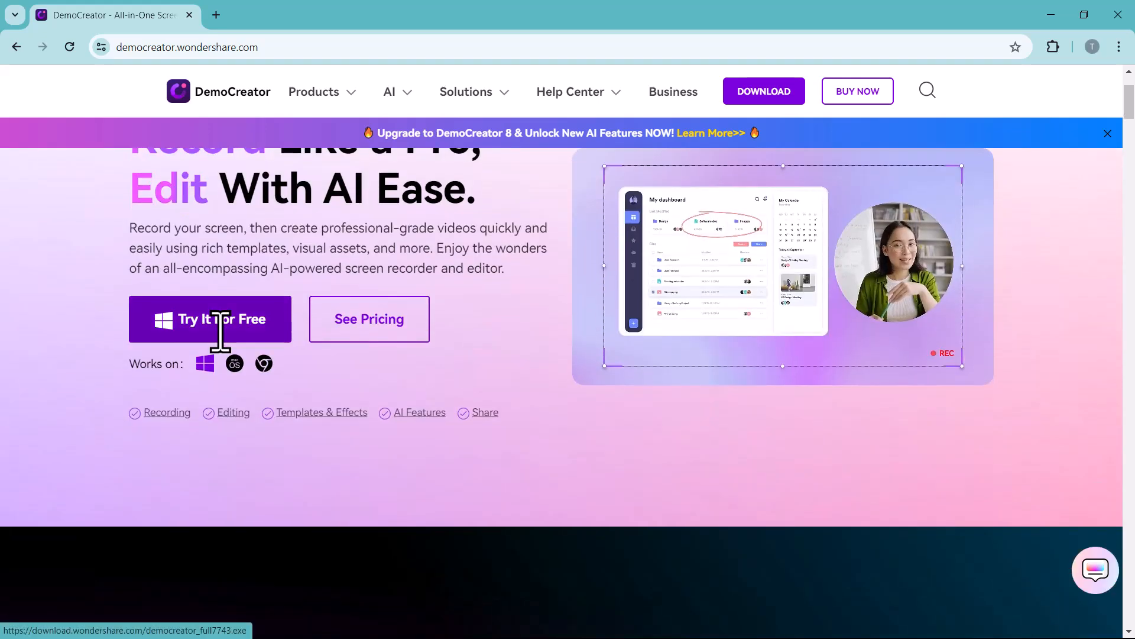
scroll(down, 3)
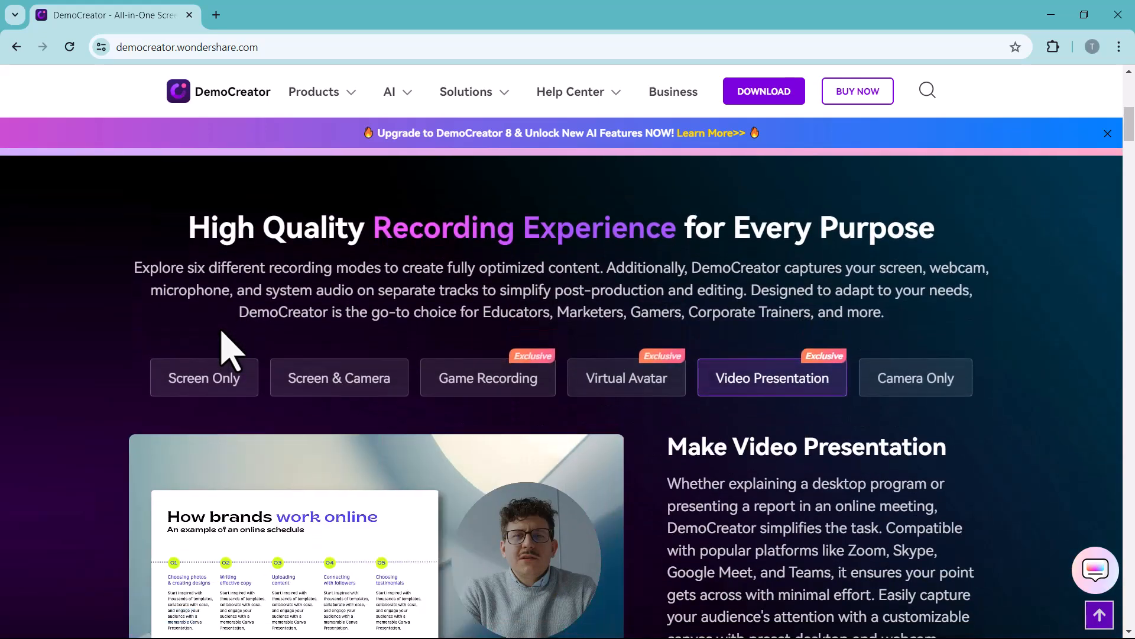
scroll(down, 3)
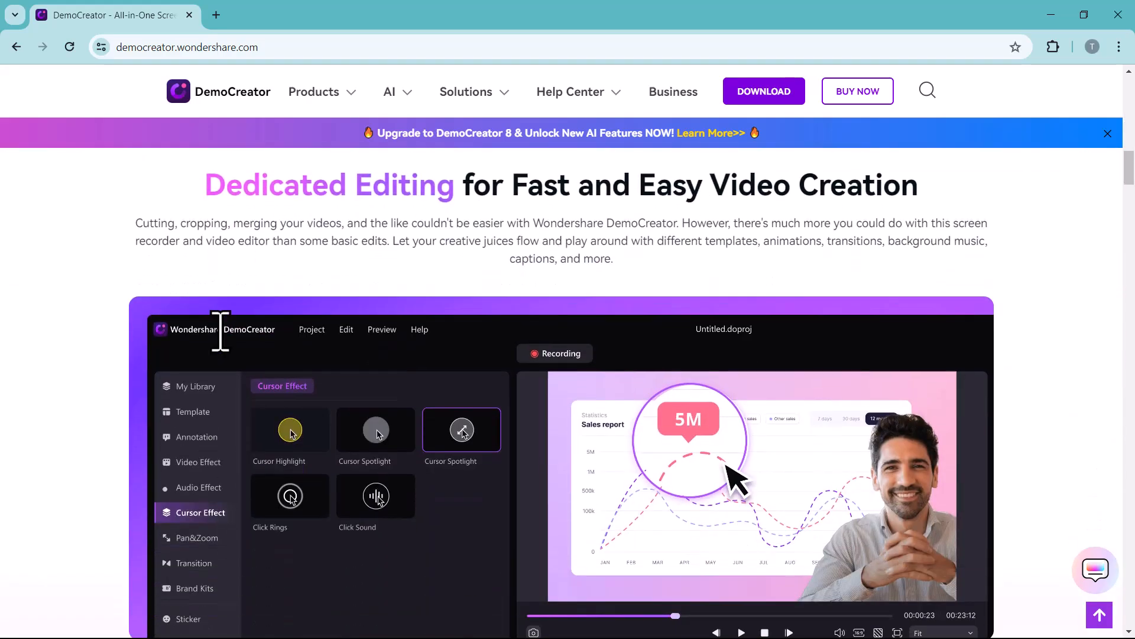
scroll(down, 3)
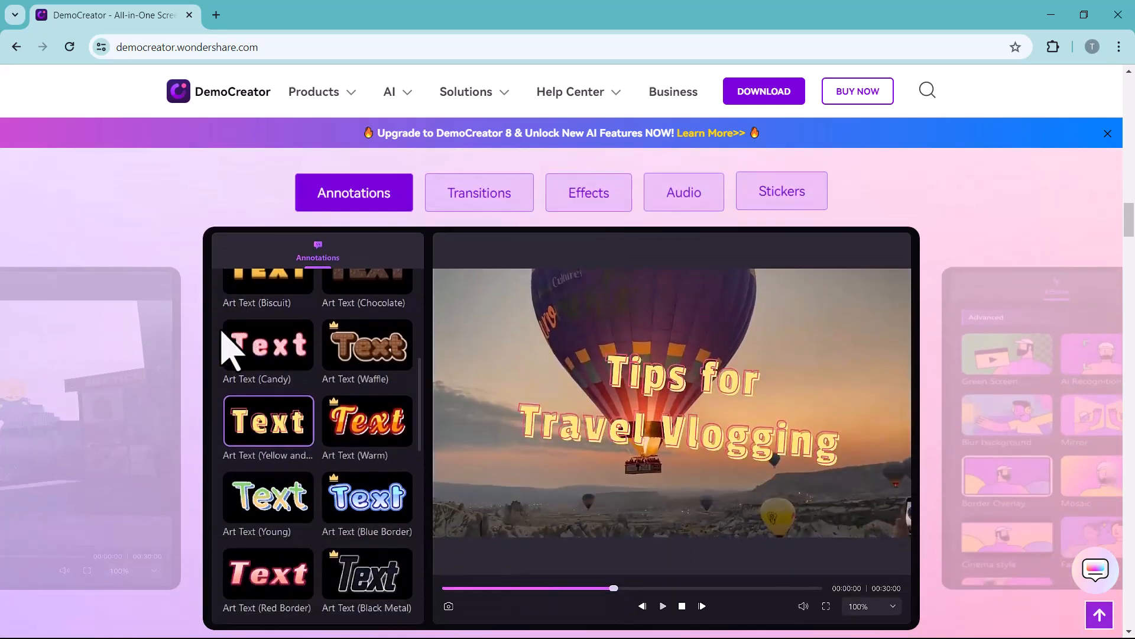
scroll(down, 3)
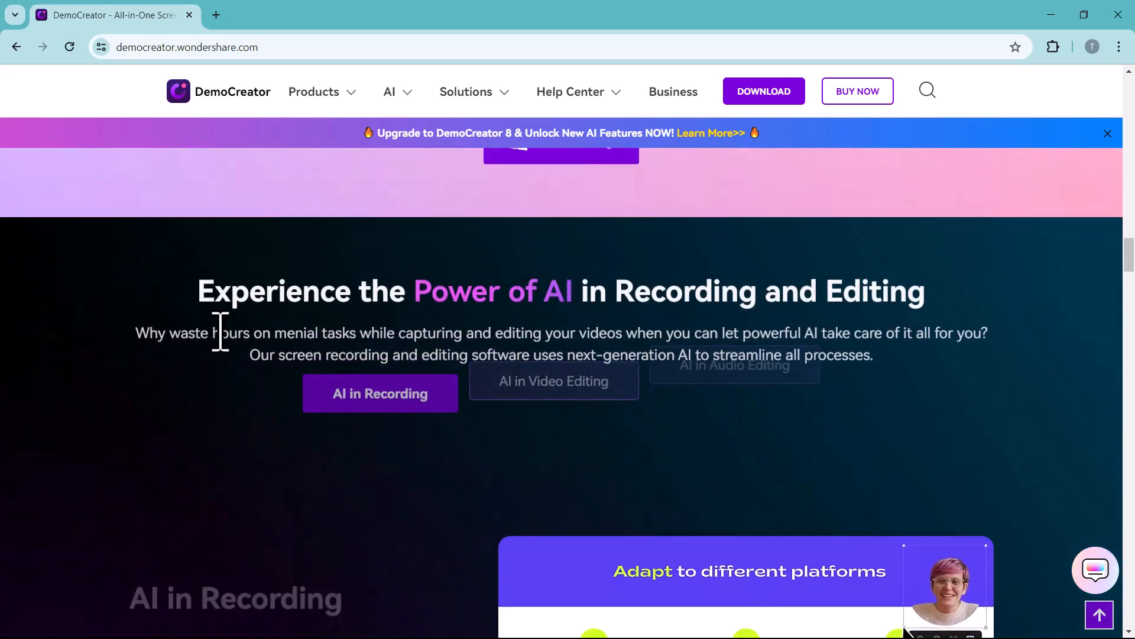
scroll(down, 3)
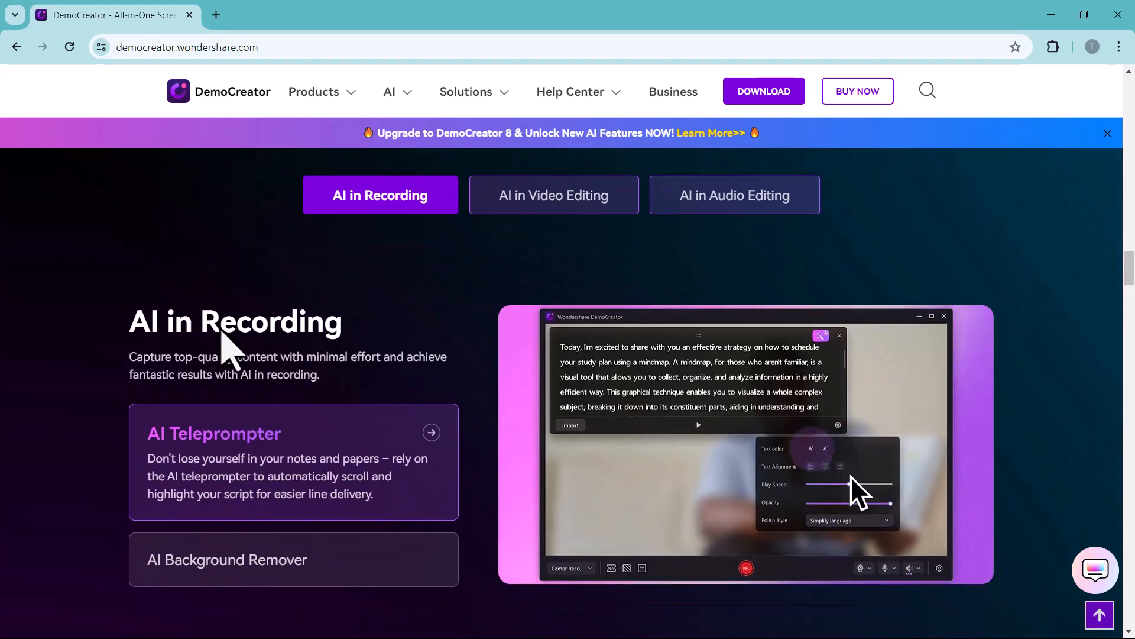
scroll(down, 3)
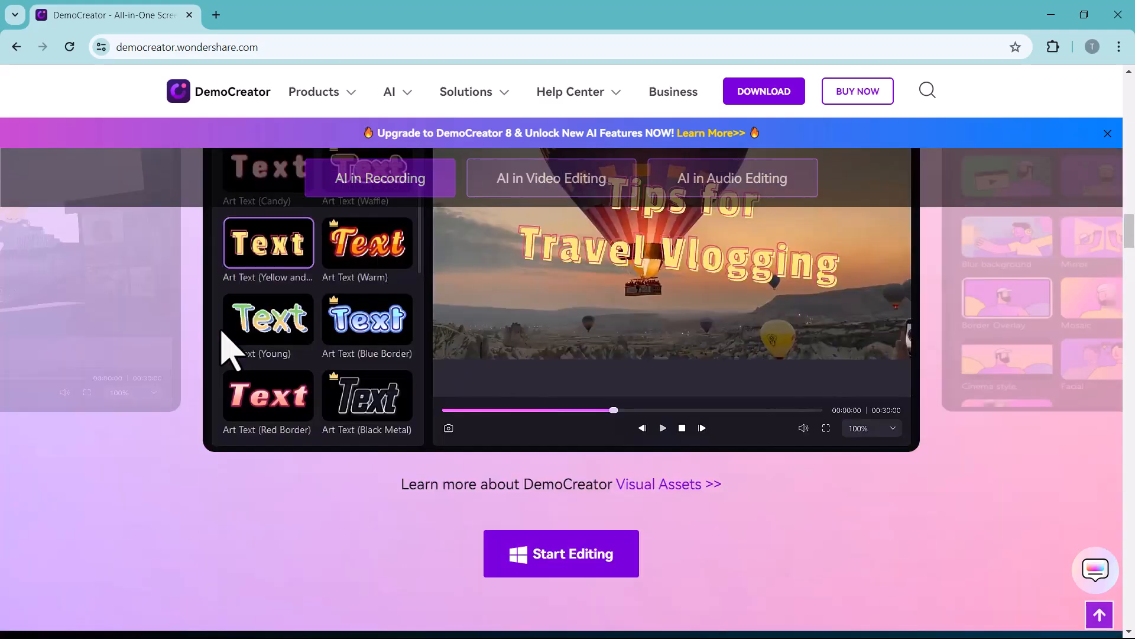
scroll(up, 3)
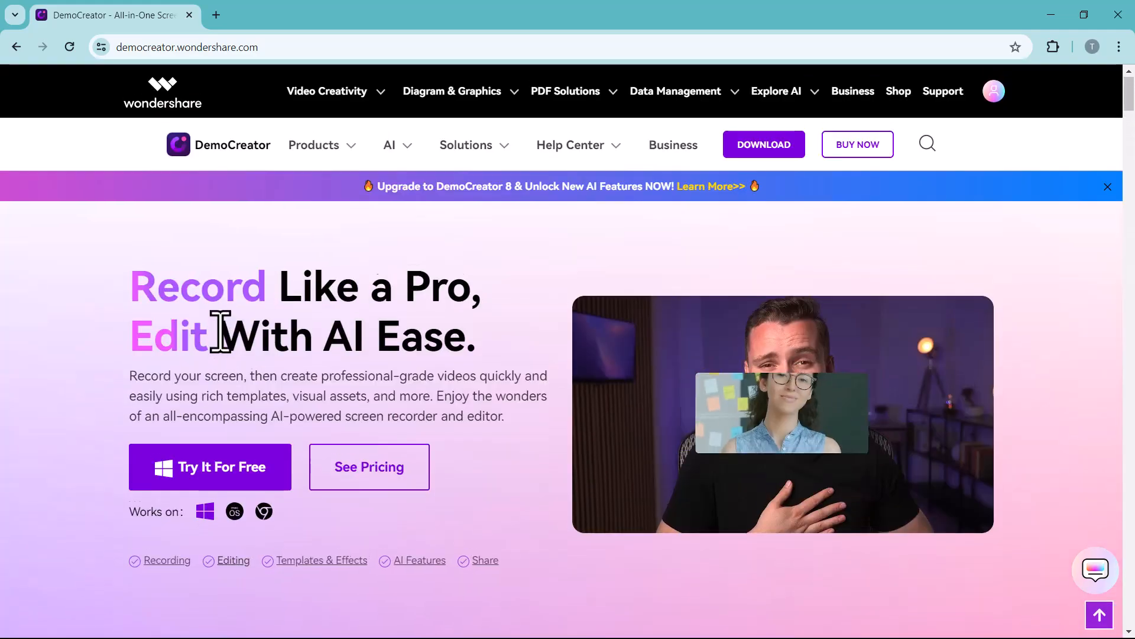
mouse_move(781, 416)
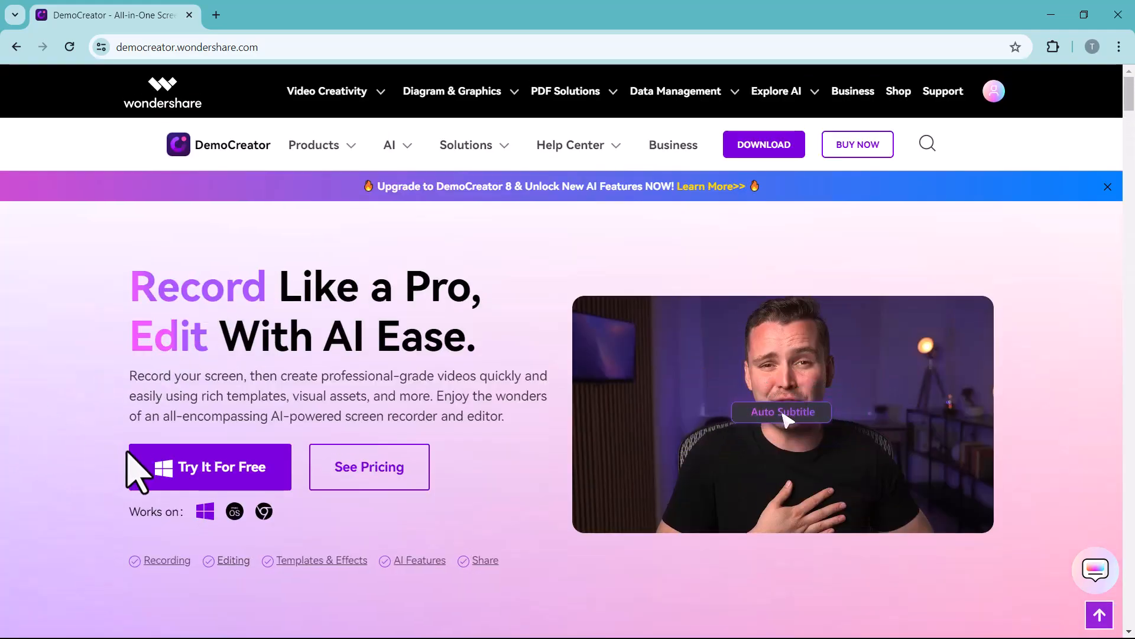
click(210, 466)
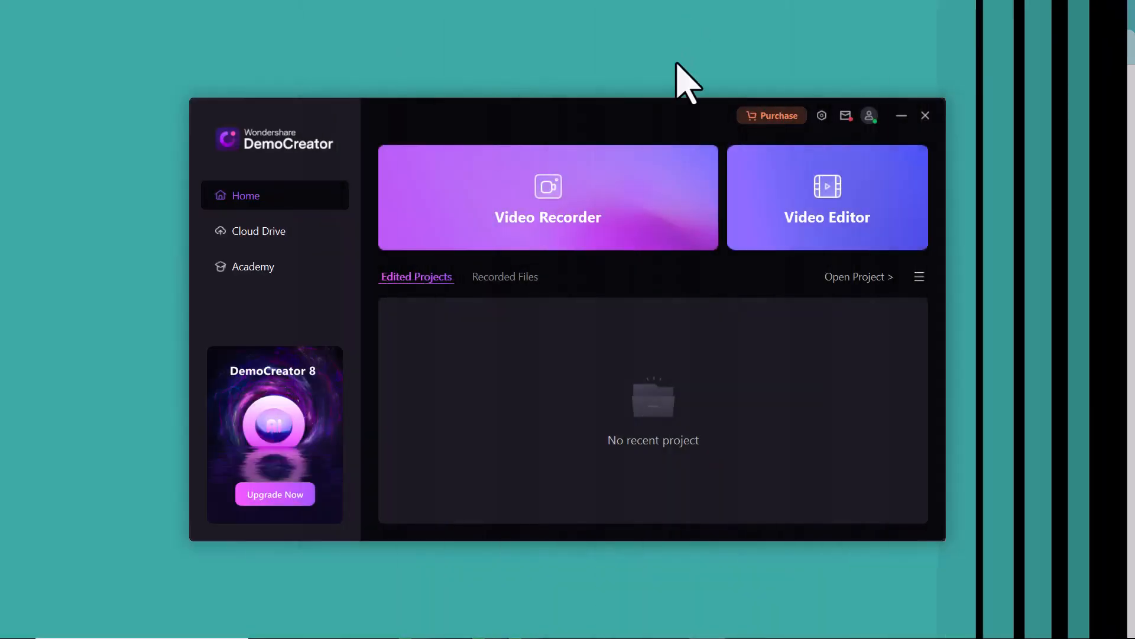
mouse_move(449, 235)
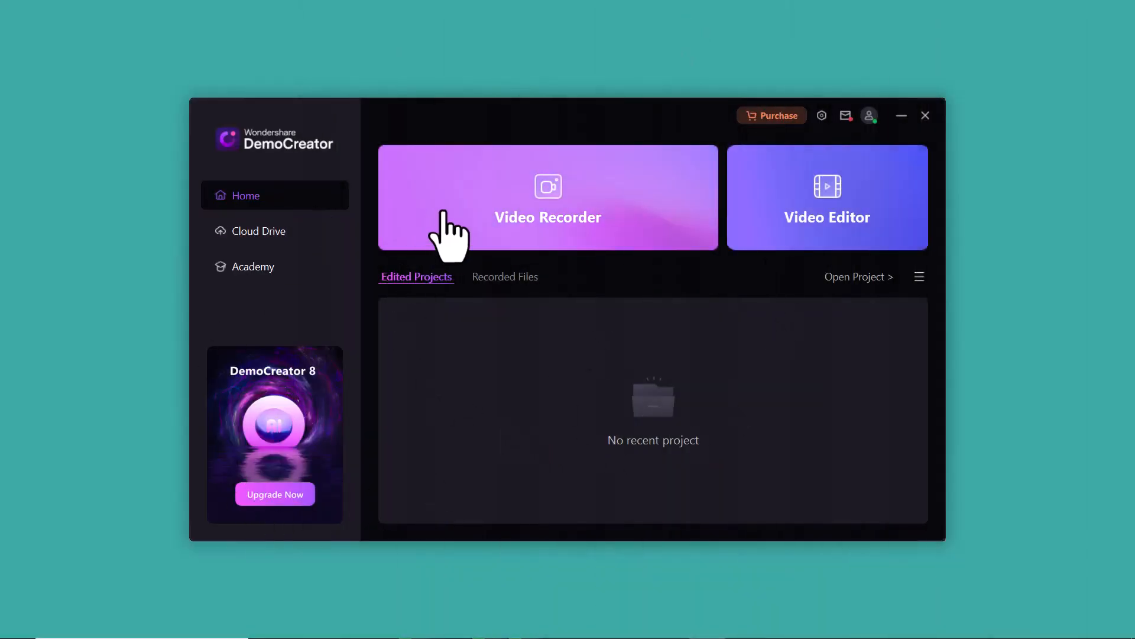
mouse_move(568, 246)
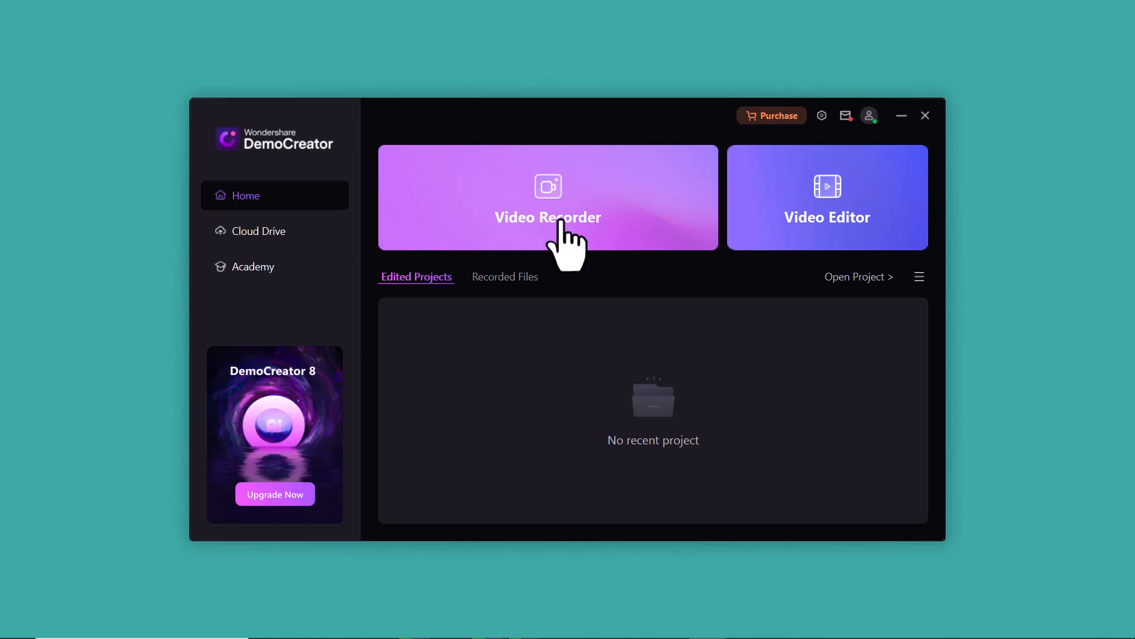
mouse_move(836, 250)
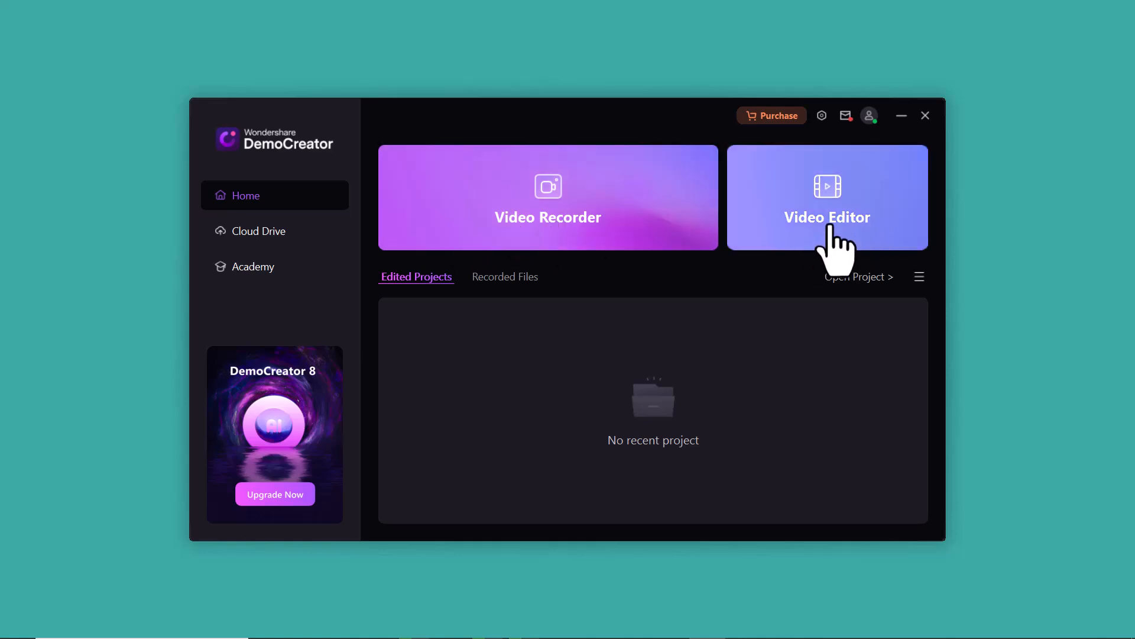
mouse_move(546, 242)
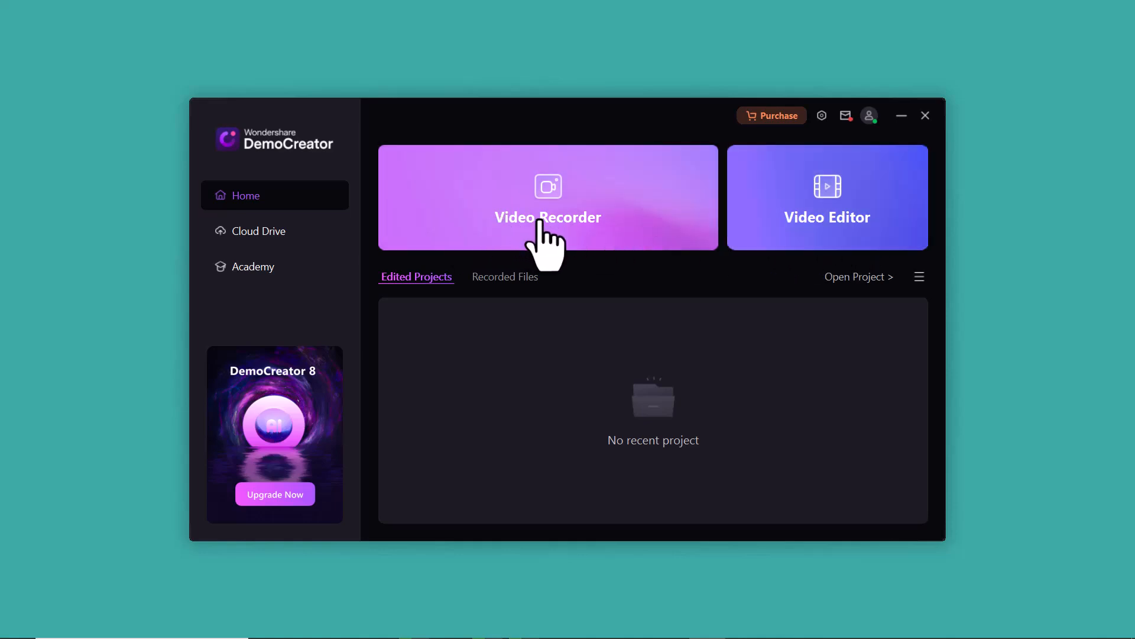
- Start a new Video Recorder session to reach the recording mode chooser
click(547, 198)
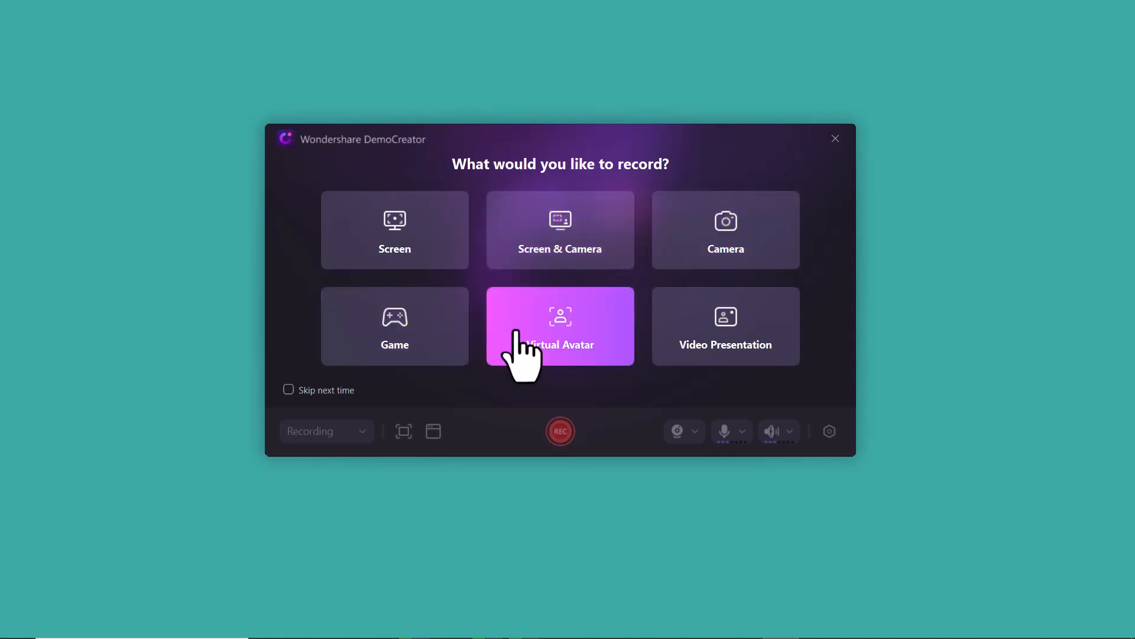
mouse_move(685, 355)
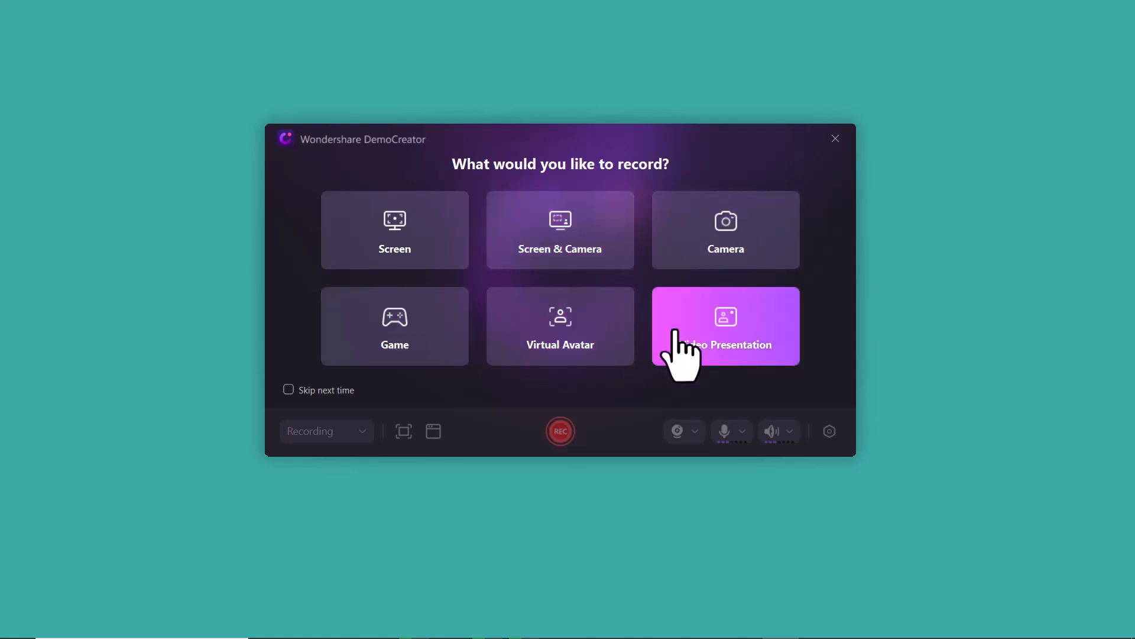
mouse_move(395, 253)
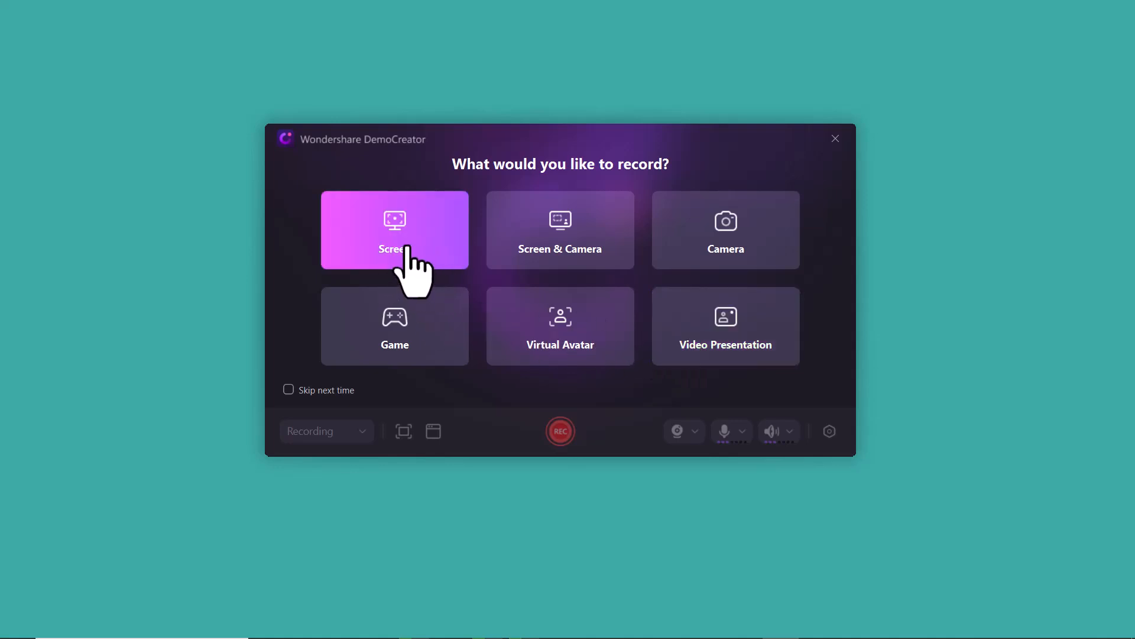
- Choose Screen mode, try a custom capture area, then settle on Full screen 1920×1080
click(394, 229)
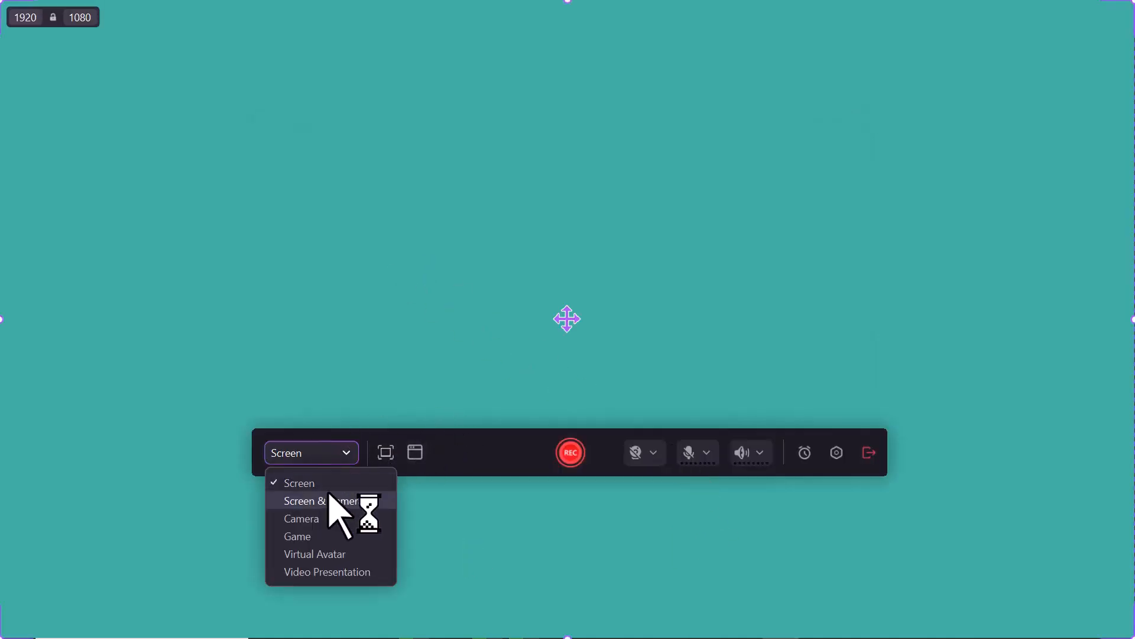
mouse_move(326, 571)
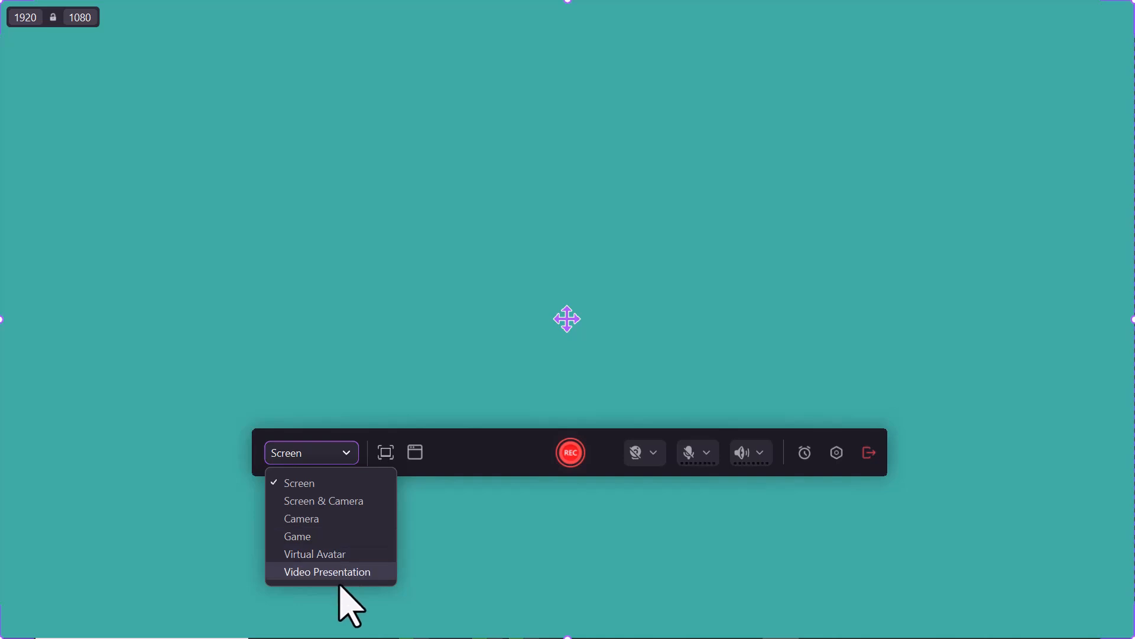
click(386, 453)
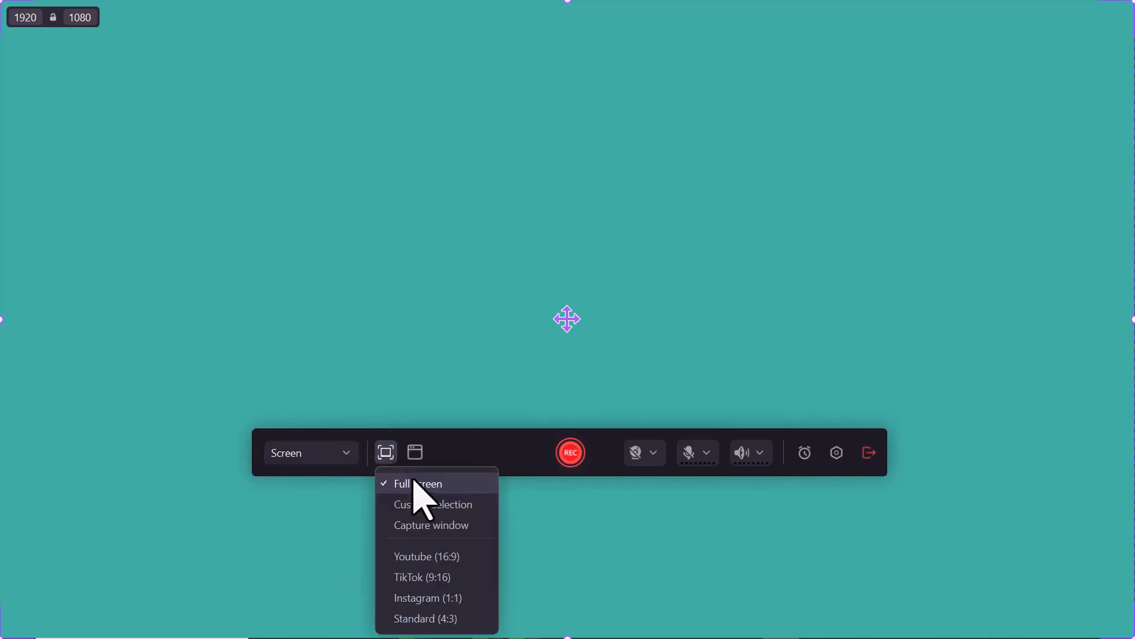
click(435, 504)
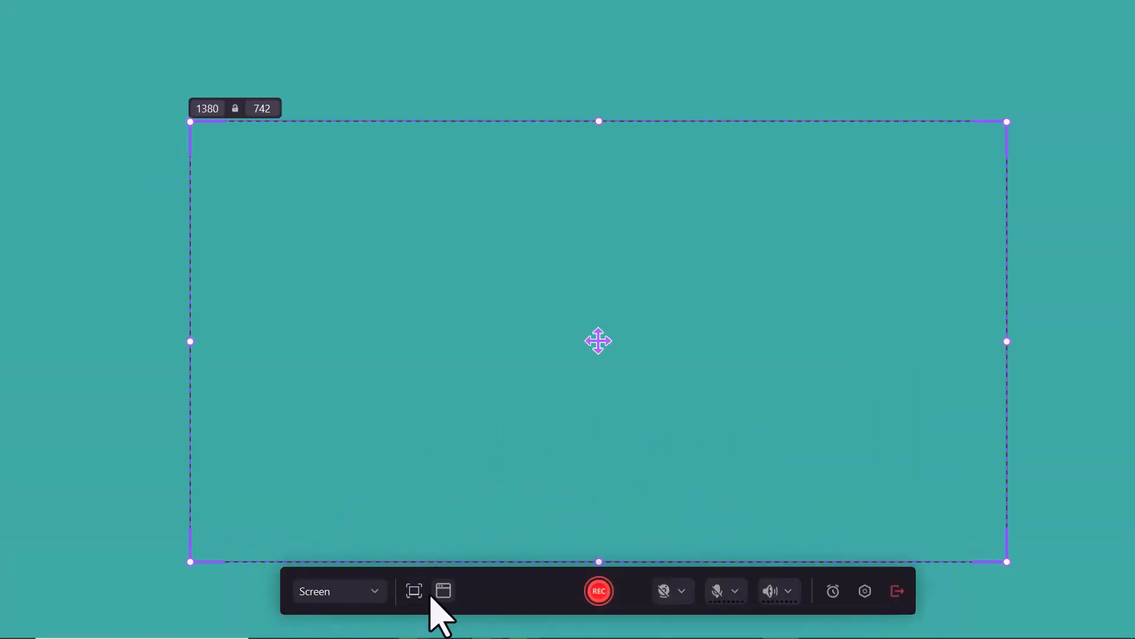
click(414, 591)
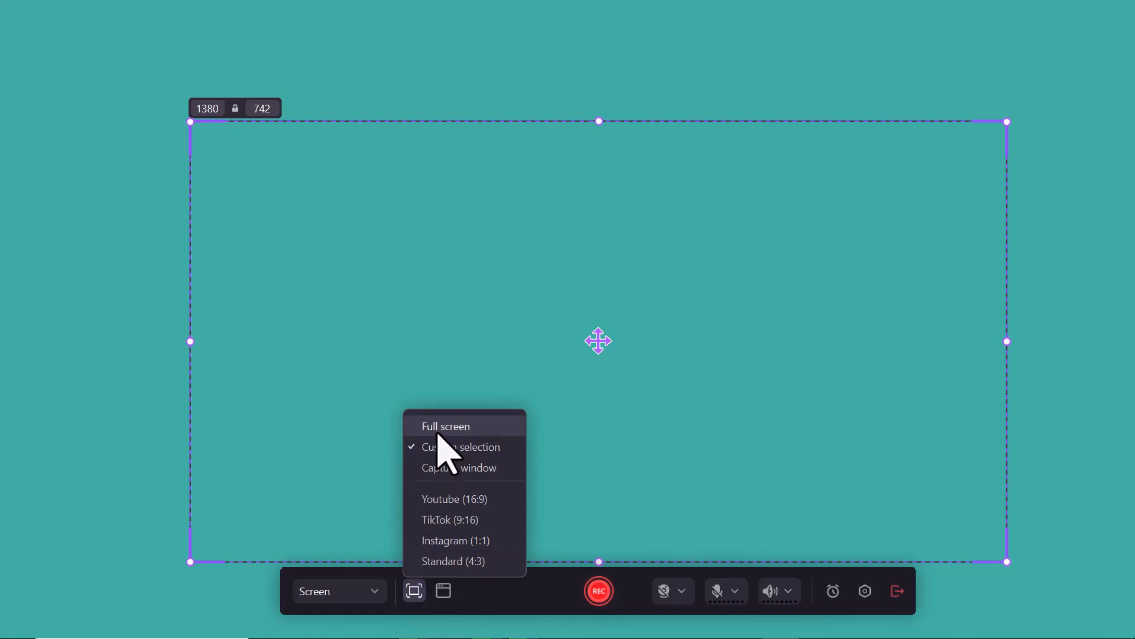
click(446, 425)
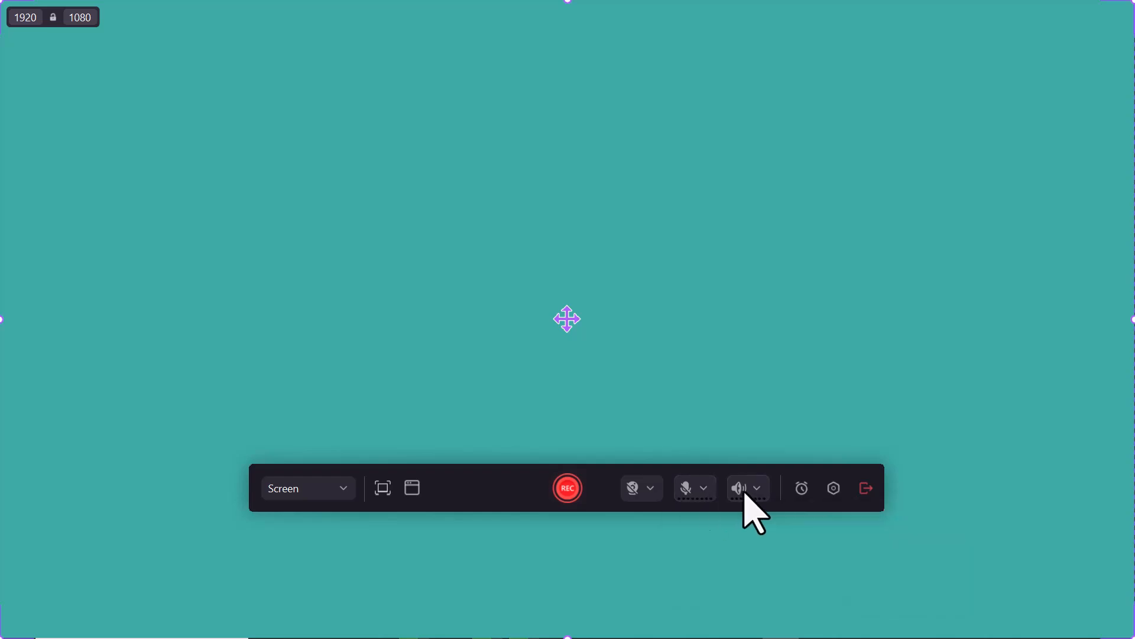
mouse_move(801, 488)
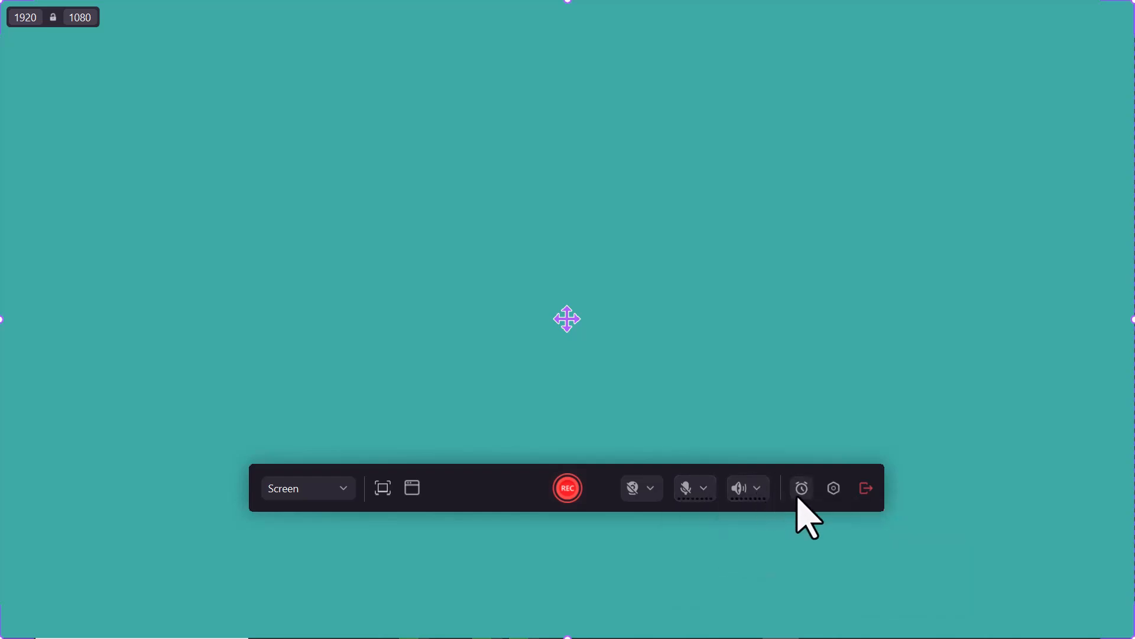
- Review Scheduled Recording's End Task options (Duration vs Stop time) and cancel out of it
click(800, 487)
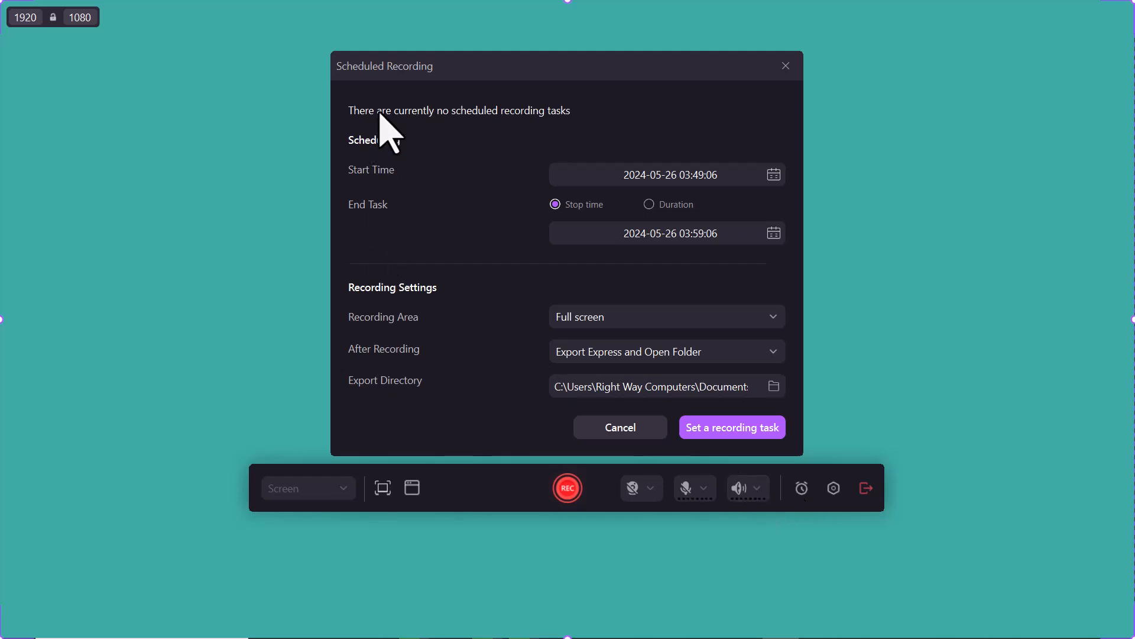
mouse_move(462, 174)
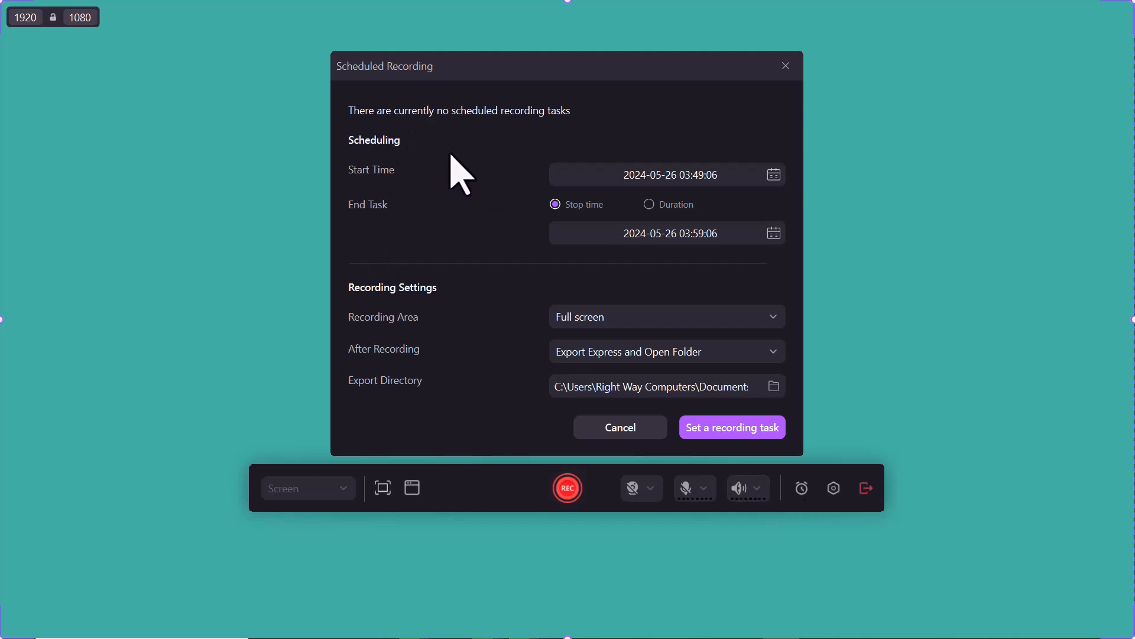
click(648, 205)
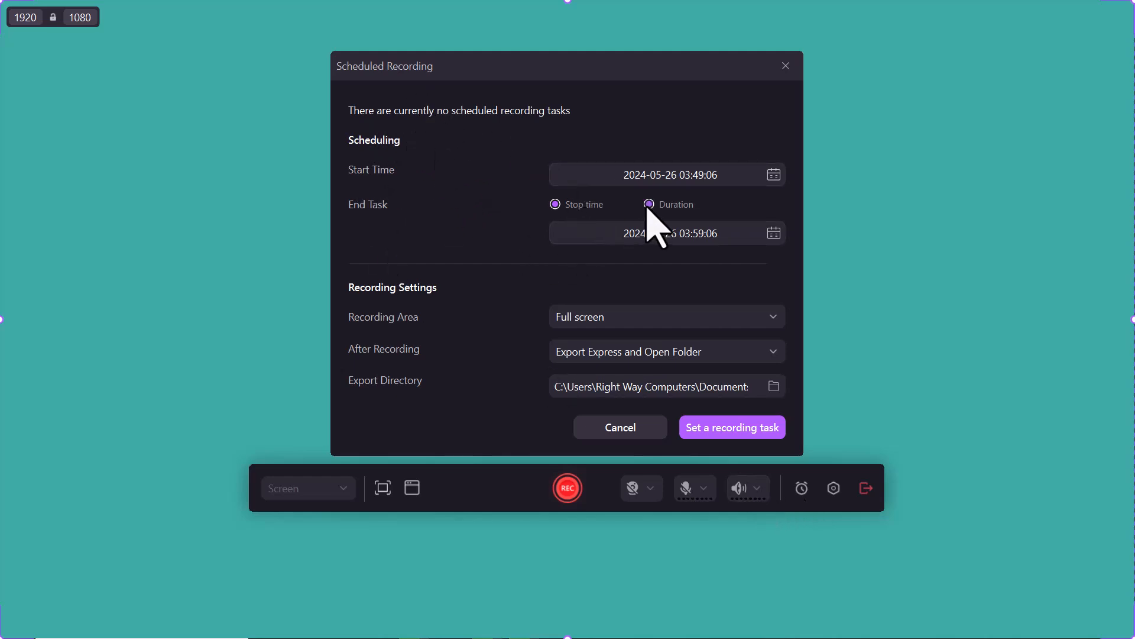
click(554, 205)
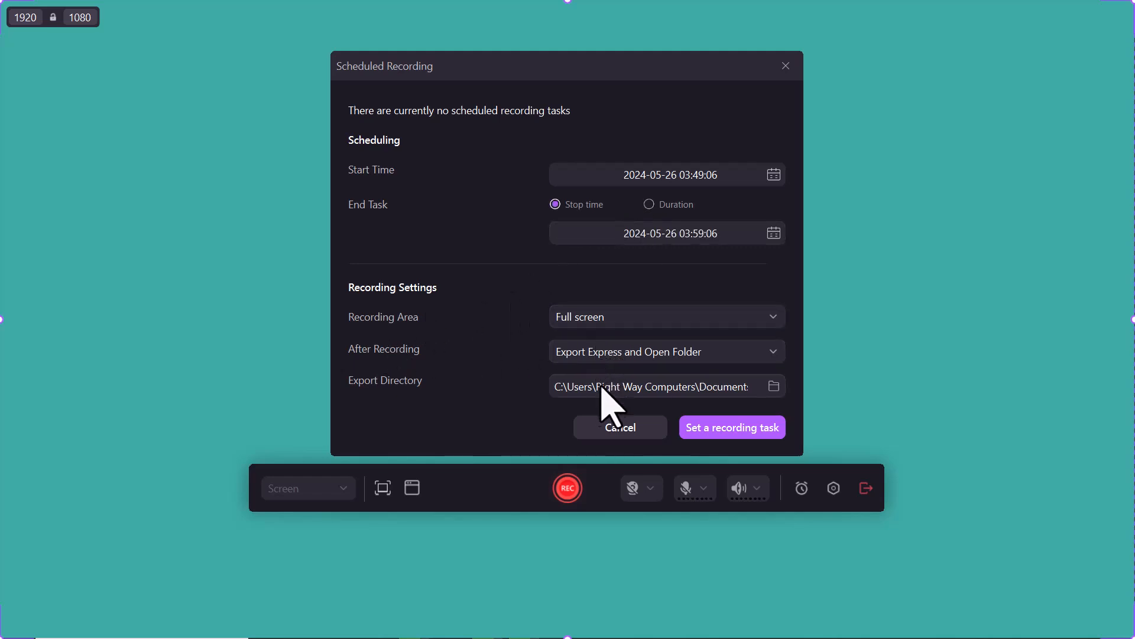
mouse_move(731, 478)
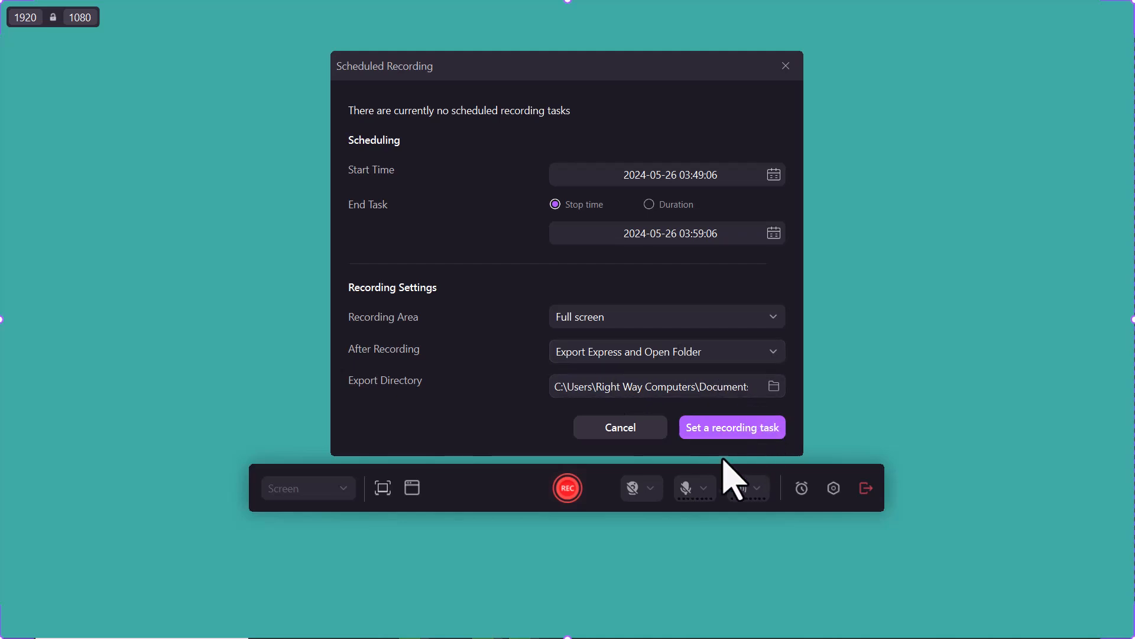
click(619, 427)
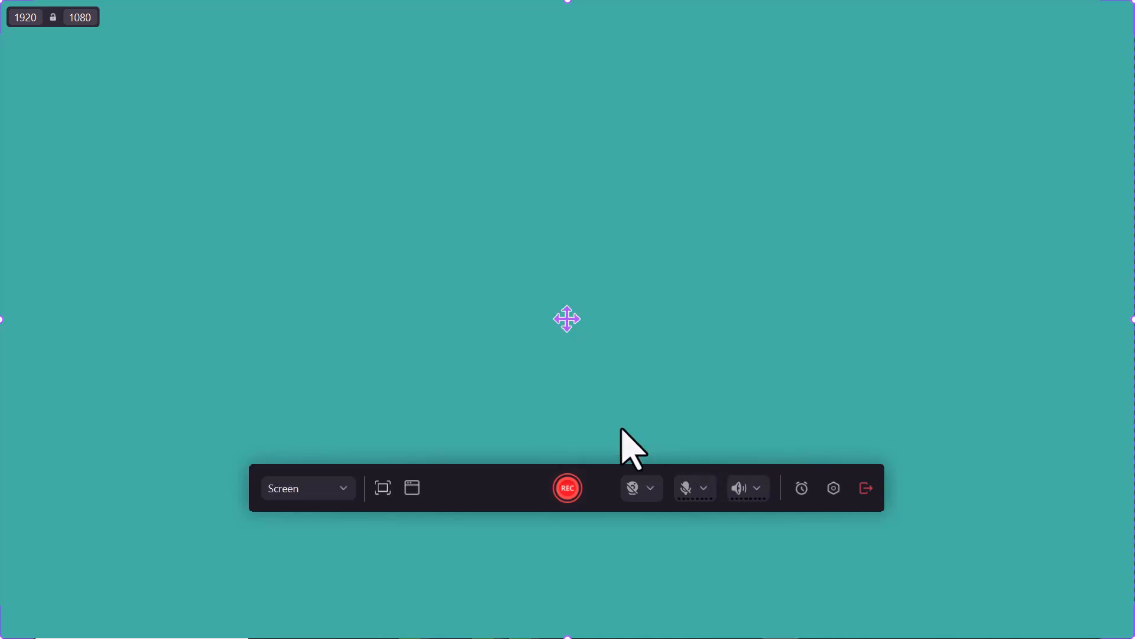
- Review the recorder's Advanced Settings General page and start the screen recording
click(833, 487)
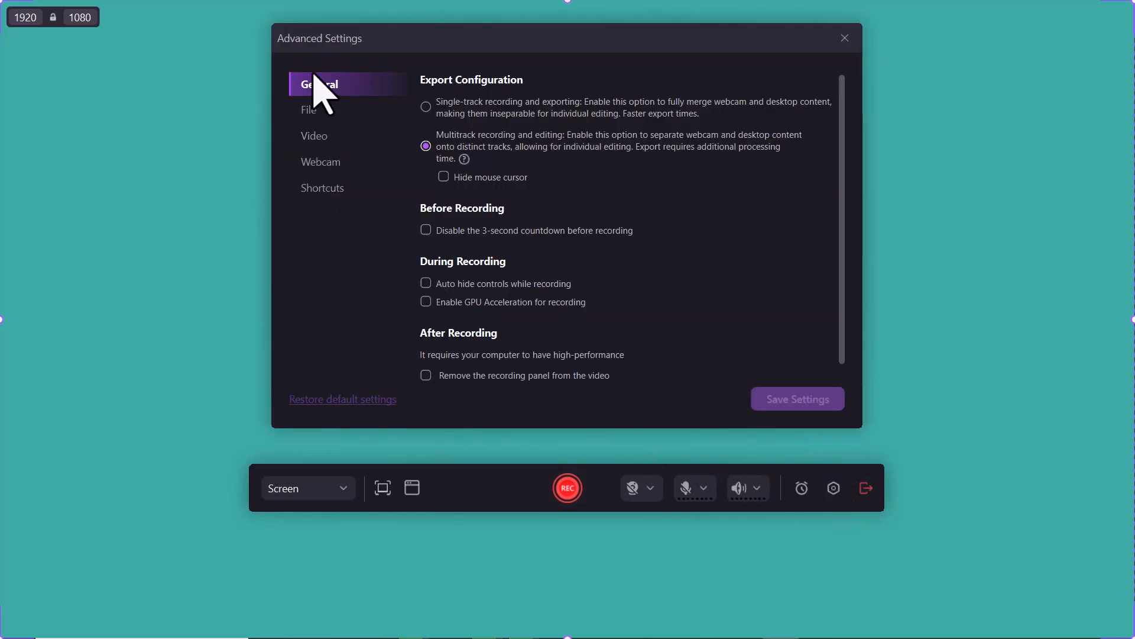
mouse_move(330, 160)
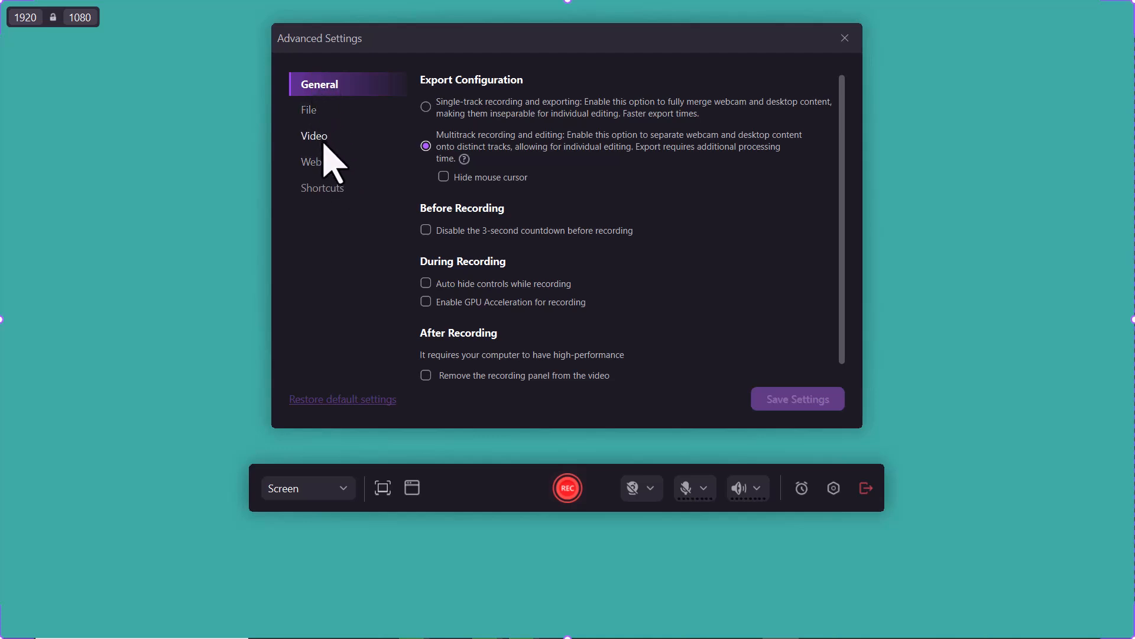
mouse_move(802, 239)
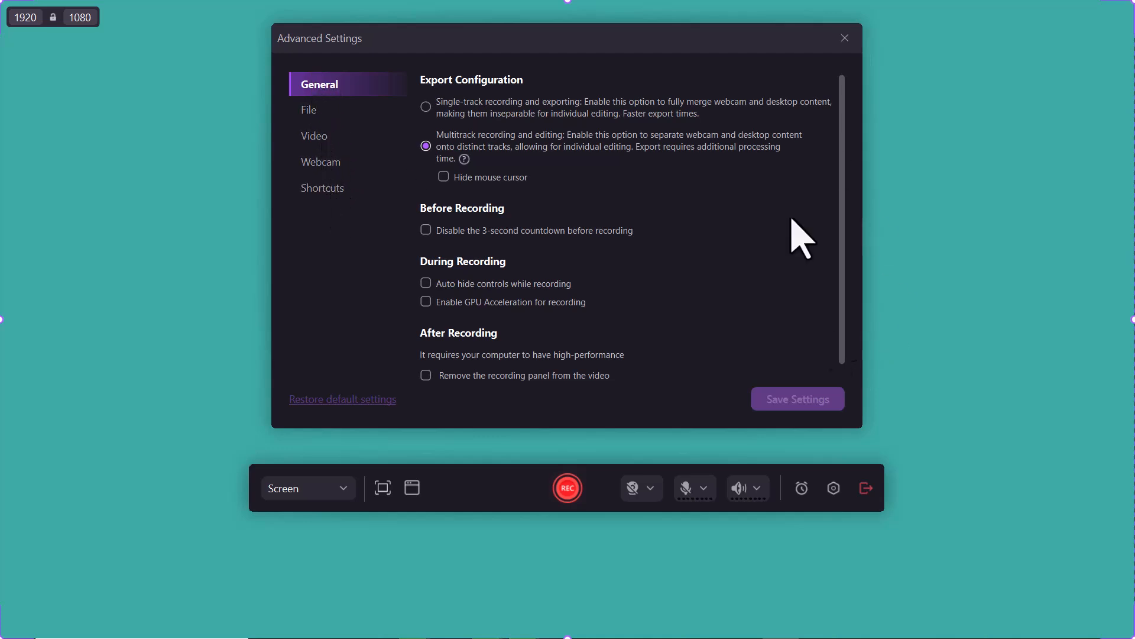
click(566, 487)
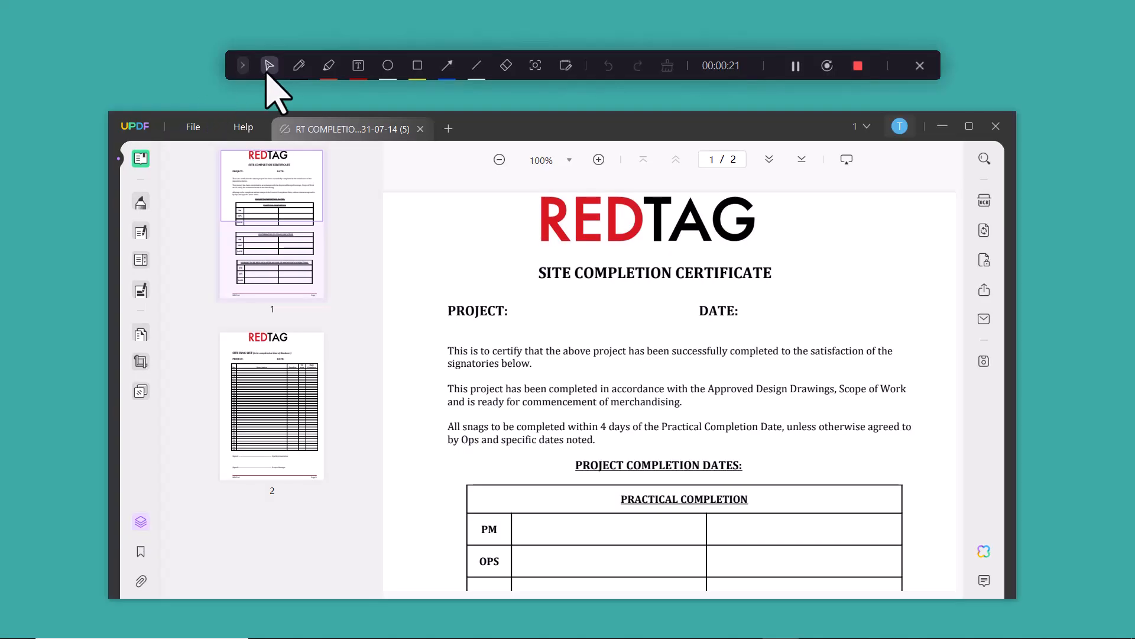
- Annotate the certificate during recording with tick, cross, date, circle, underline and highlight boxes
click(298, 65)
text(26-May-2024)
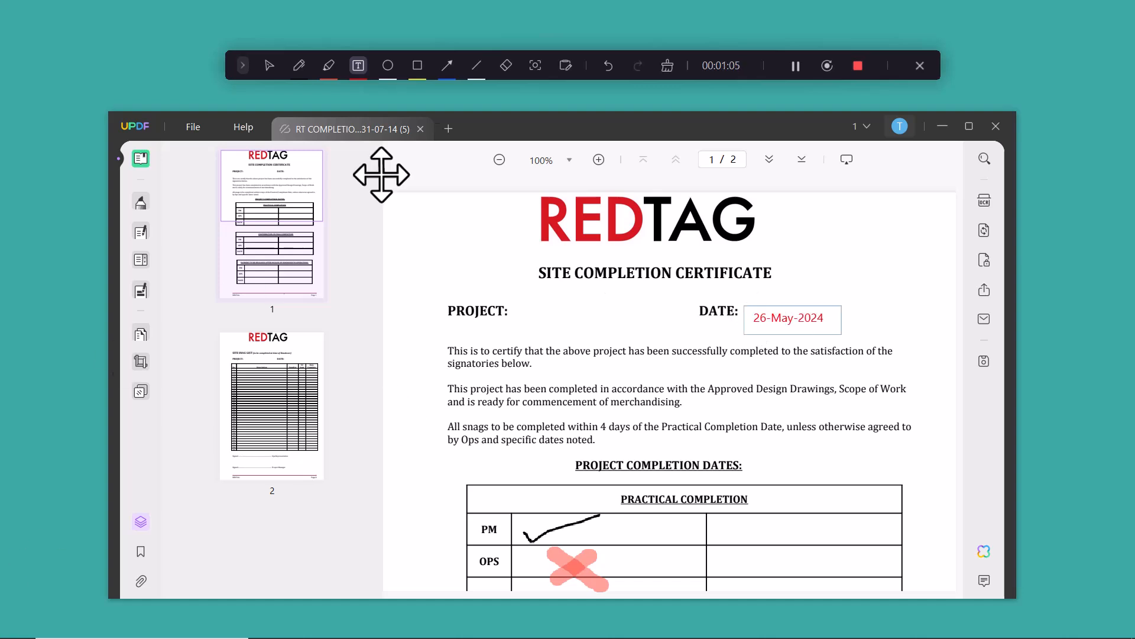
click(388, 65)
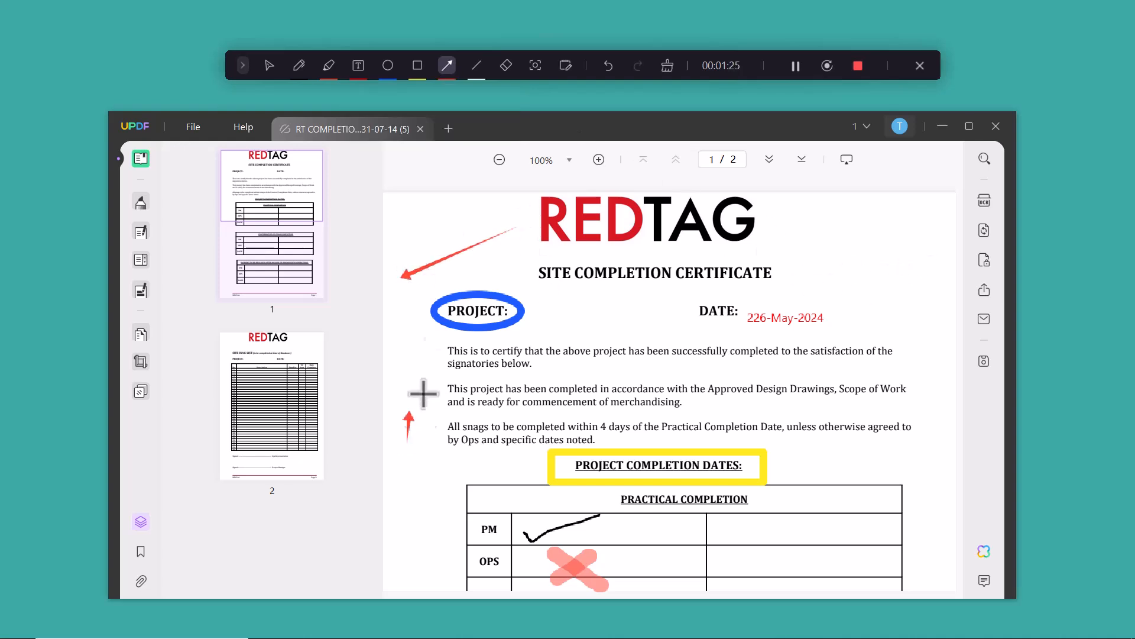
click(477, 65)
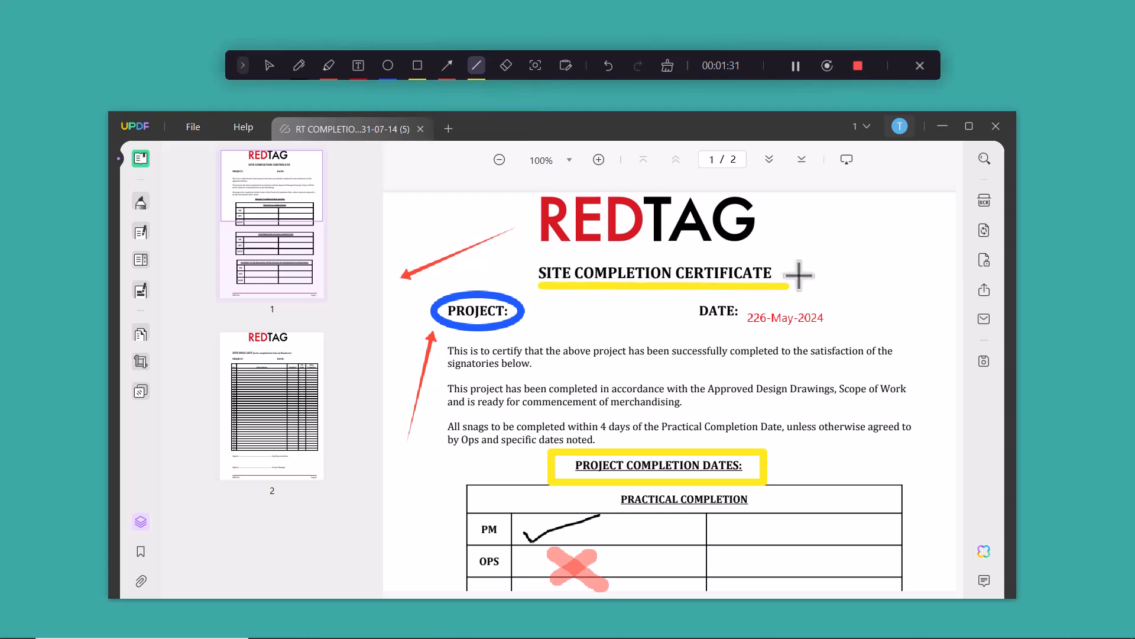
click(505, 65)
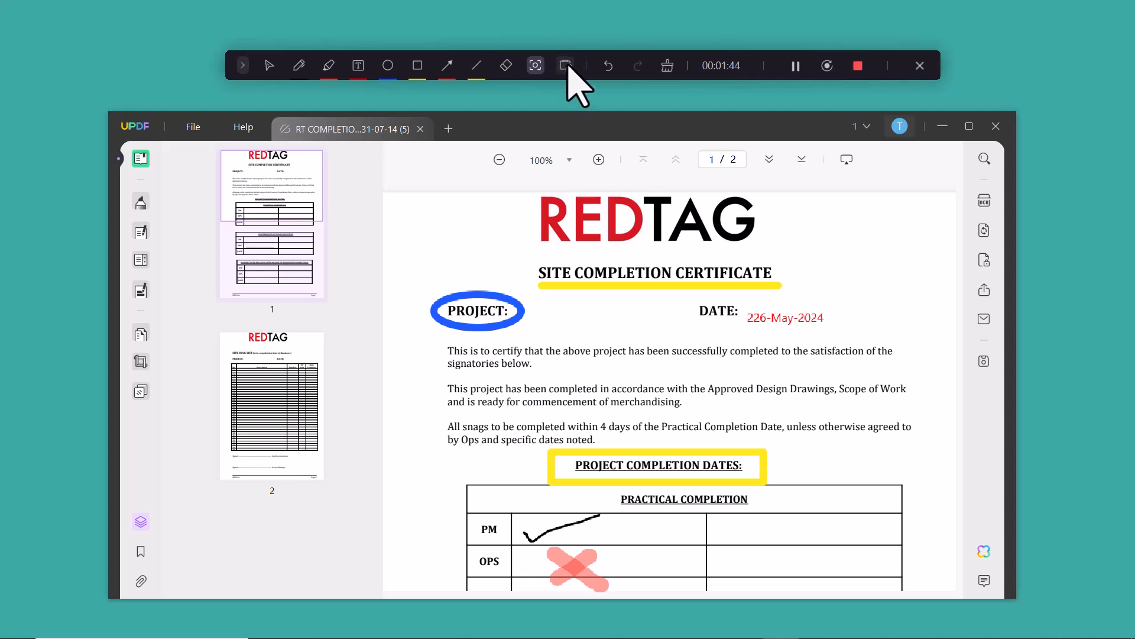
click(565, 66)
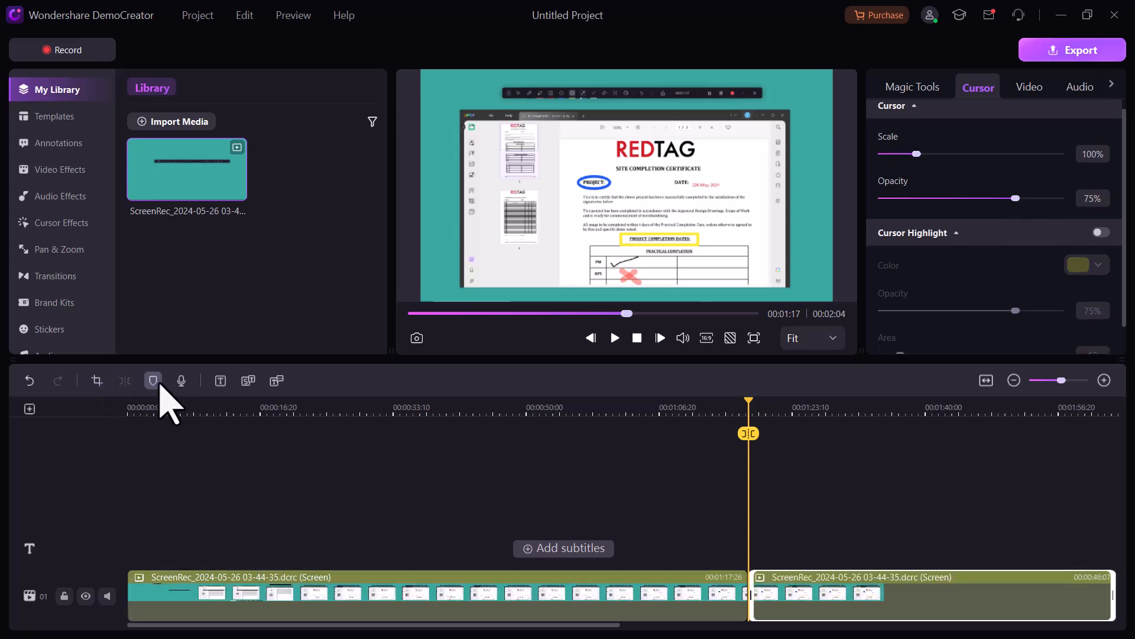
- Split the clip and add a Quick Text caption on a new track at the playhead
click(181, 379)
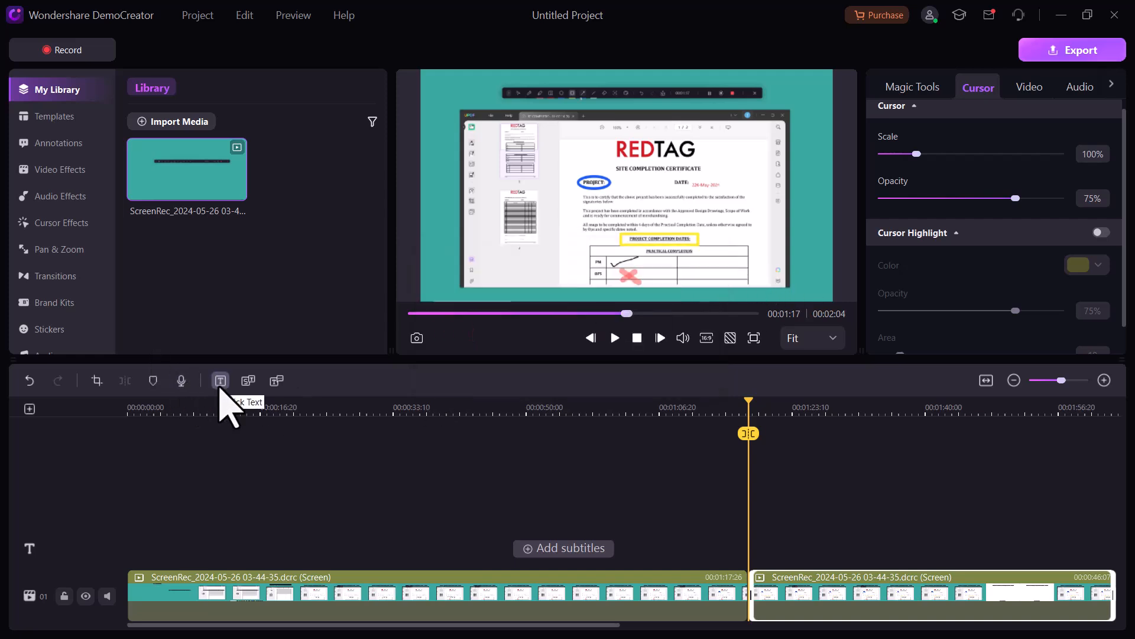
click(220, 379)
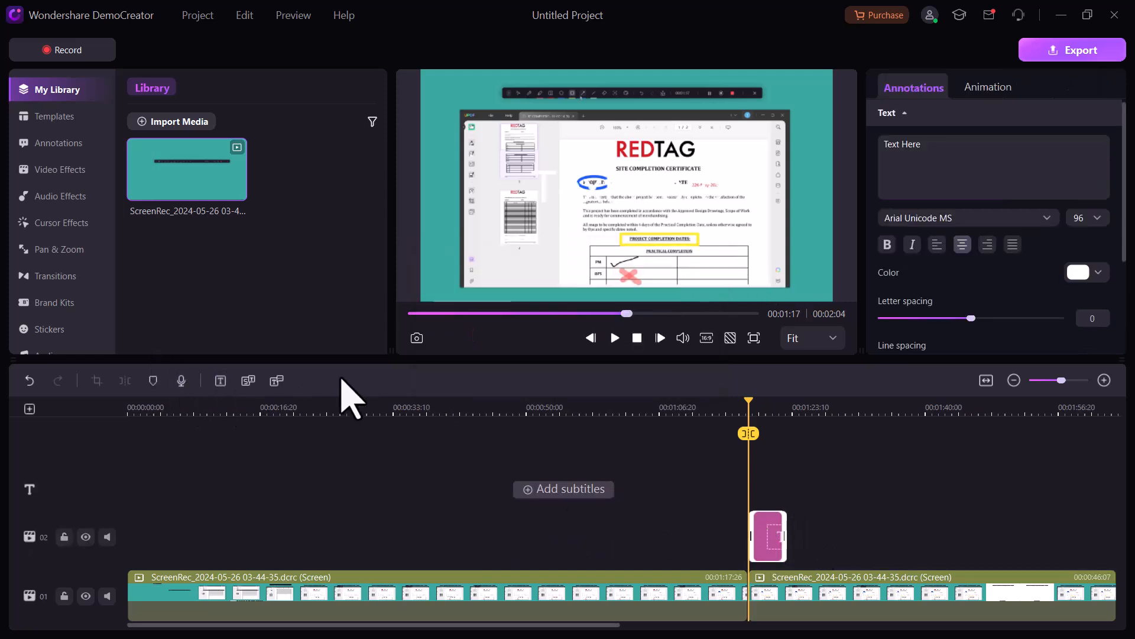
mouse_move(248, 380)
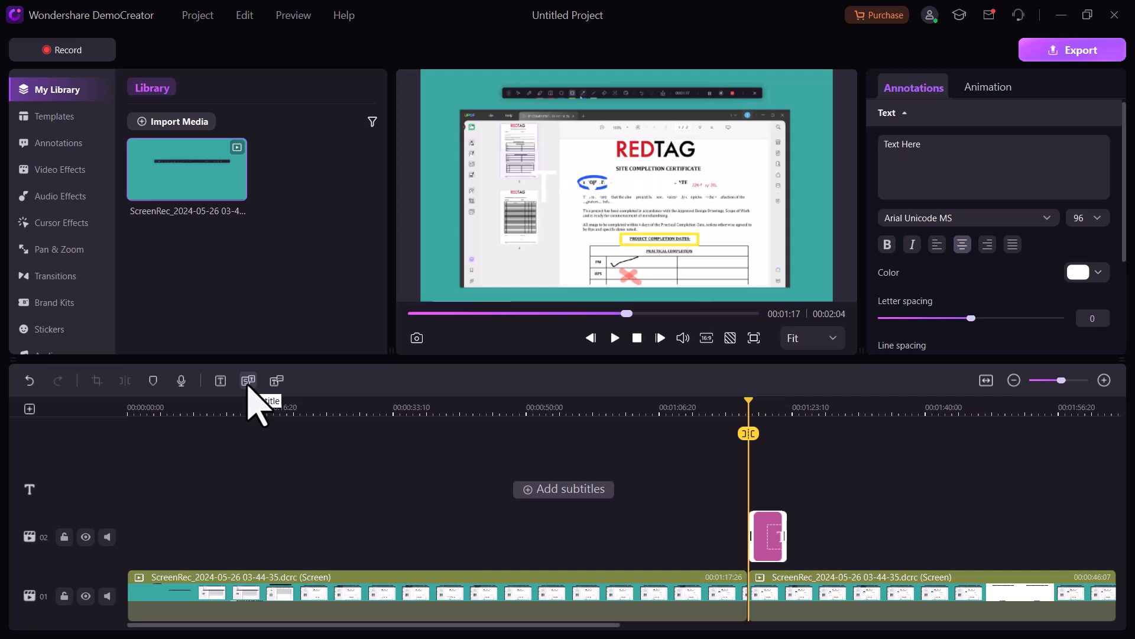
mouse_move(276, 379)
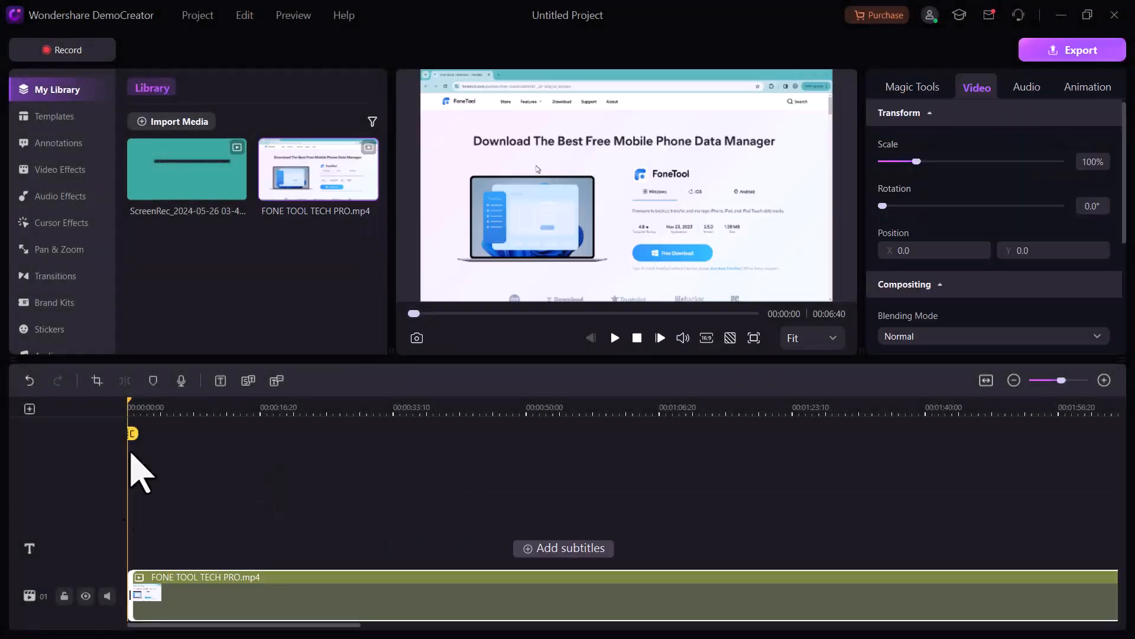
- Generate Auto Subtitles from the clip's speech, then clear the timeline
click(614, 337)
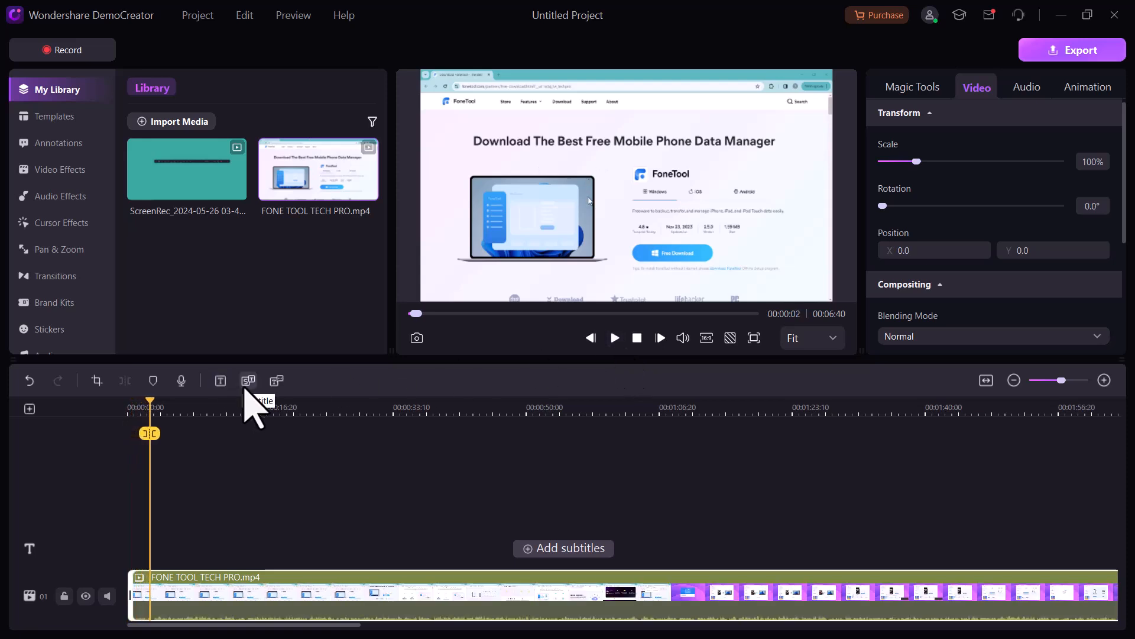
click(247, 379)
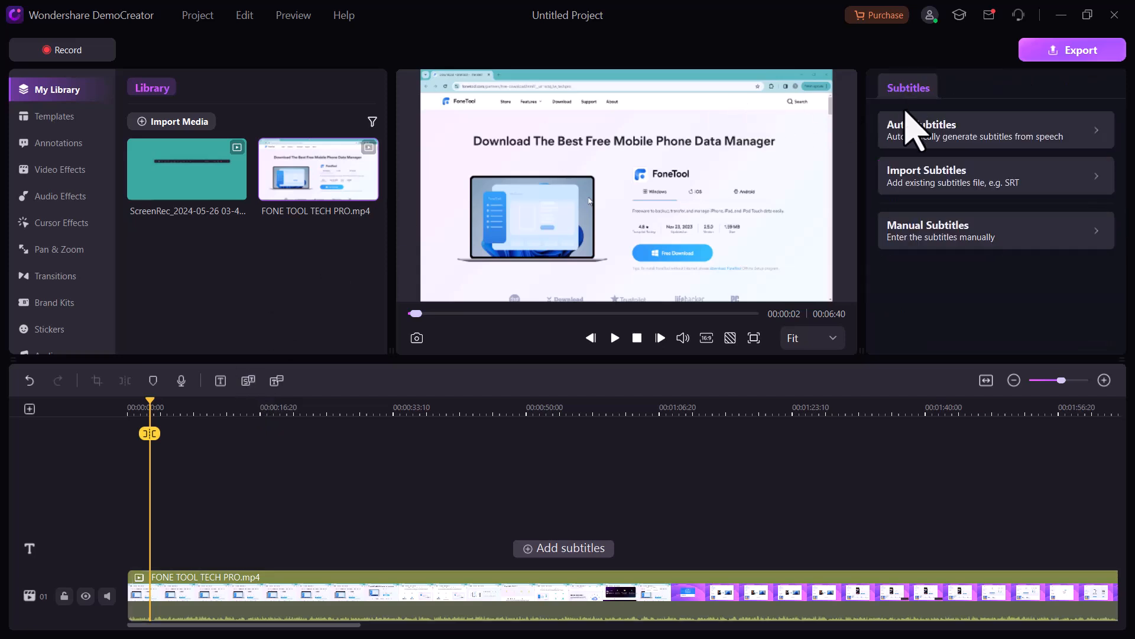
mouse_move(924, 185)
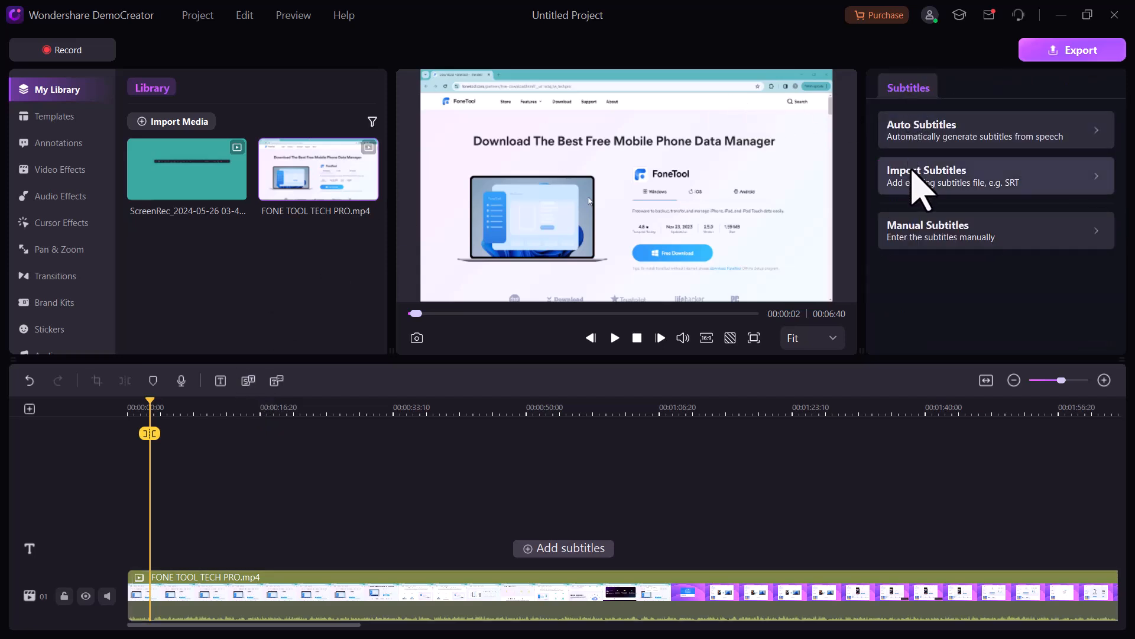
mouse_move(928, 238)
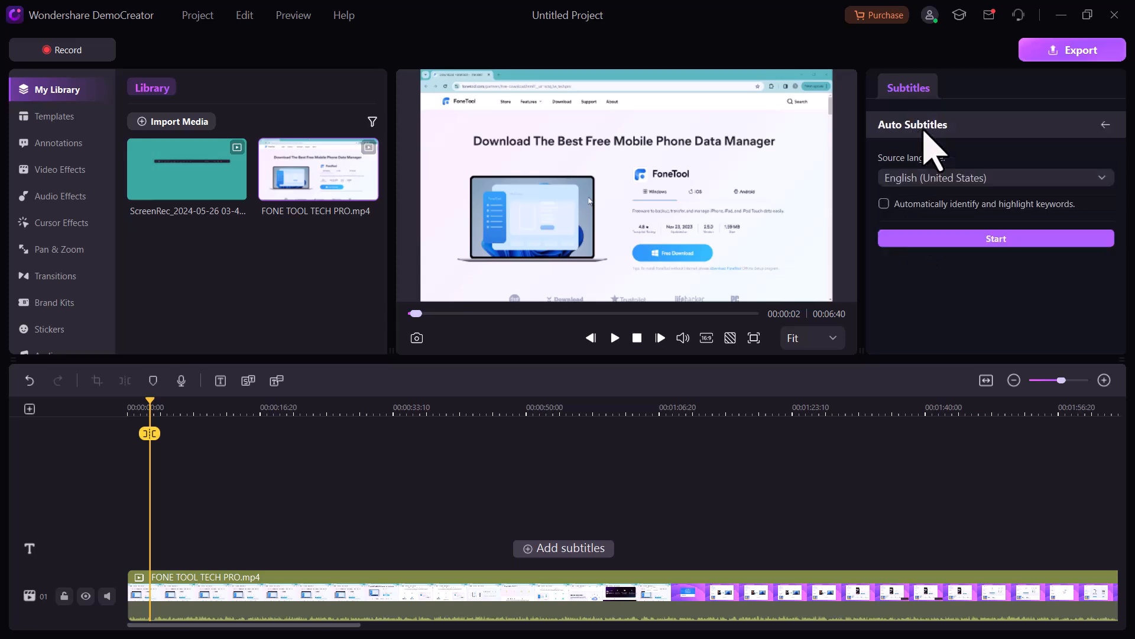
click(995, 177)
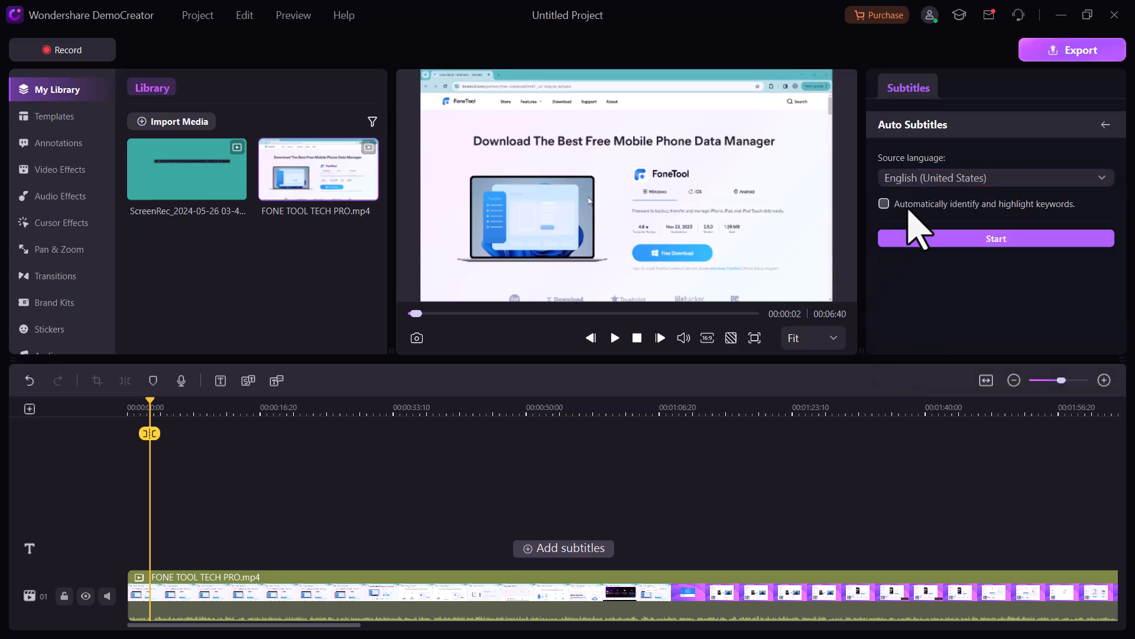
click(995, 238)
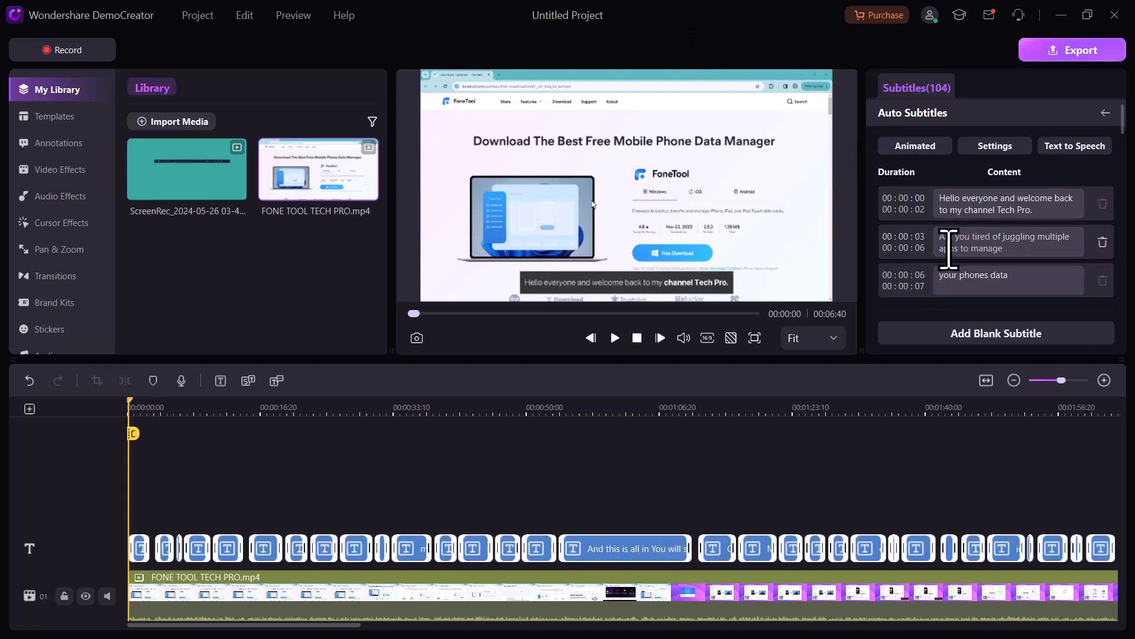
scroll(down, 3)
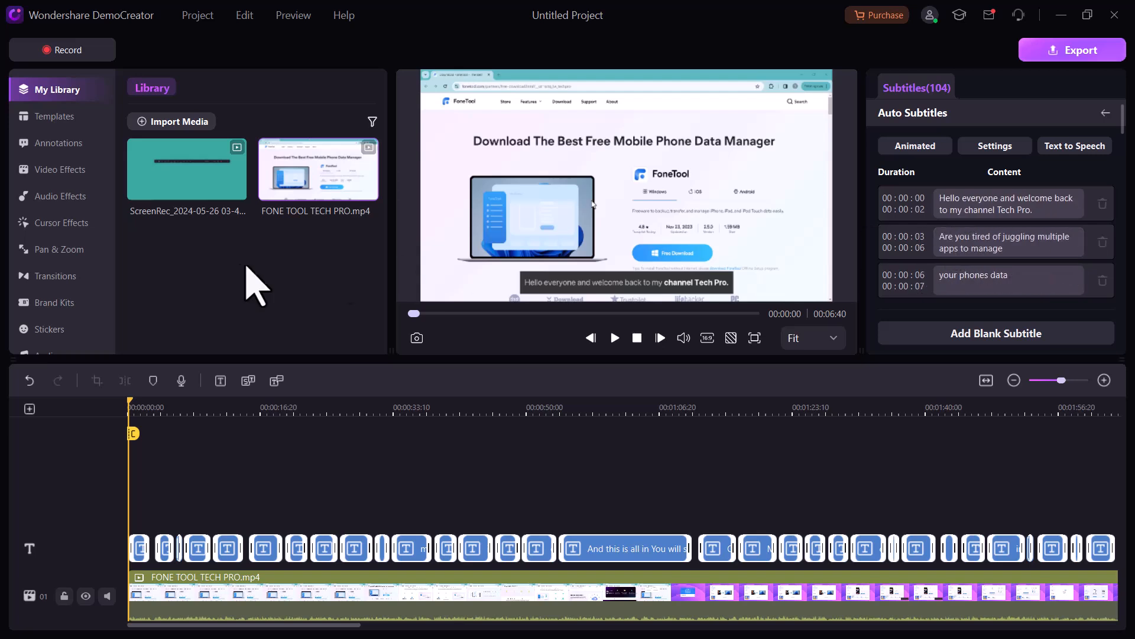
mouse_move(320, 427)
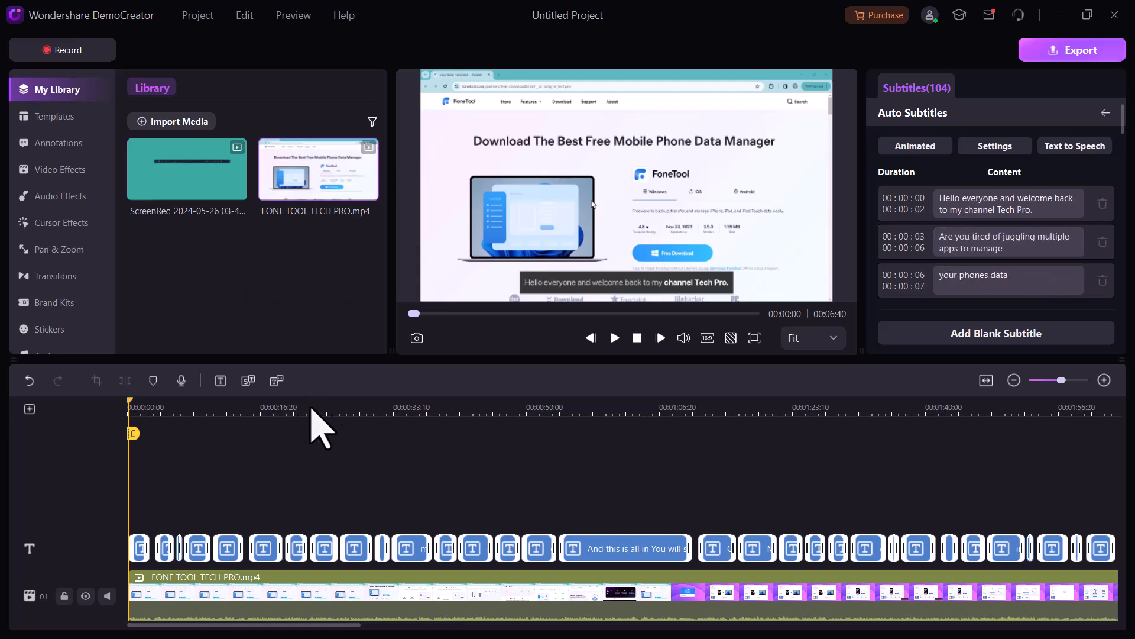
click(613, 337)
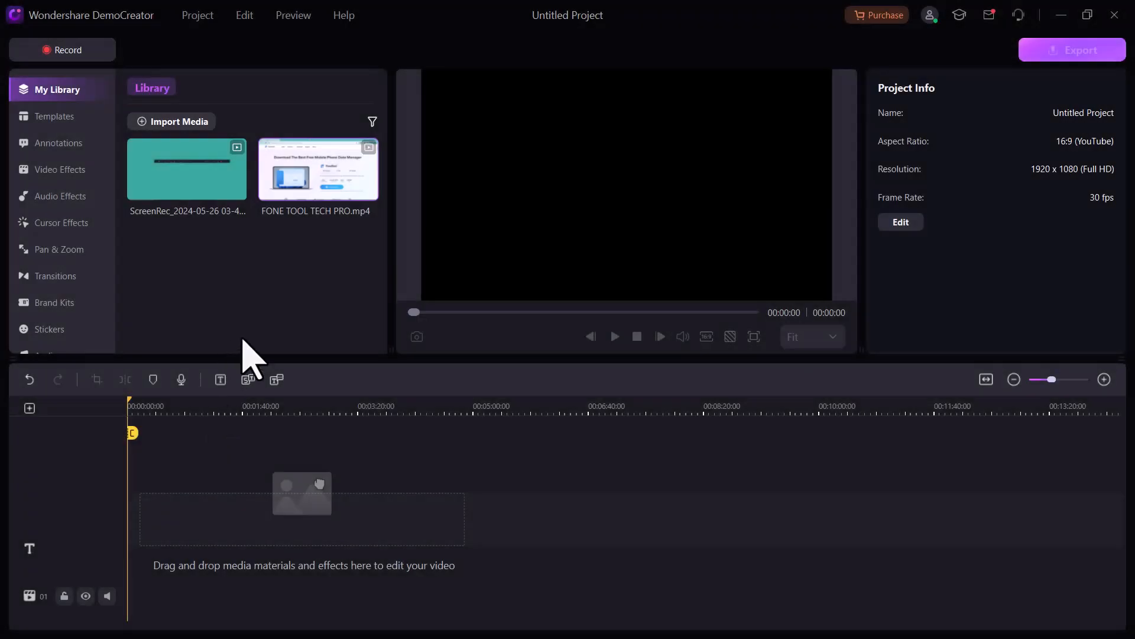
mouse_move(279, 402)
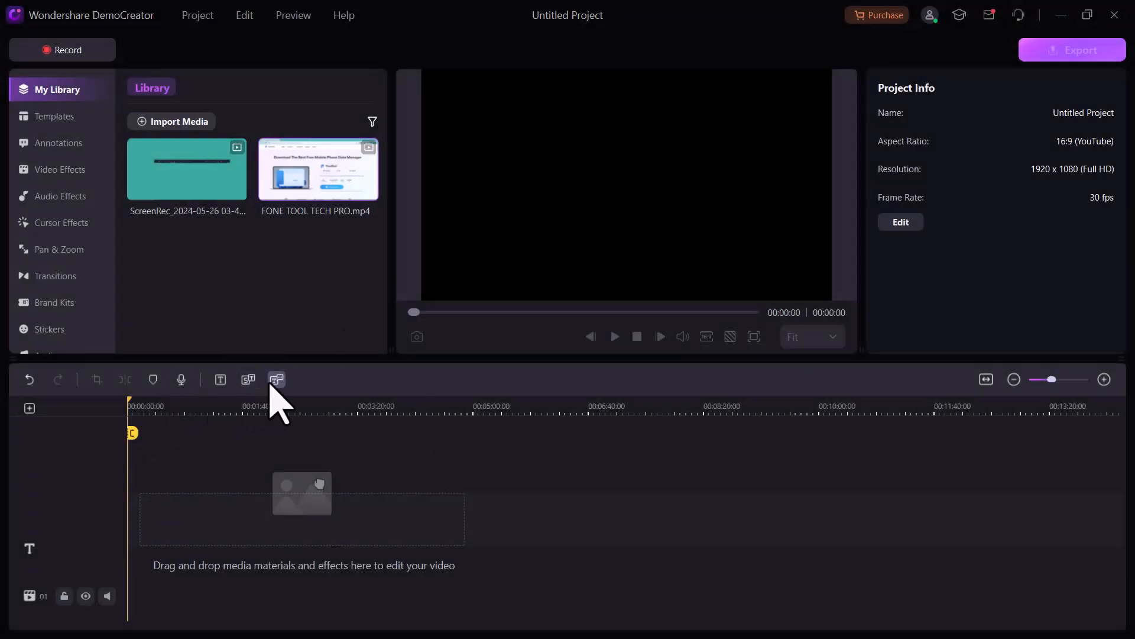
mouse_move(272, 416)
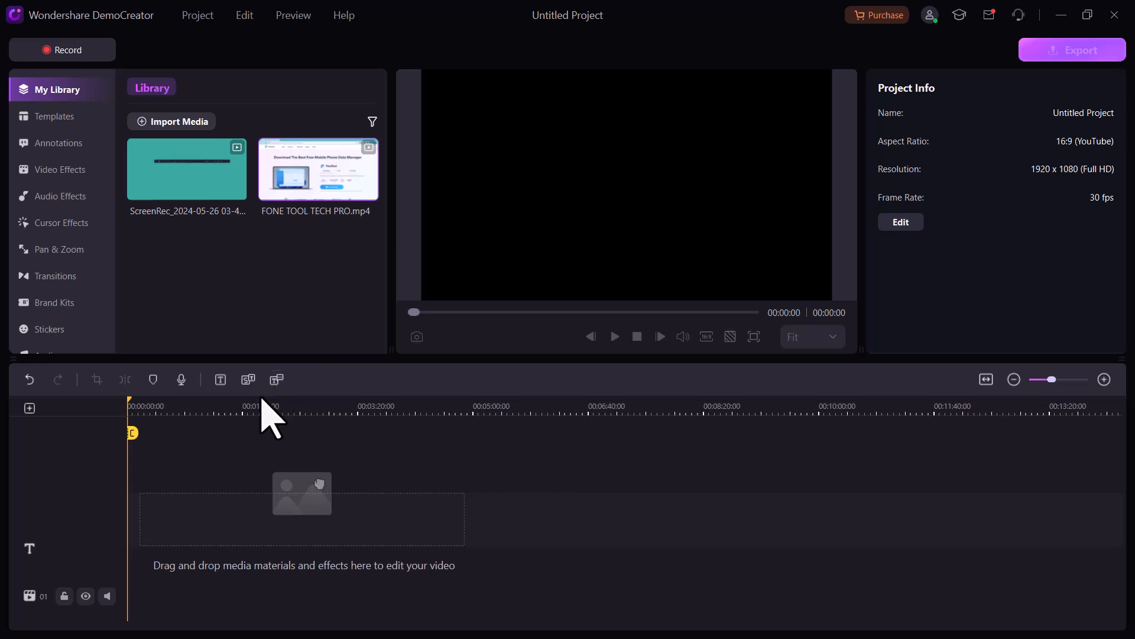
- Create English (US) Lili-voice narration from the 'hello everyone and welcome back to my channel Tech proo...' script
click(248, 380)
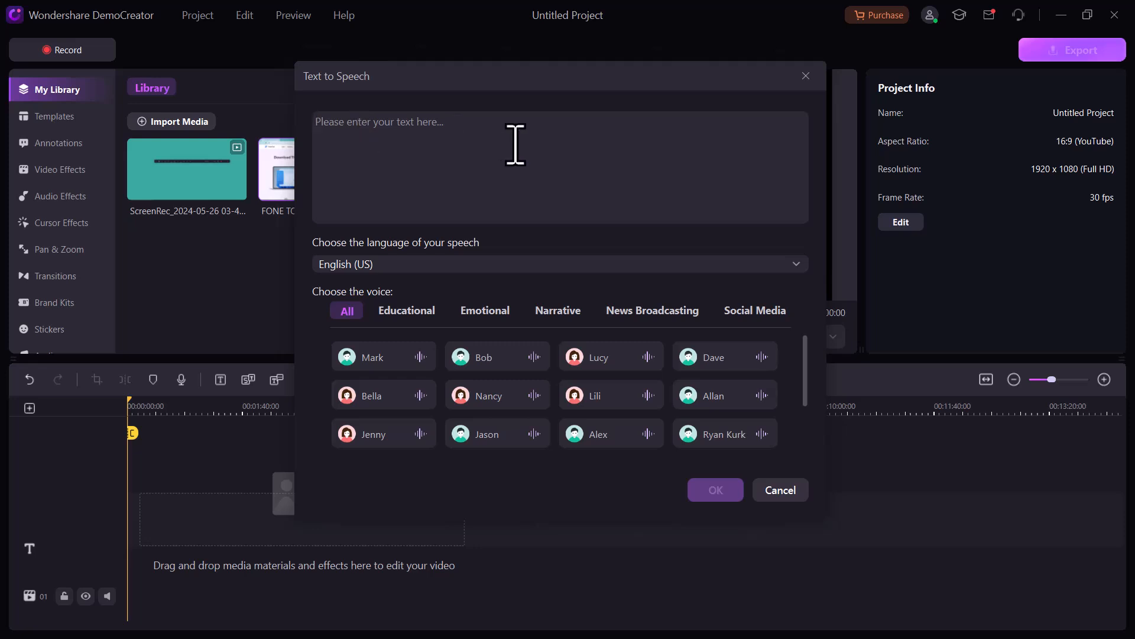
text(hello everyone and welcome back to my channel Tech proo are you tired of juggling multiple apps to manage your phone's data wish there was a onstop)
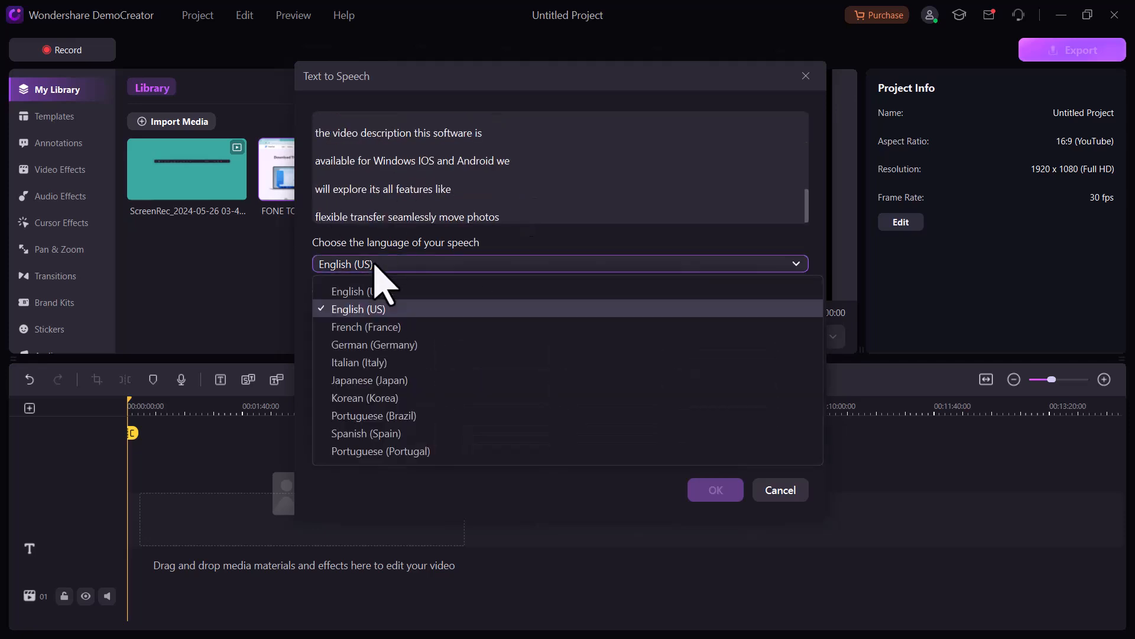
click(357, 309)
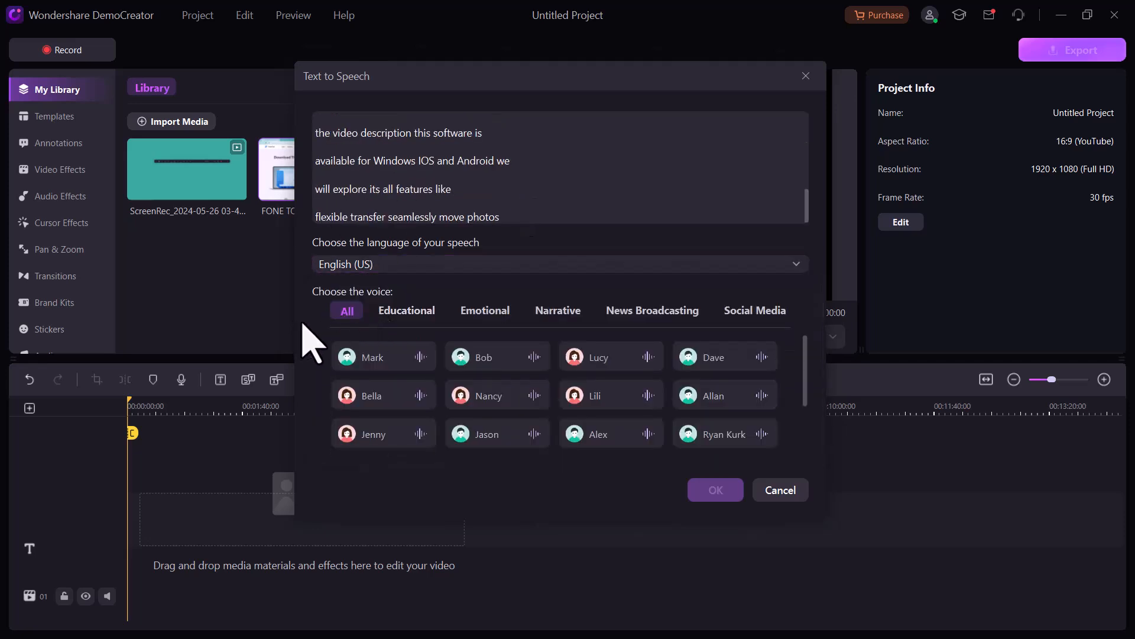
mouse_move(656, 345)
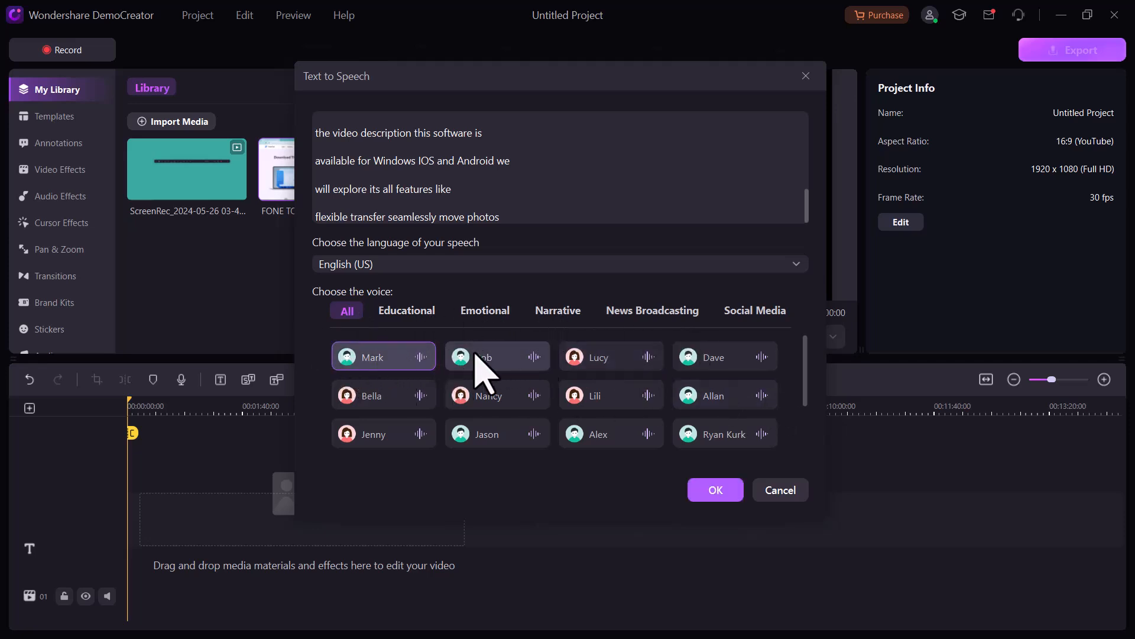
click(601, 395)
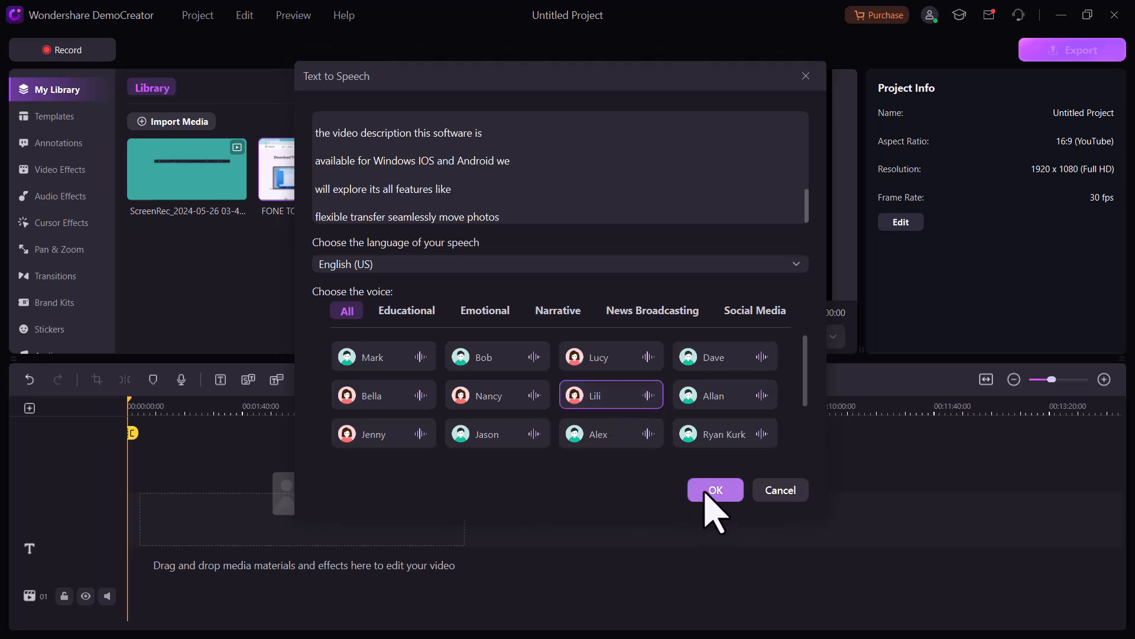
click(714, 490)
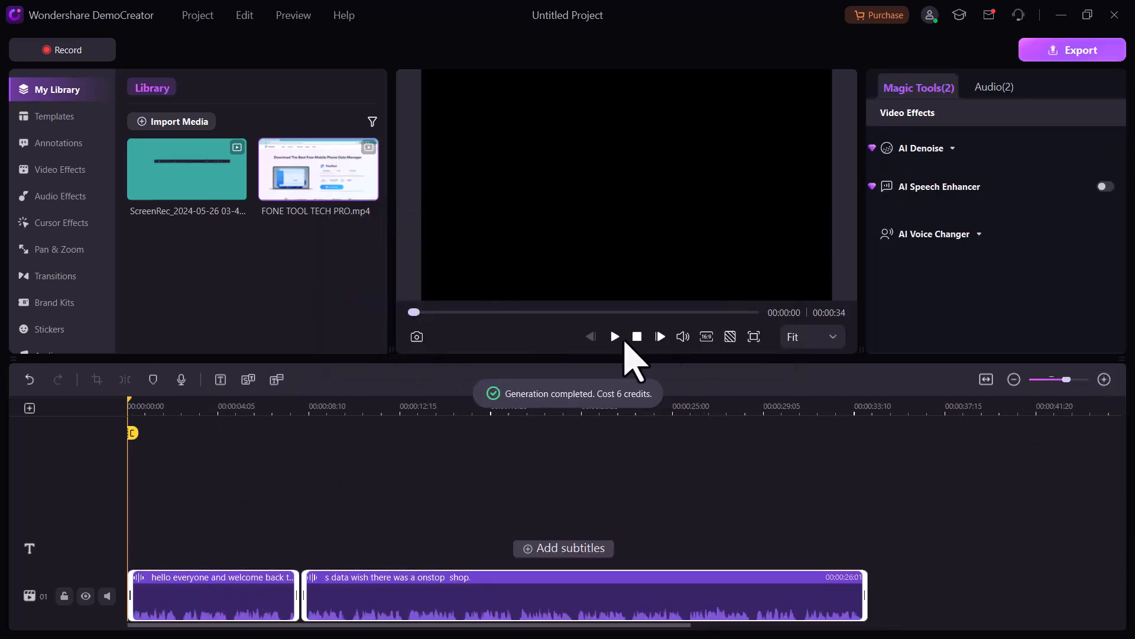
click(614, 336)
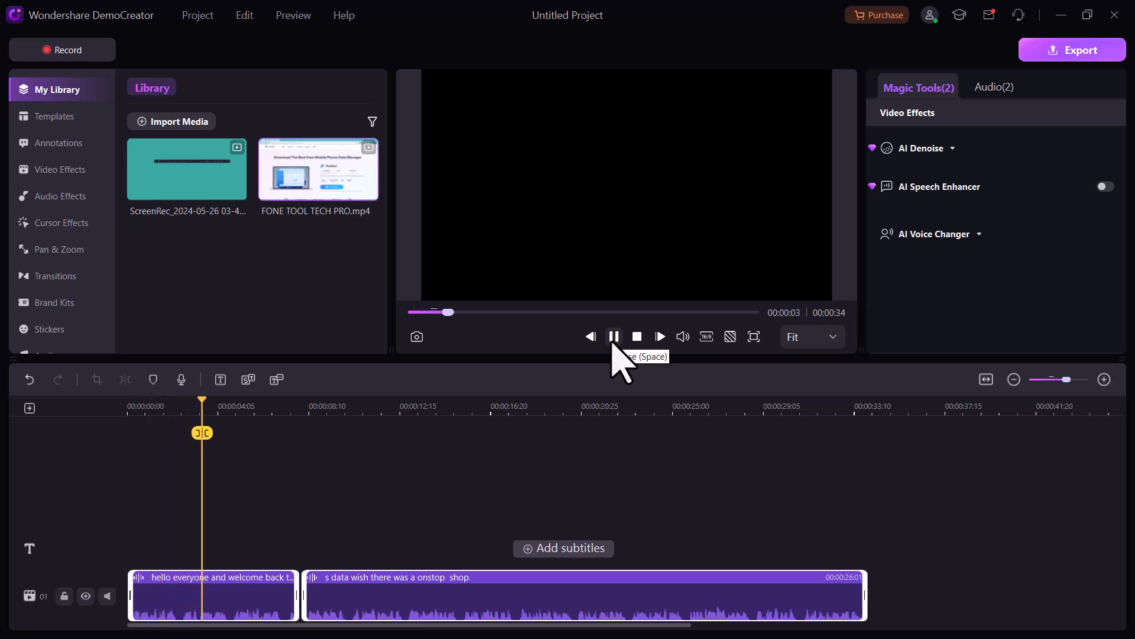
click(613, 336)
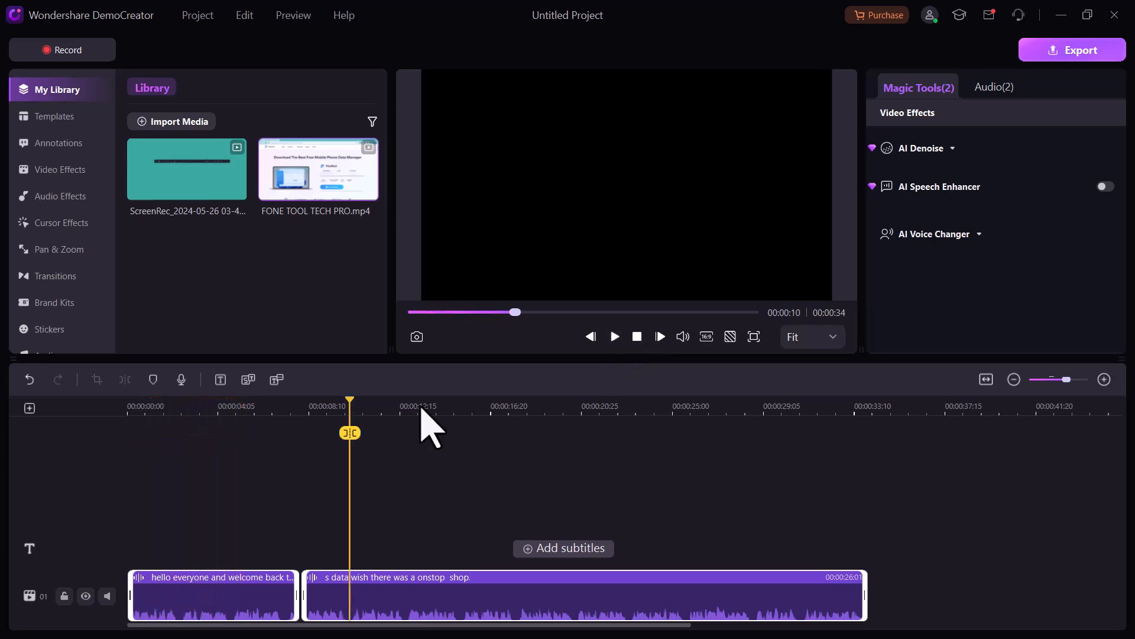
mouse_move(334, 467)
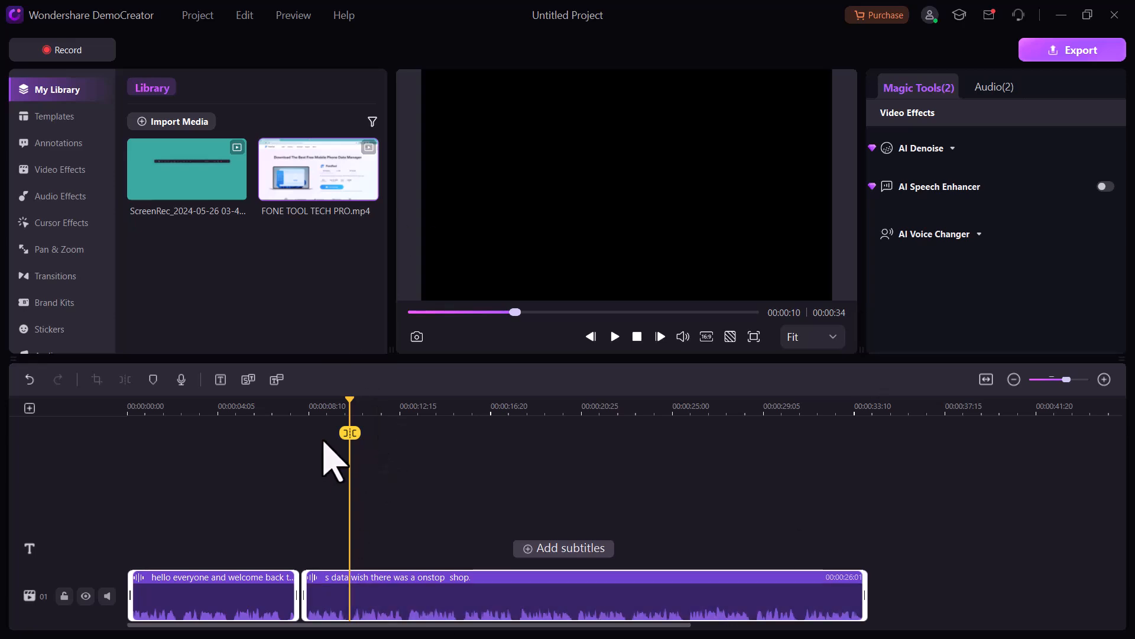
click(60, 169)
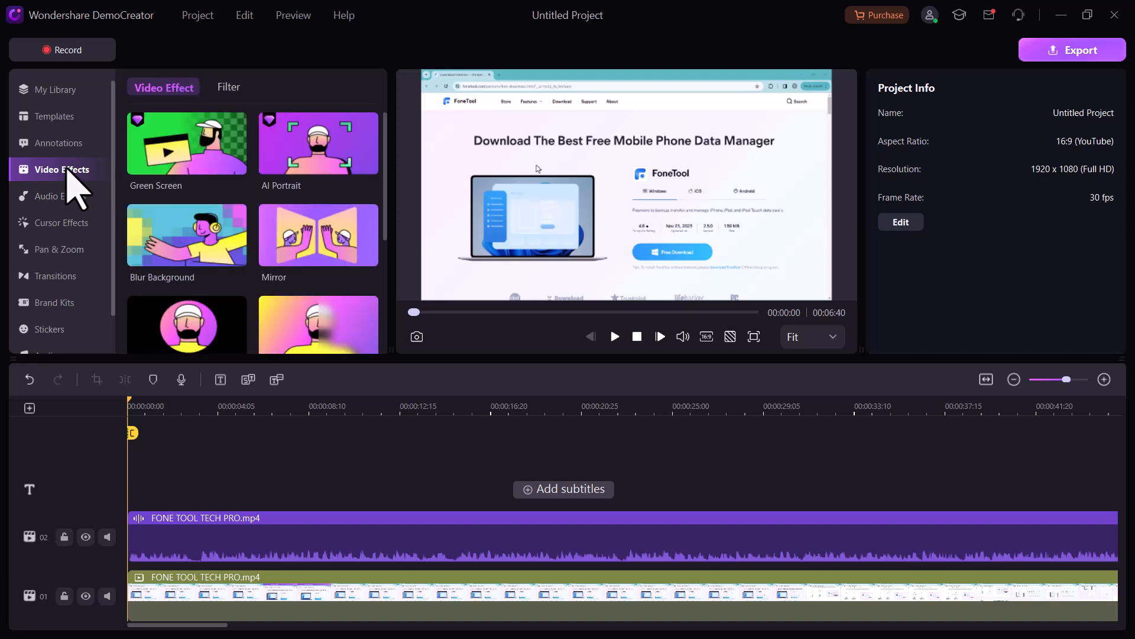
mouse_move(300, 203)
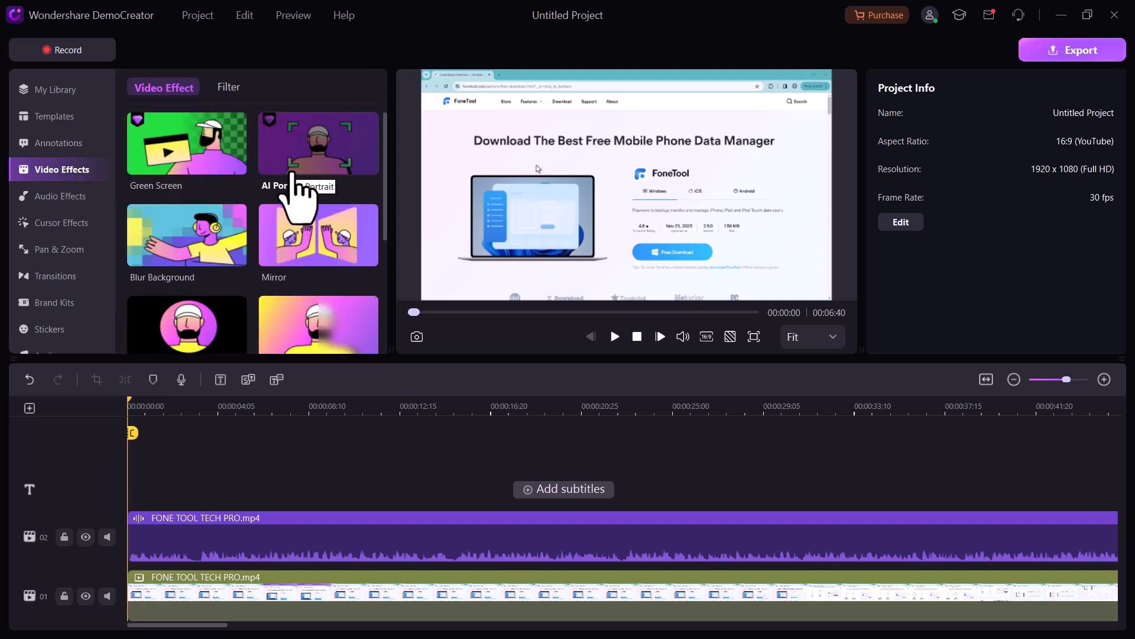
mouse_move(307, 268)
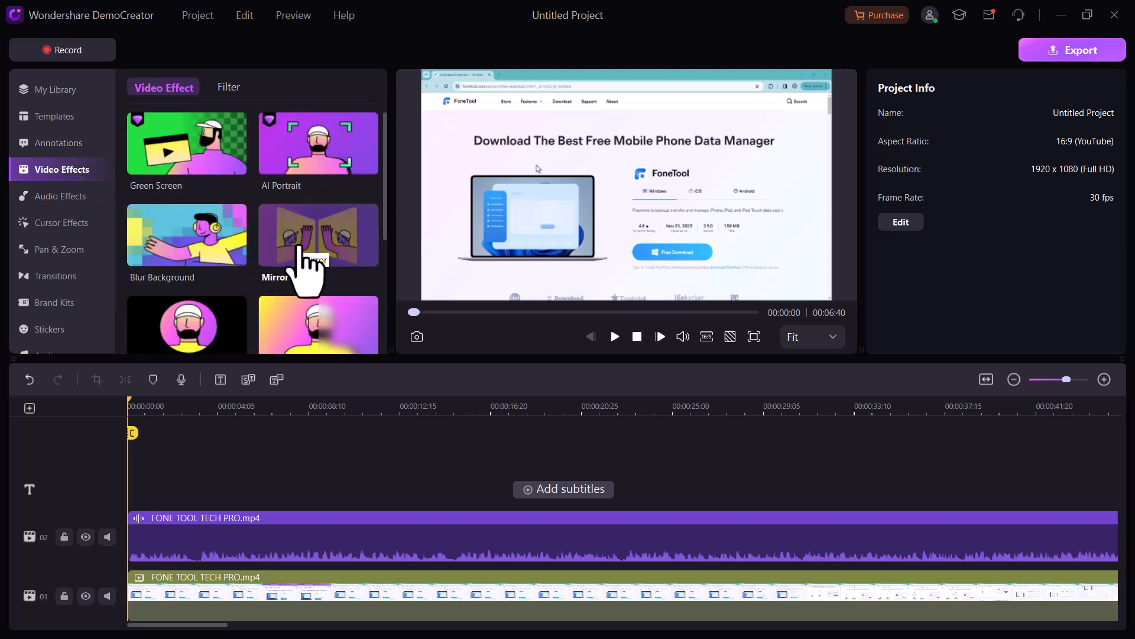
- Erase the boxed laptop illustration from the clip with AI Object Remover and preview the result
scroll(down, 3)
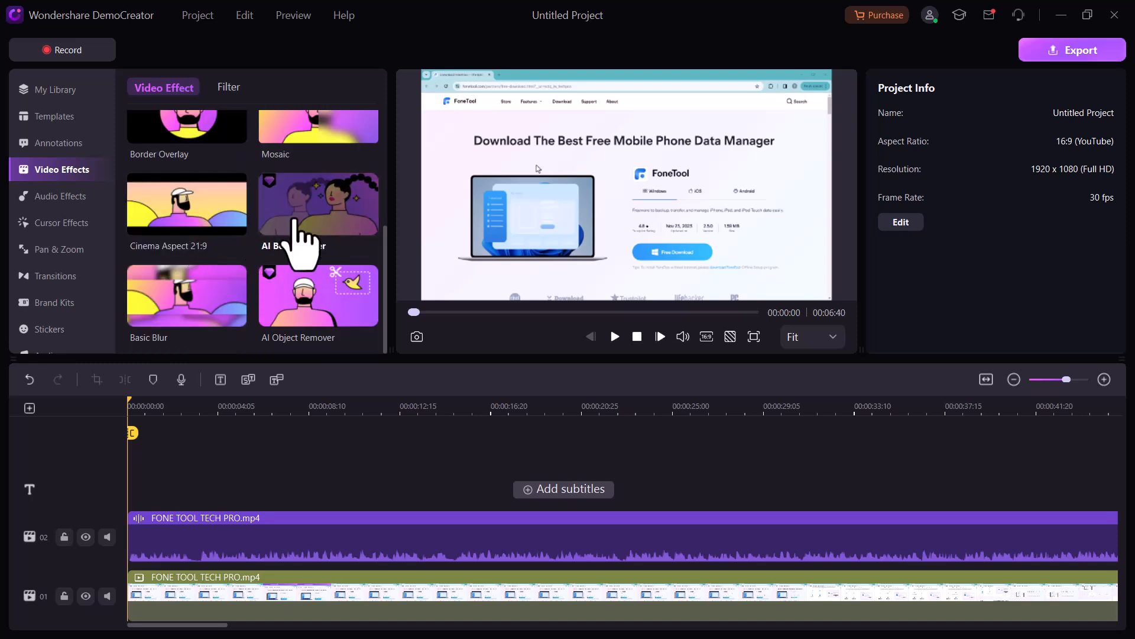
mouse_move(301, 318)
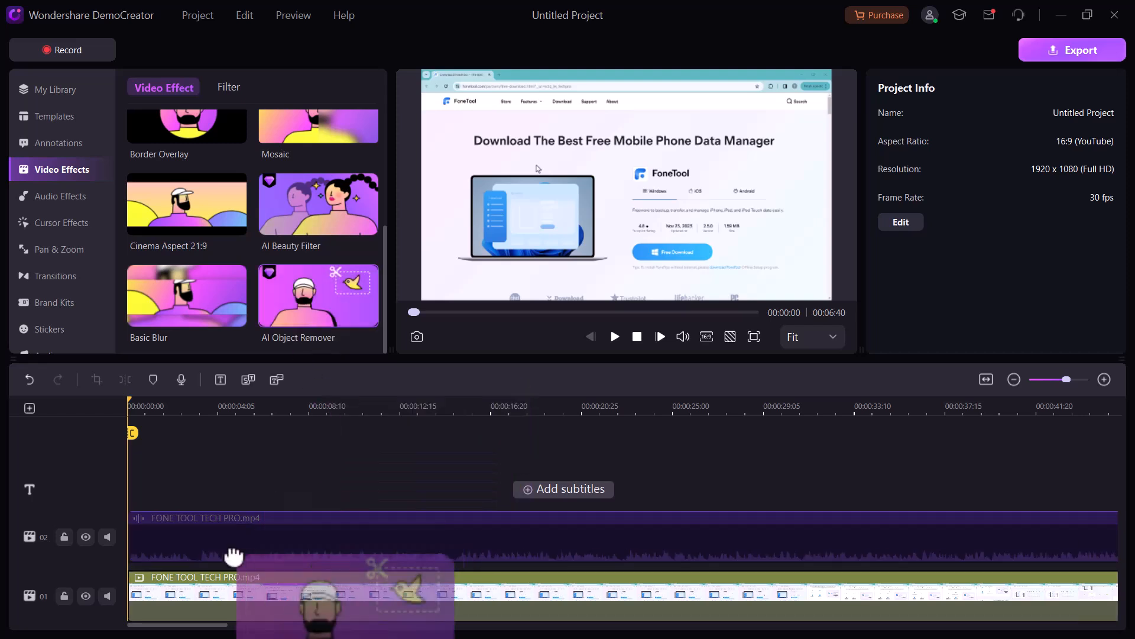
click(318, 296)
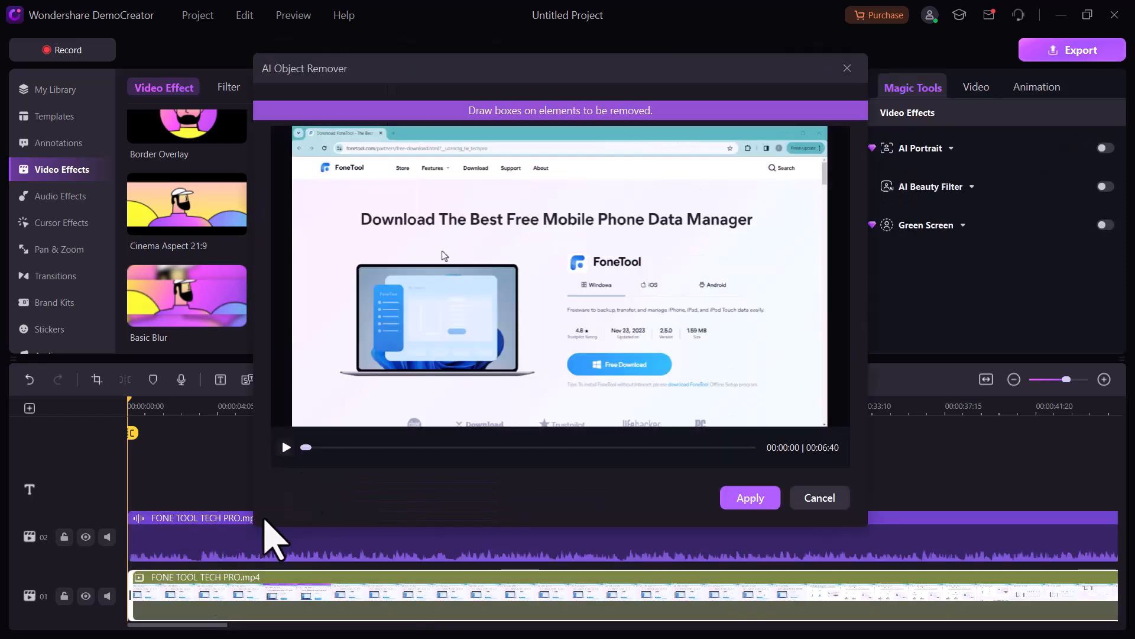
mouse_move(428, 370)
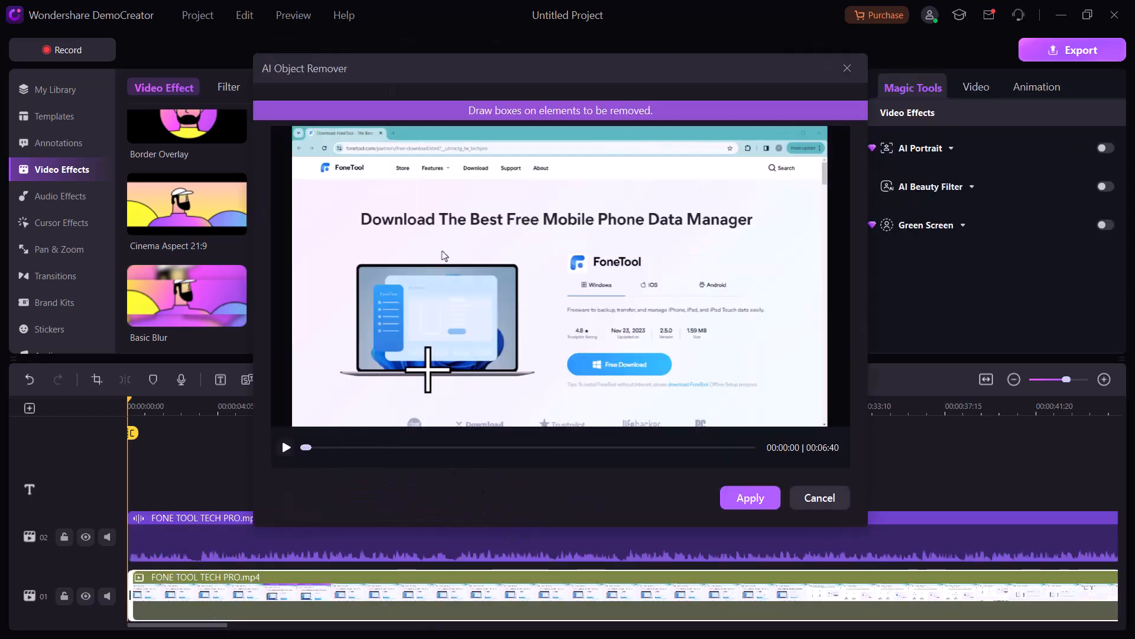
mouse_move(355, 253)
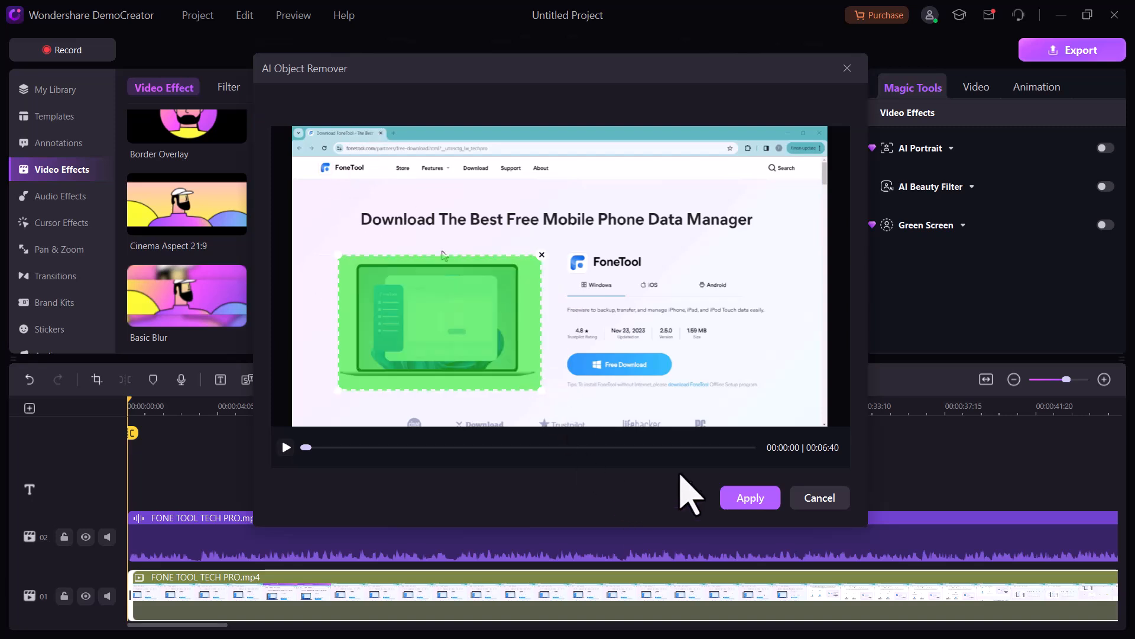
click(750, 498)
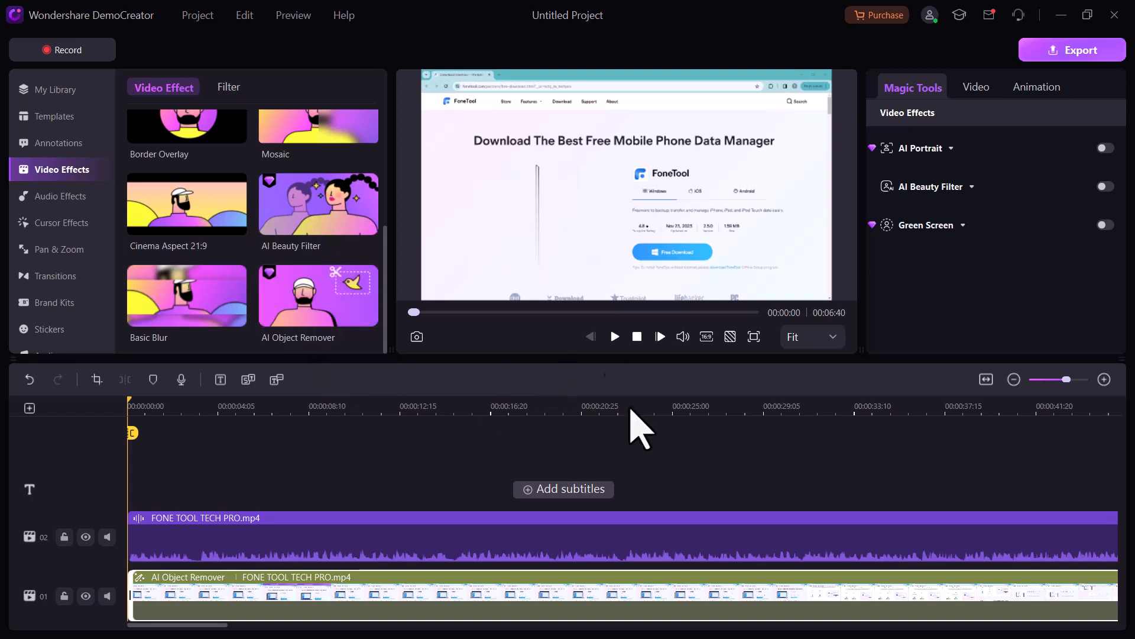
click(614, 336)
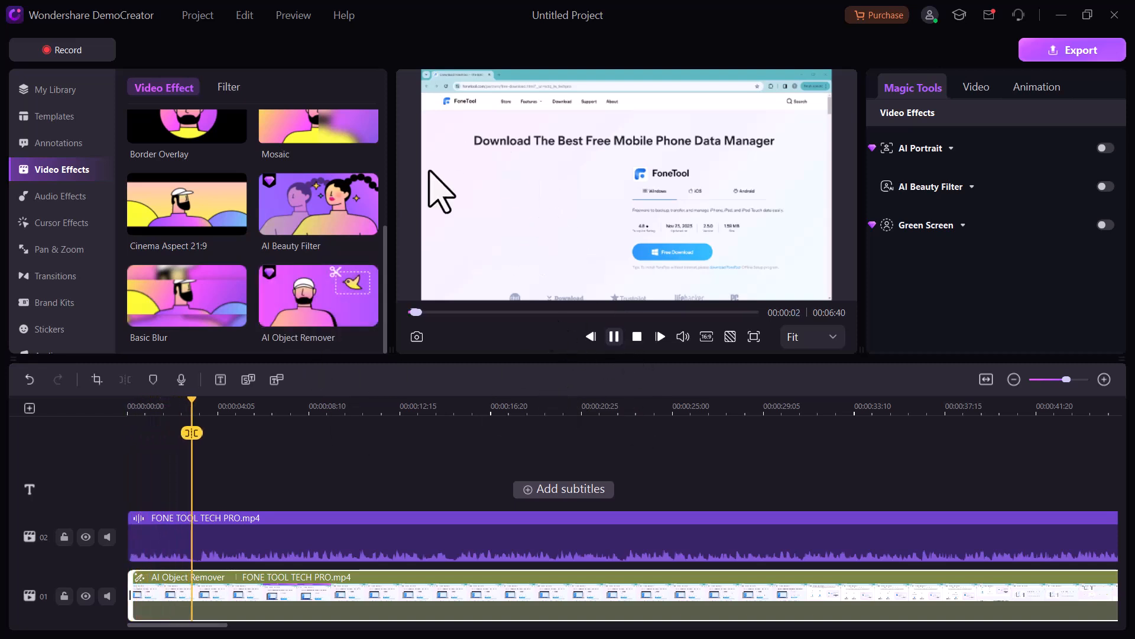
- Show the Audio Effects library listing AI Denoise, Voice Changer and Speech Enhancer
click(59, 195)
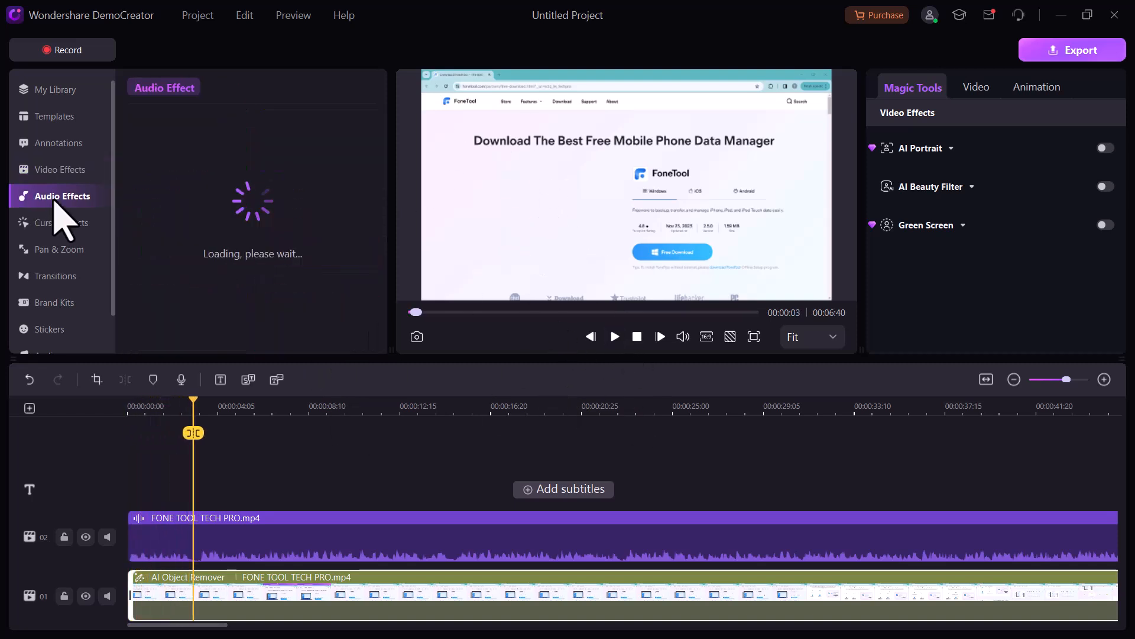
click(60, 195)
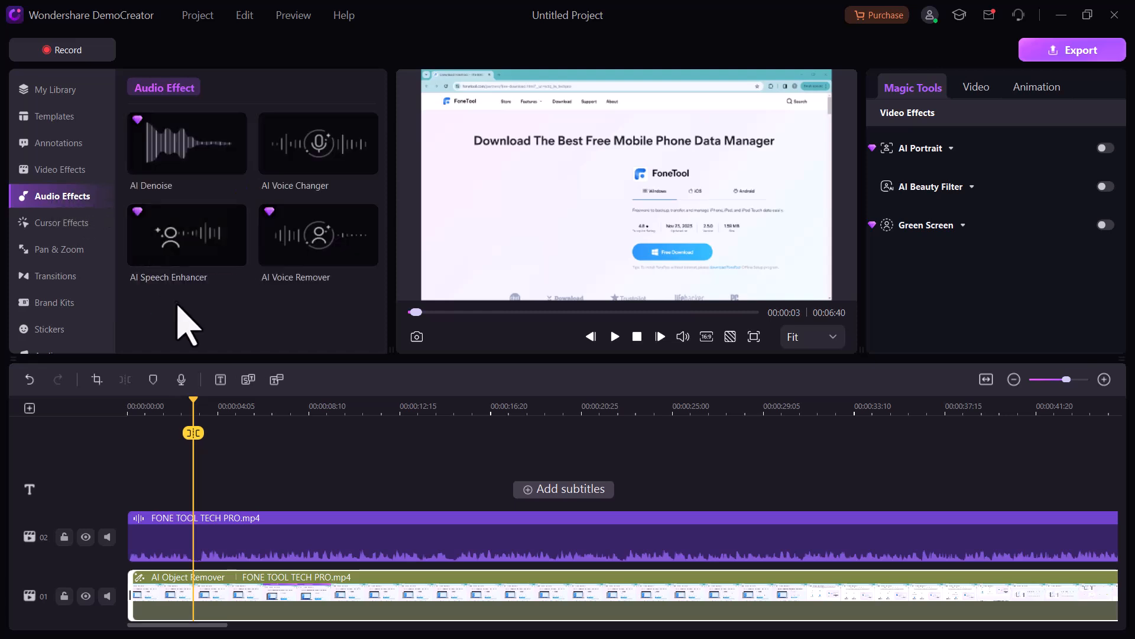
mouse_move(285, 181)
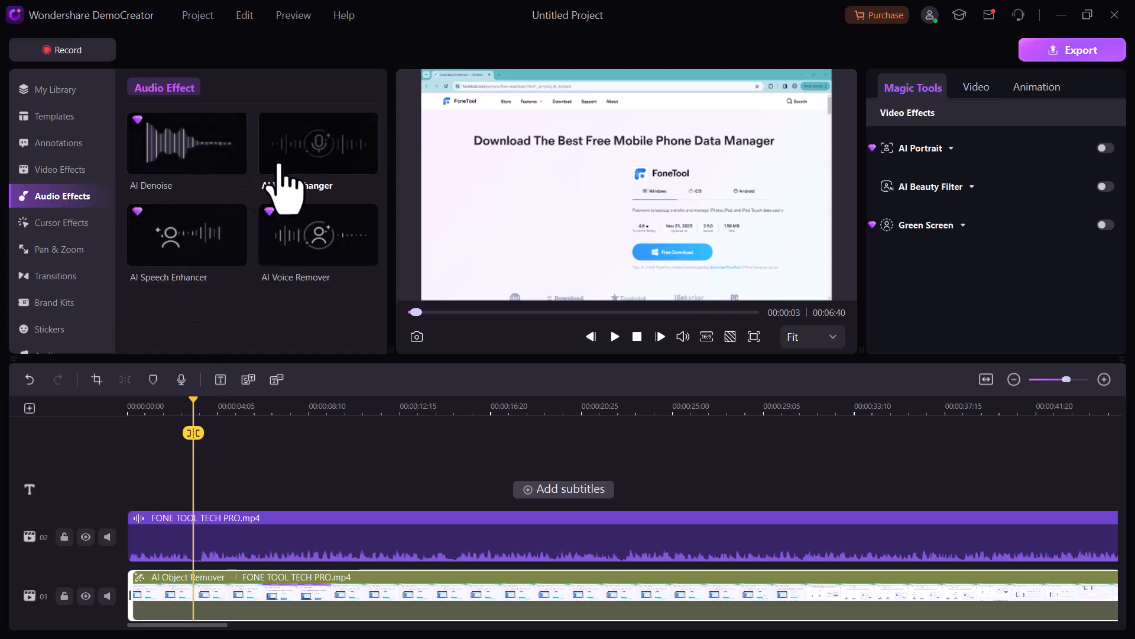
mouse_move(272, 225)
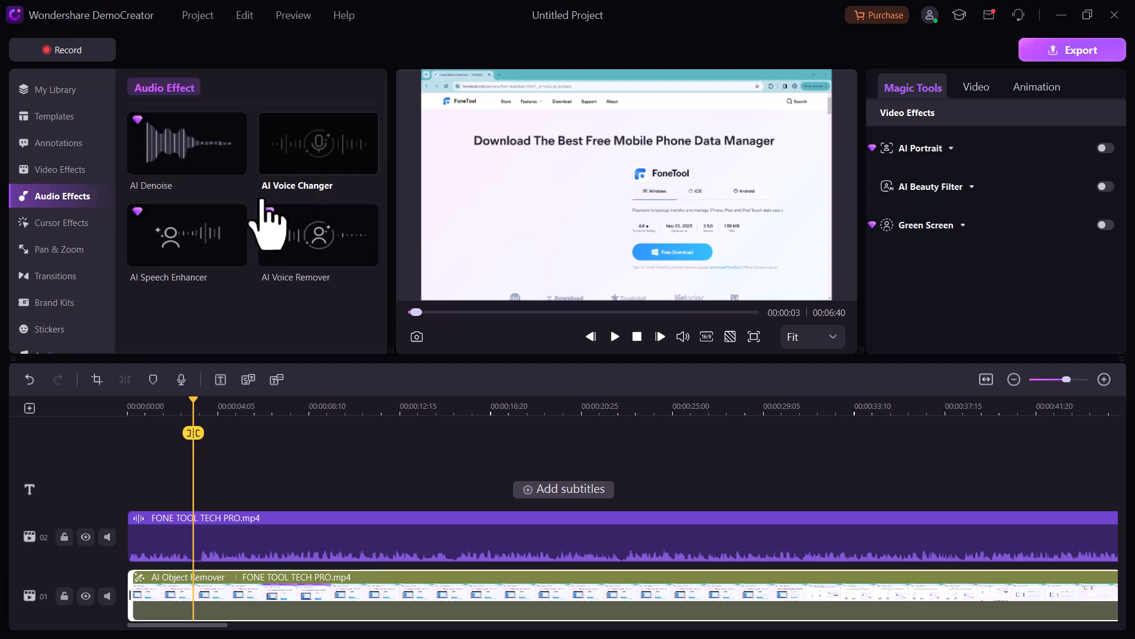
mouse_move(307, 283)
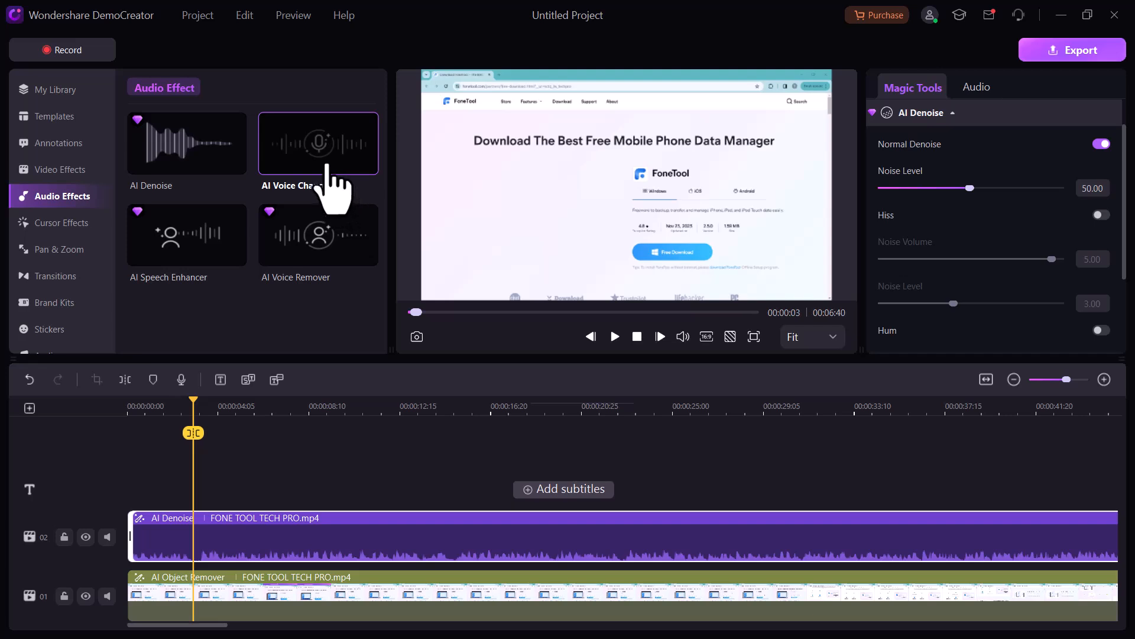
mouse_move(326, 153)
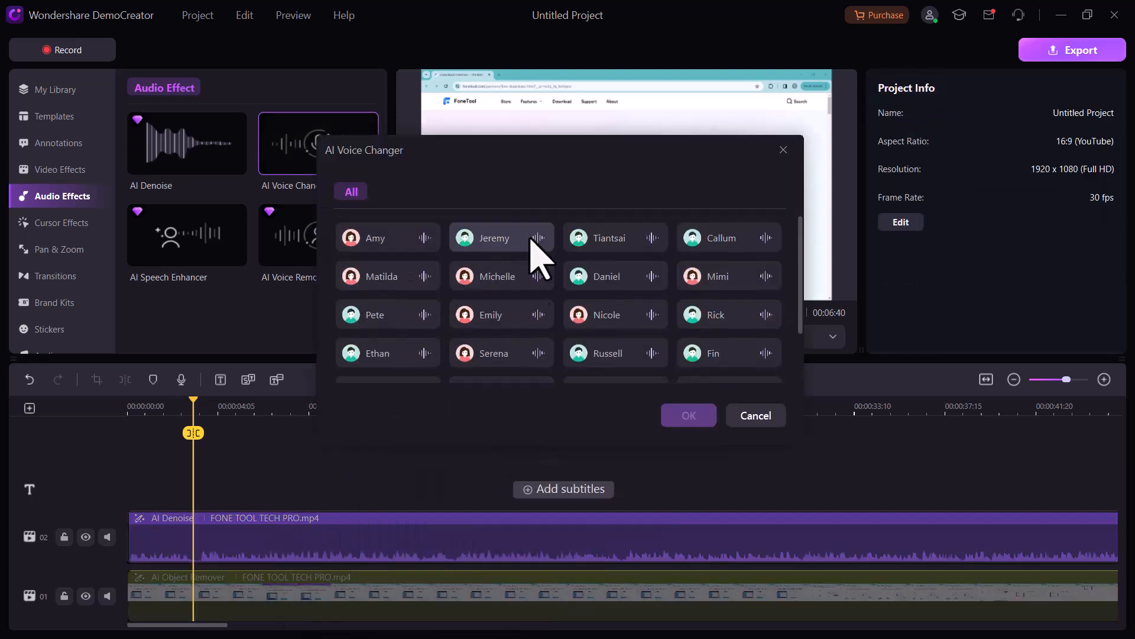
- Preview the Pete and Tiantsai voices, choose Jeremy and convert the narration
click(374, 313)
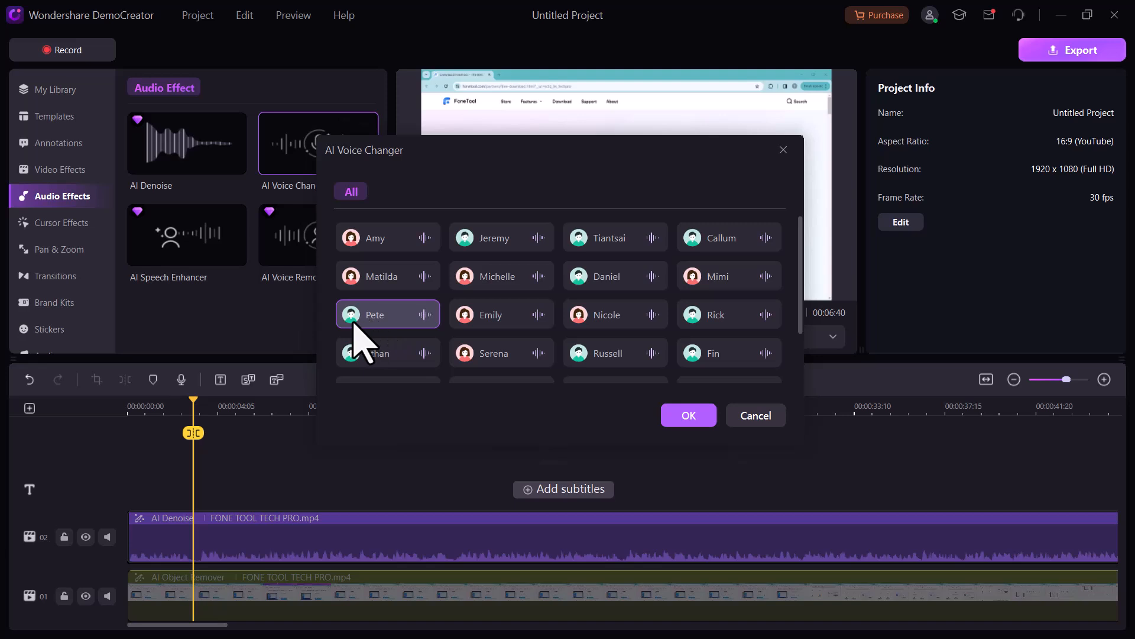
mouse_move(601, 355)
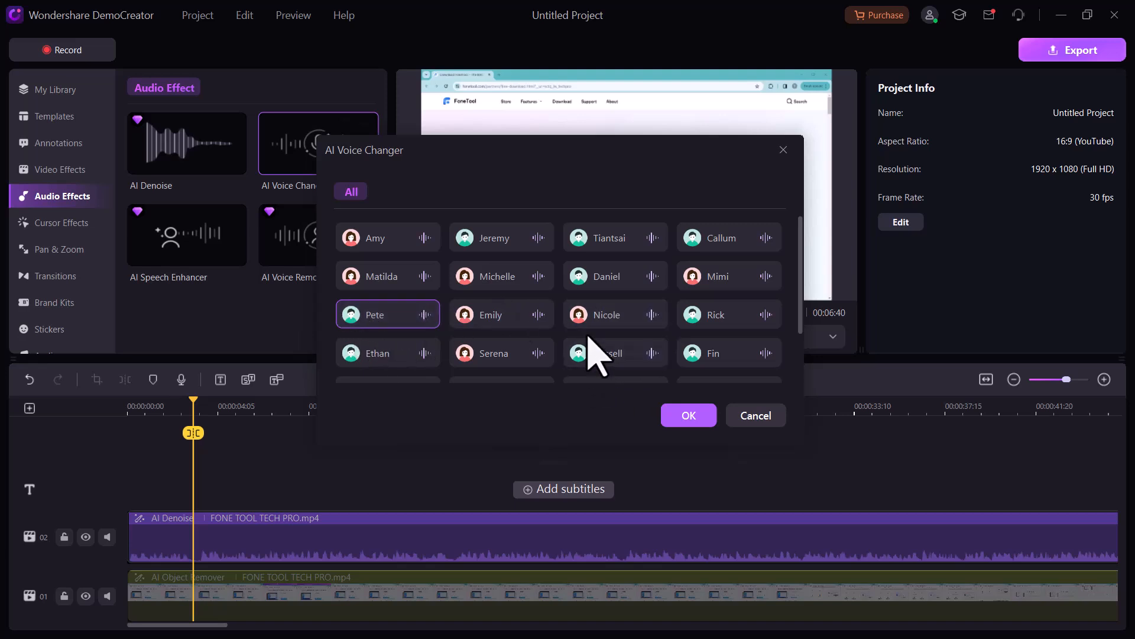
click(615, 237)
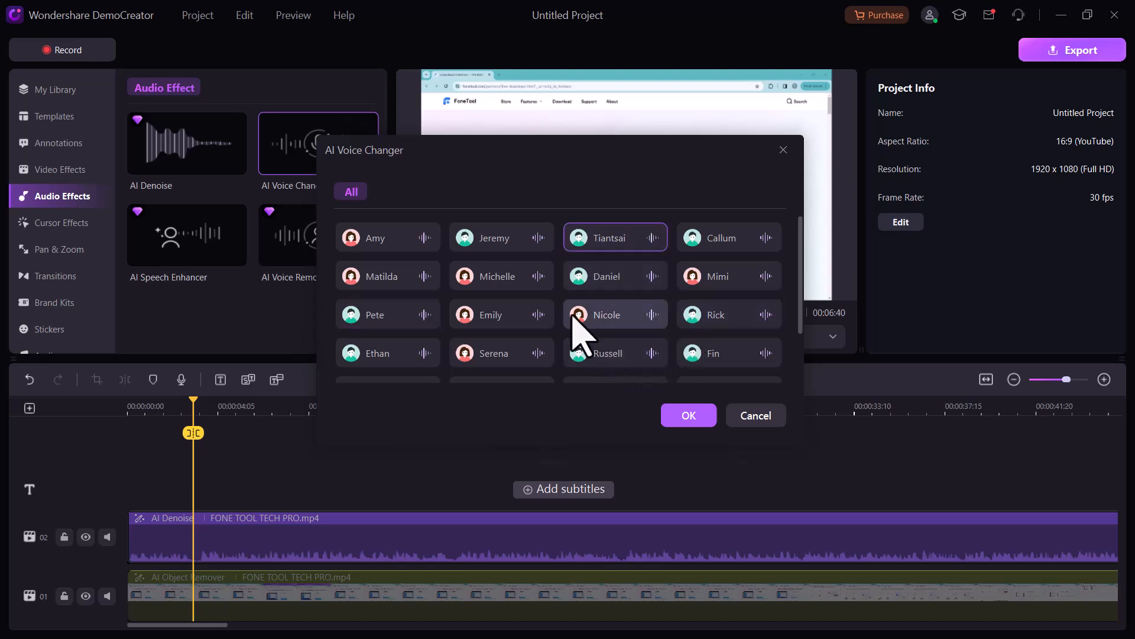
click(501, 236)
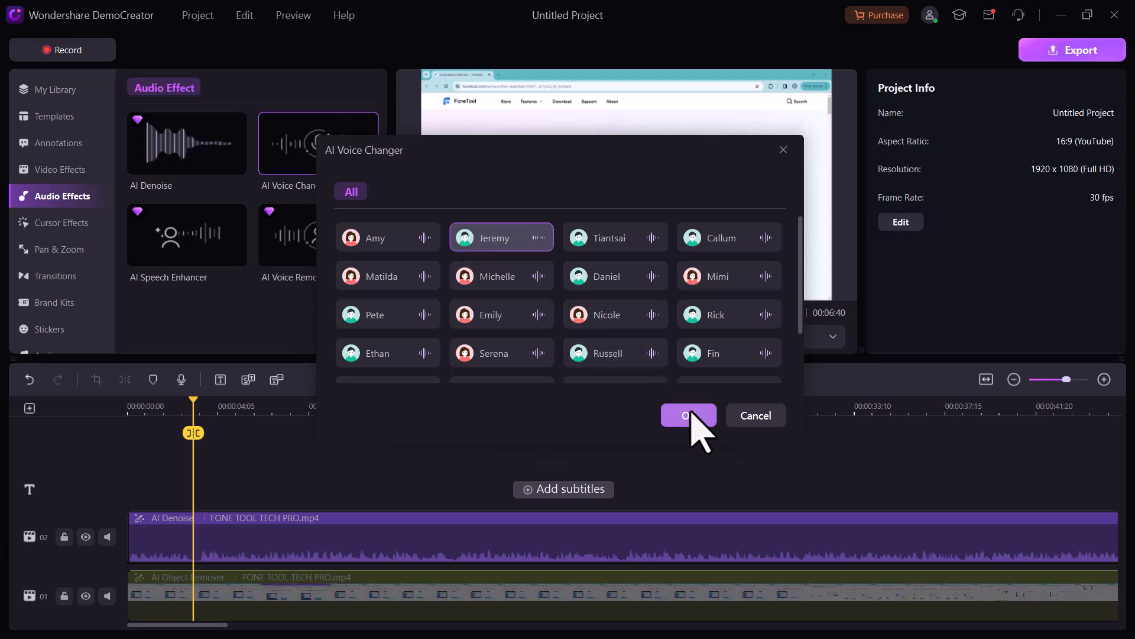
click(686, 415)
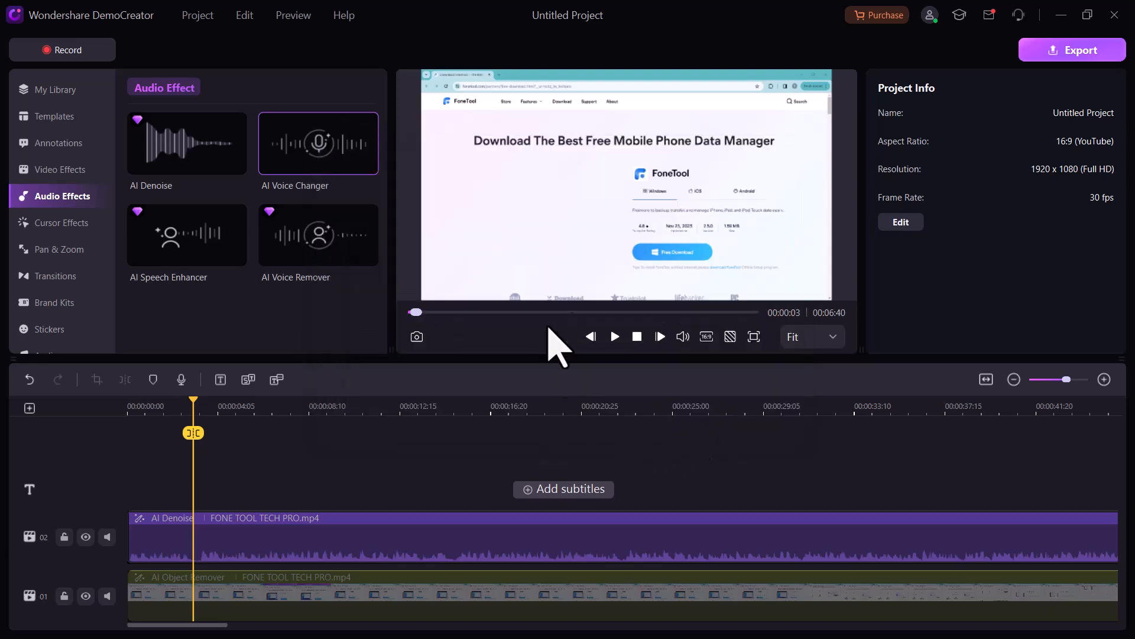
- Listen to the converted Jeremy audio and add VoiceChanger_Jeremy_.mp3 to track 3
click(318, 143)
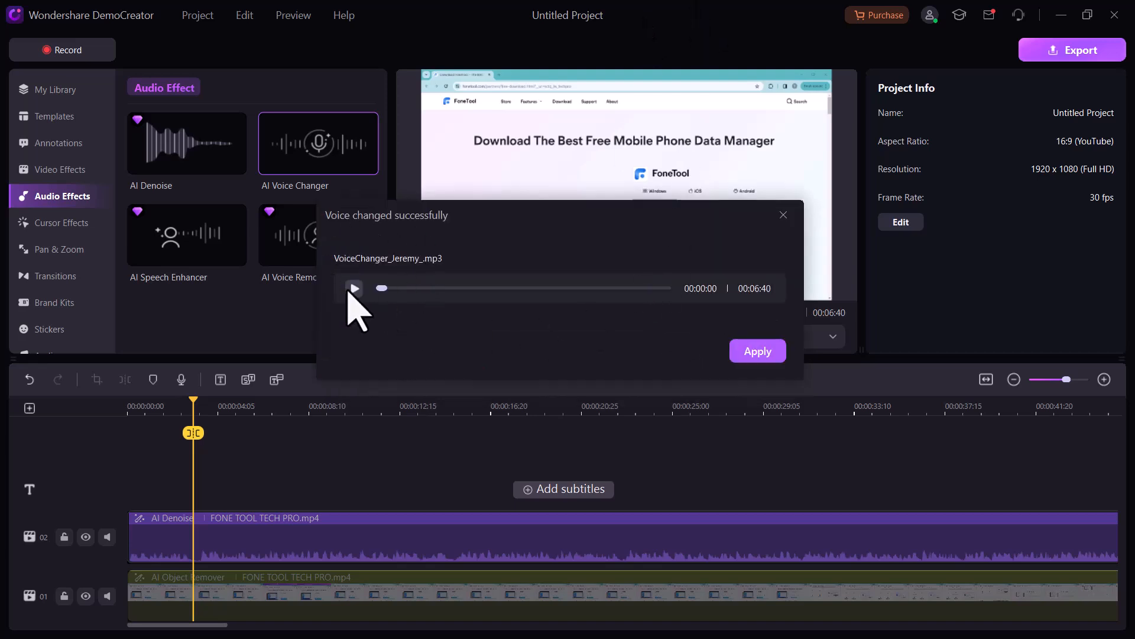
click(353, 287)
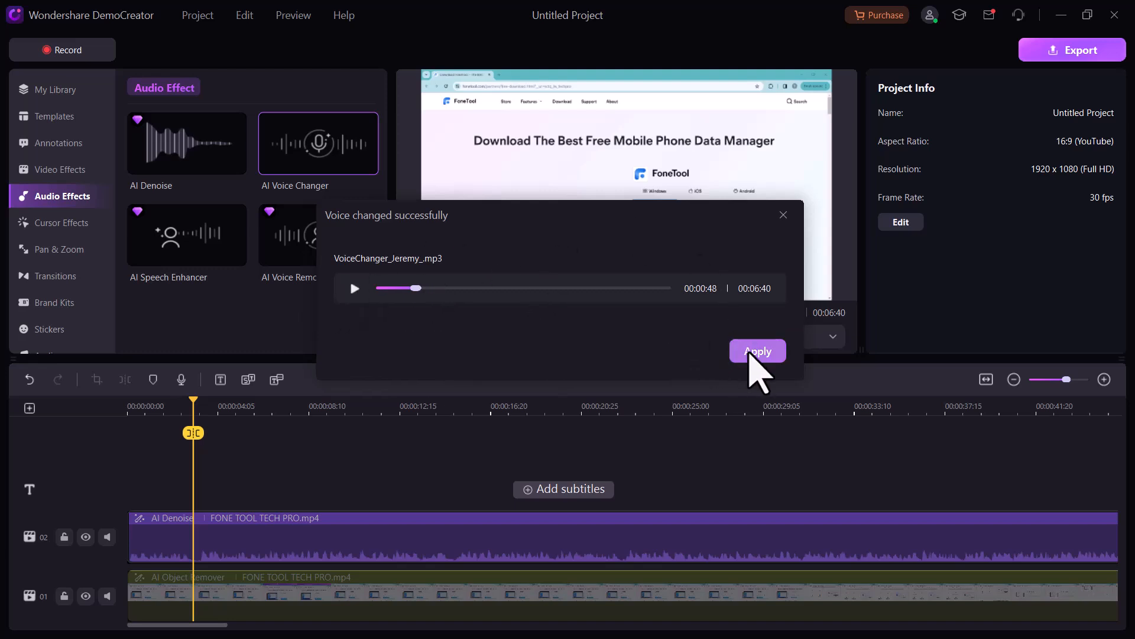
click(757, 350)
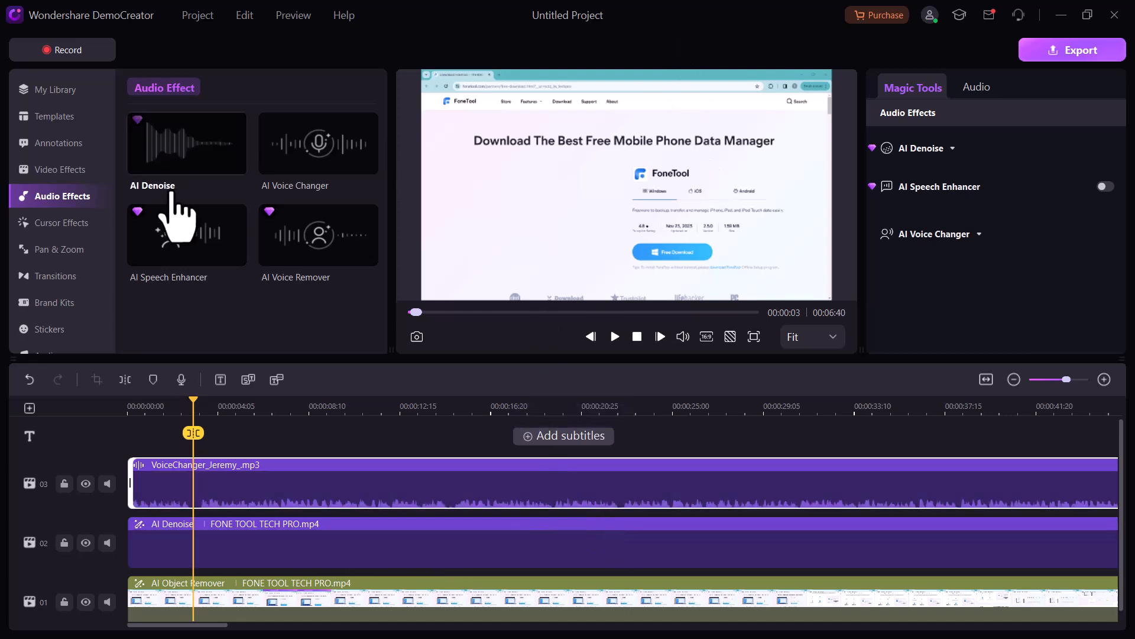
- Browse the Cursor Effects, Pan & Zoom and Transitions collections
click(60, 222)
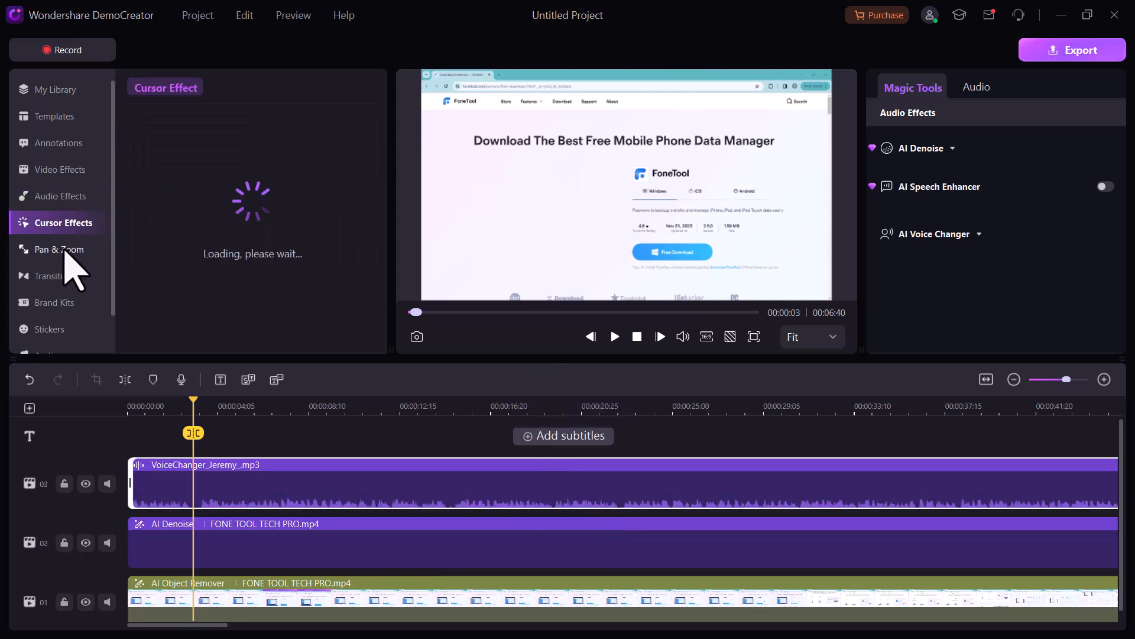
click(57, 222)
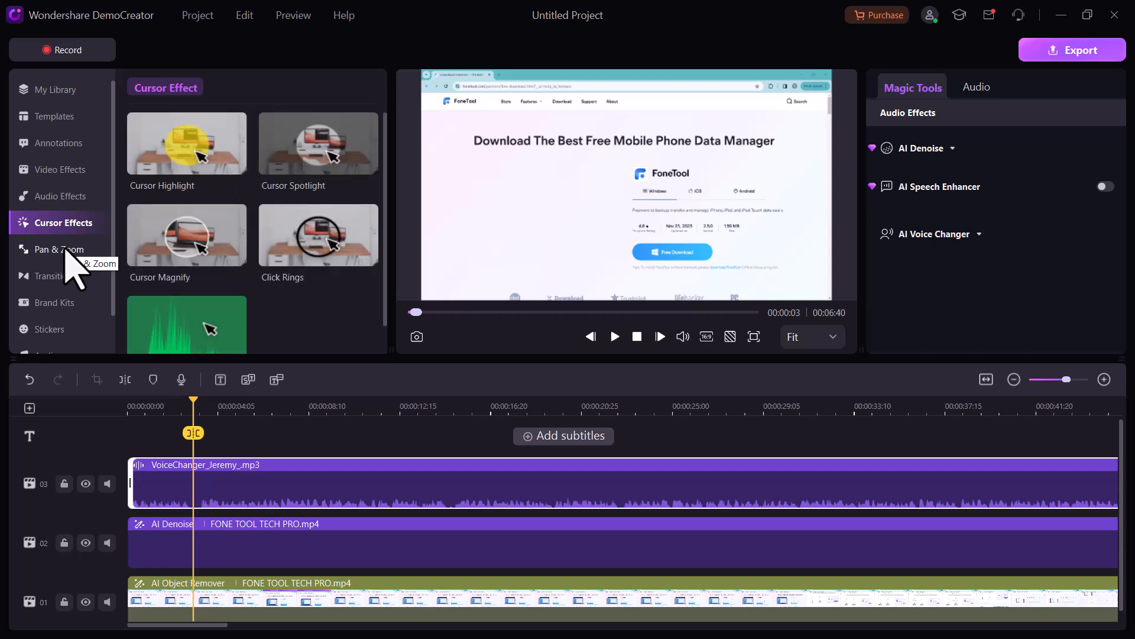
click(58, 250)
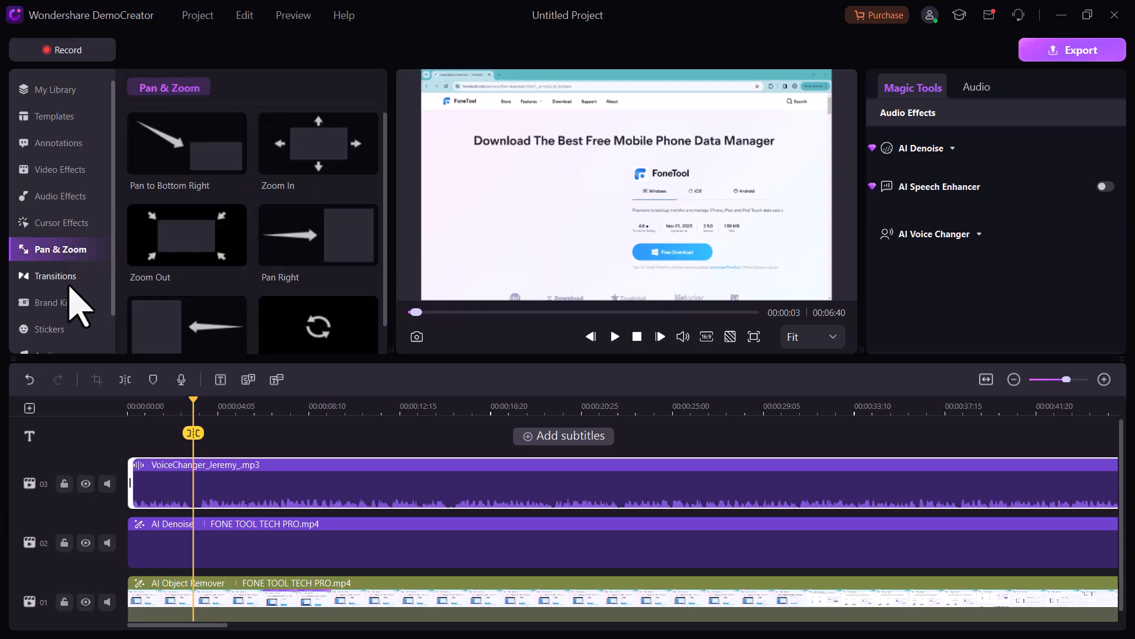
click(56, 276)
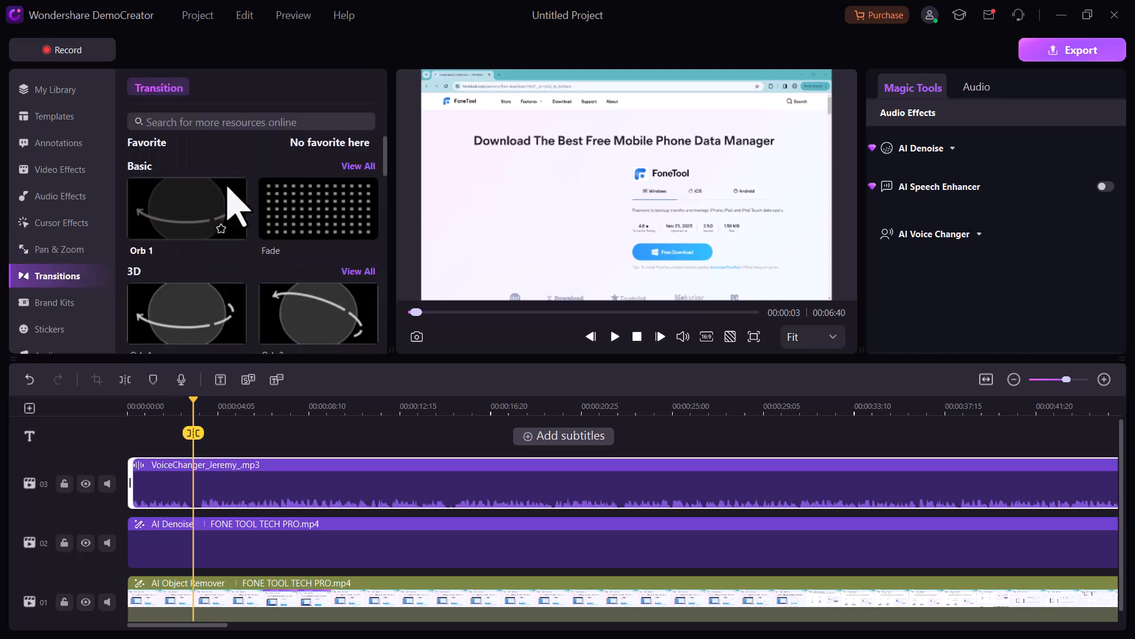
scroll(down, 3)
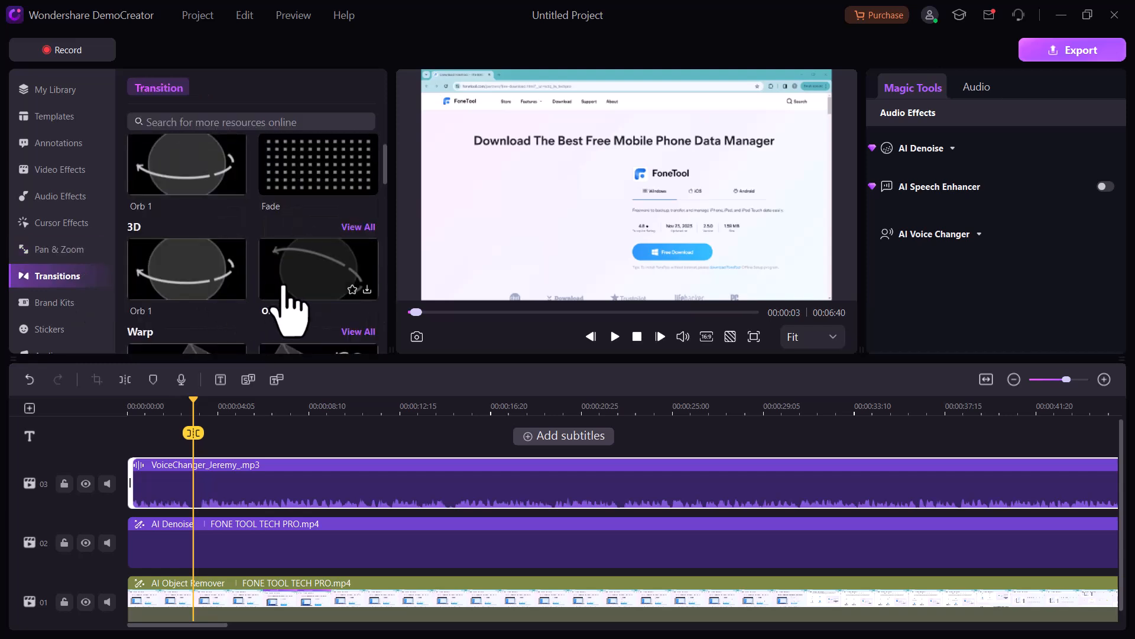
- Look through Brand Kits, then bring up the stock music and vlog Audios library
click(55, 301)
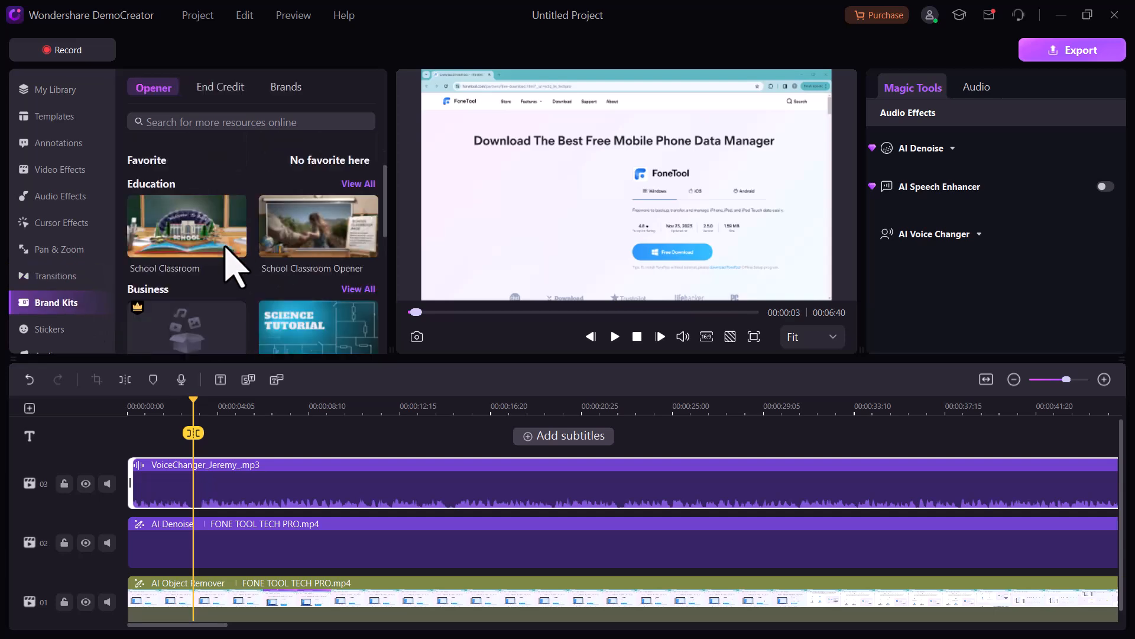
scroll(down, 3)
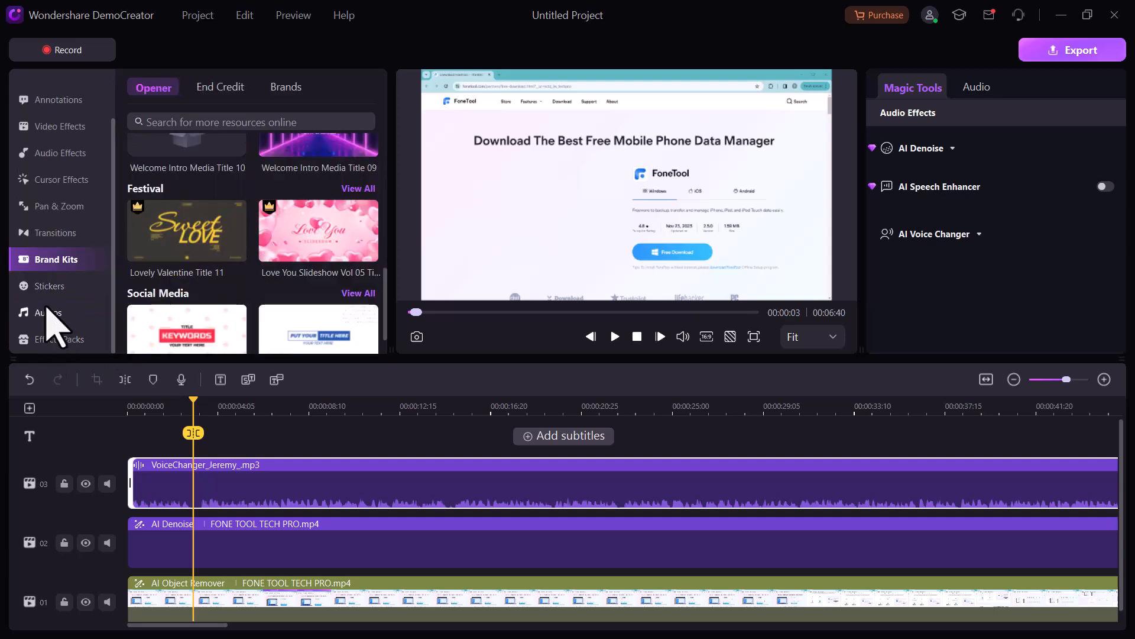
click(50, 312)
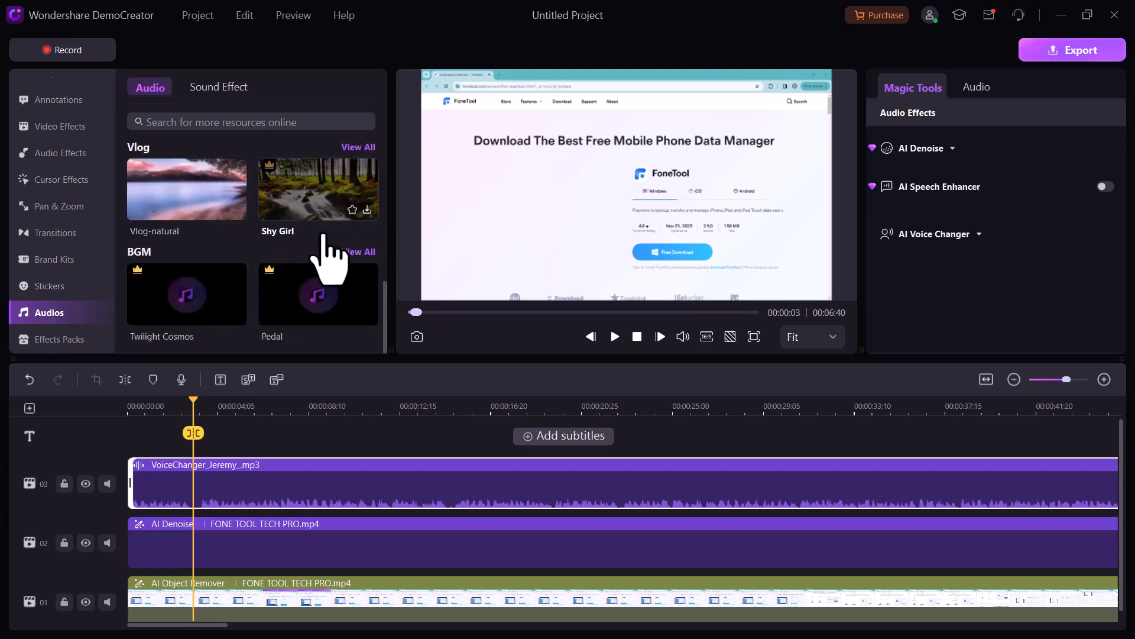
mouse_move(168, 167)
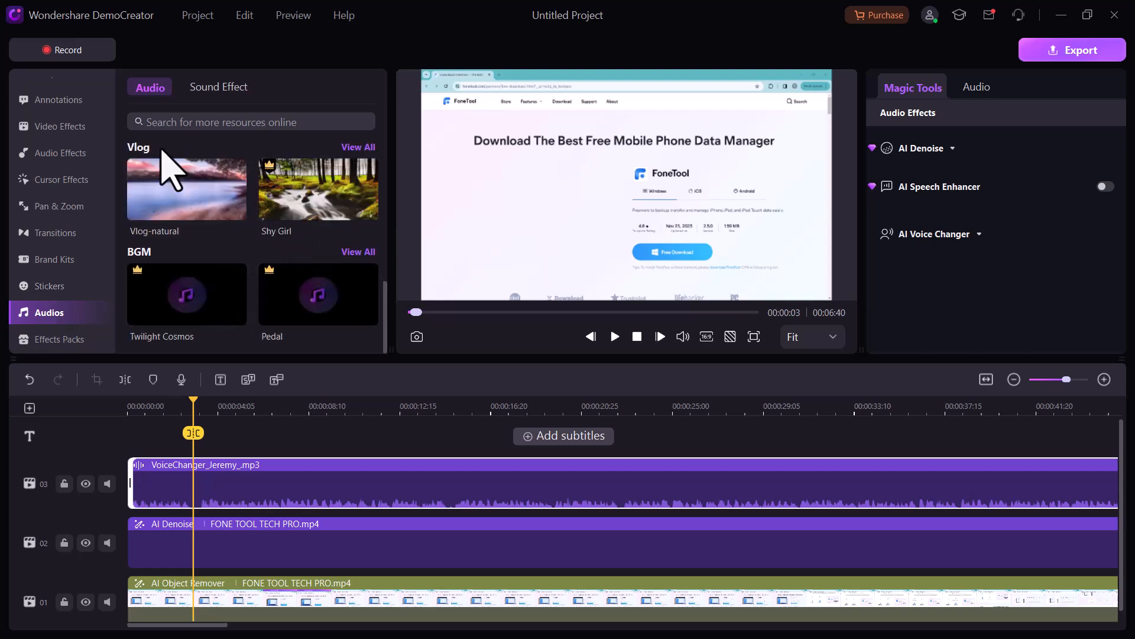
- Browse Video Effects with an AI Beauty Filter preview, then return to My Library
click(63, 127)
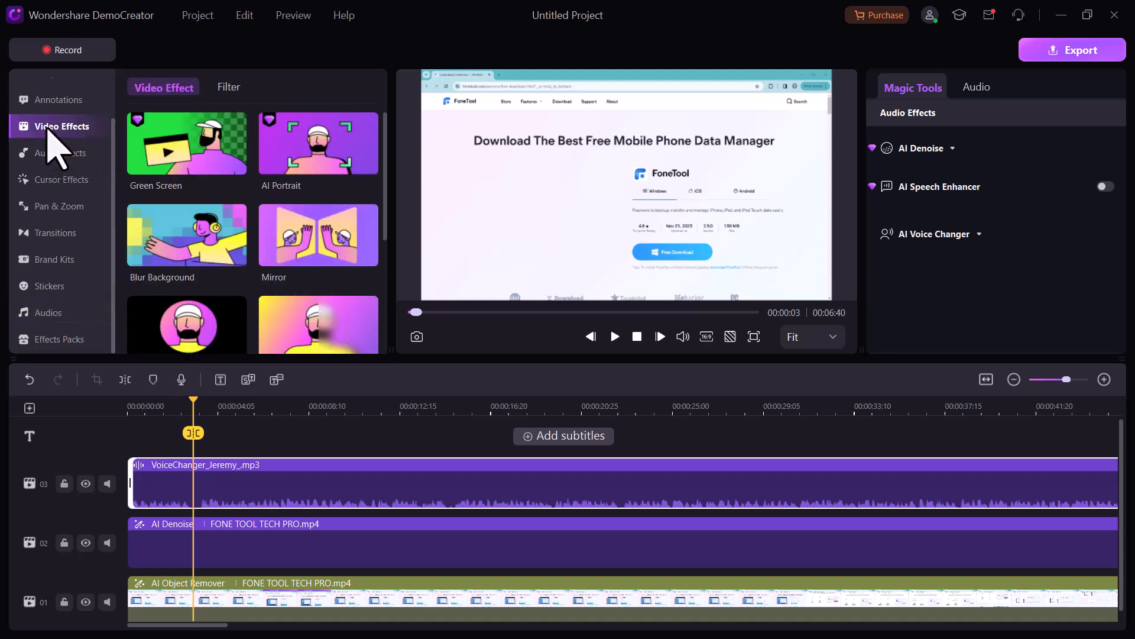
mouse_move(345, 257)
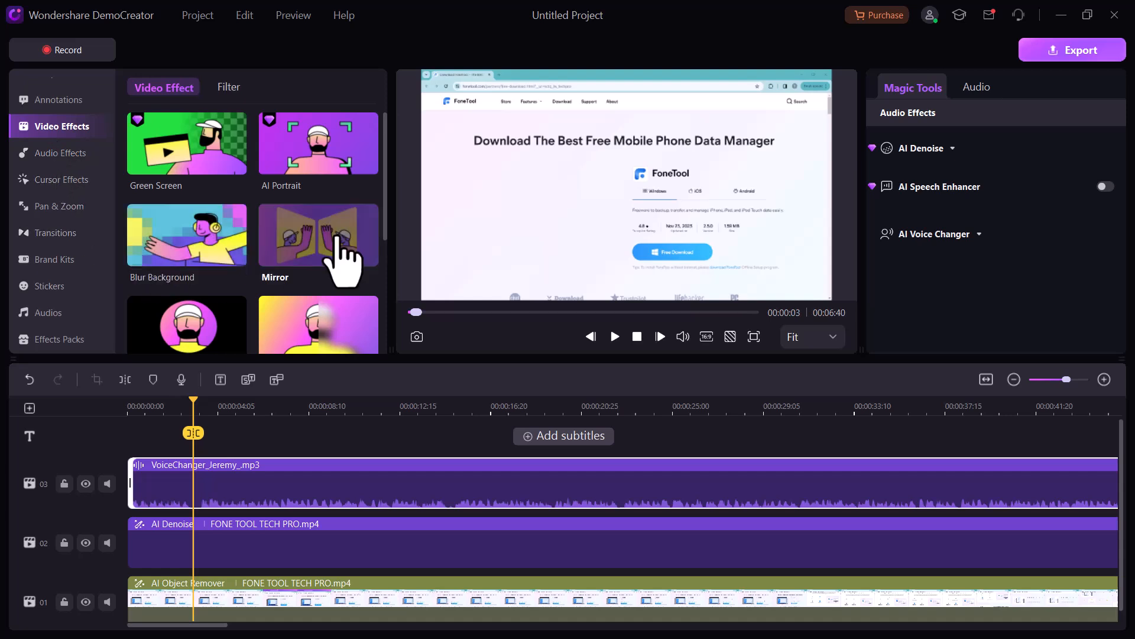
mouse_move(318, 297)
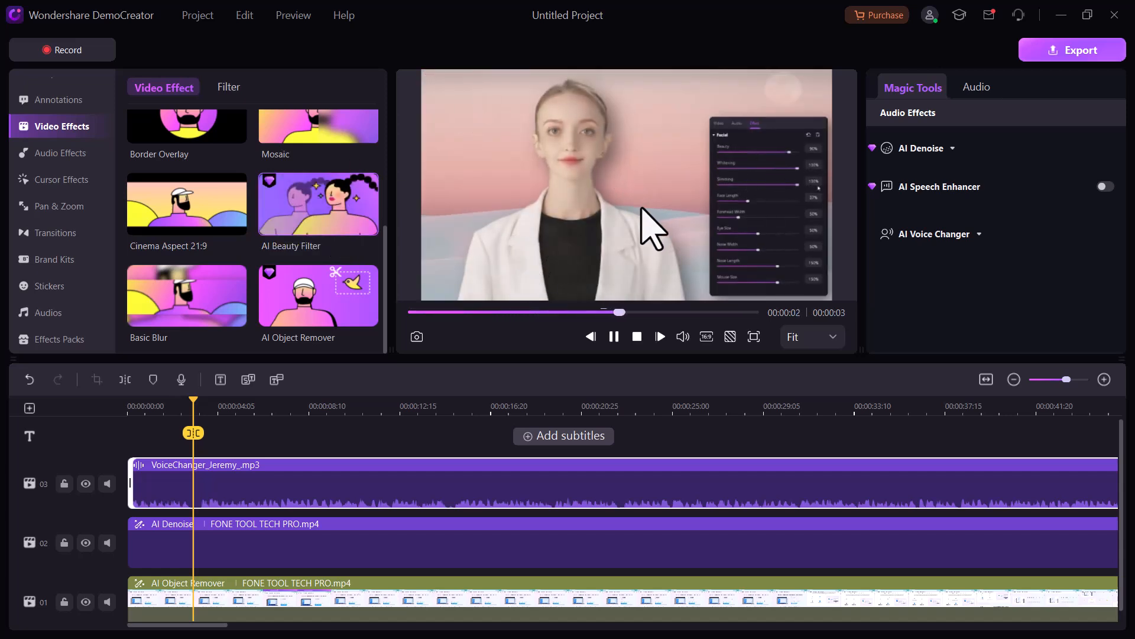
click(613, 336)
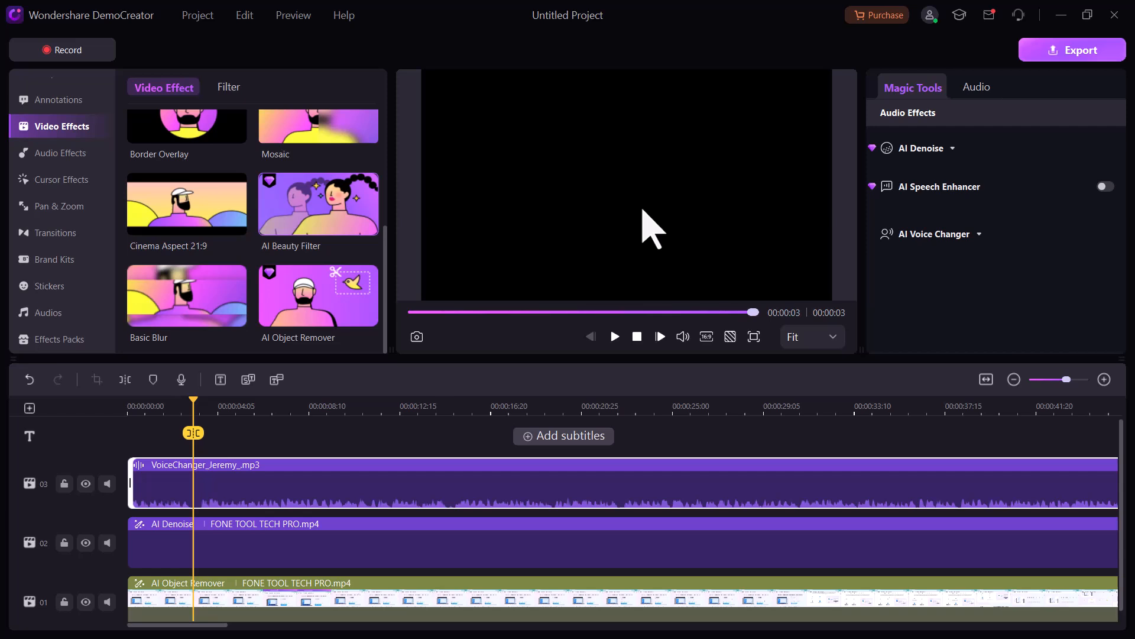
mouse_move(623, 61)
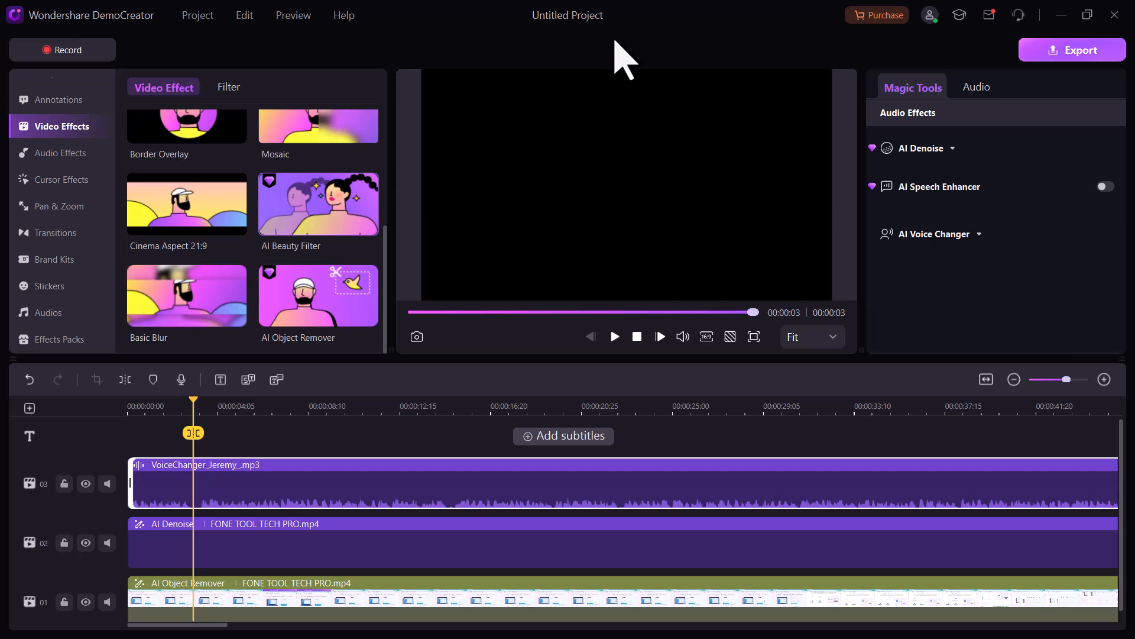
mouse_move(86, 115)
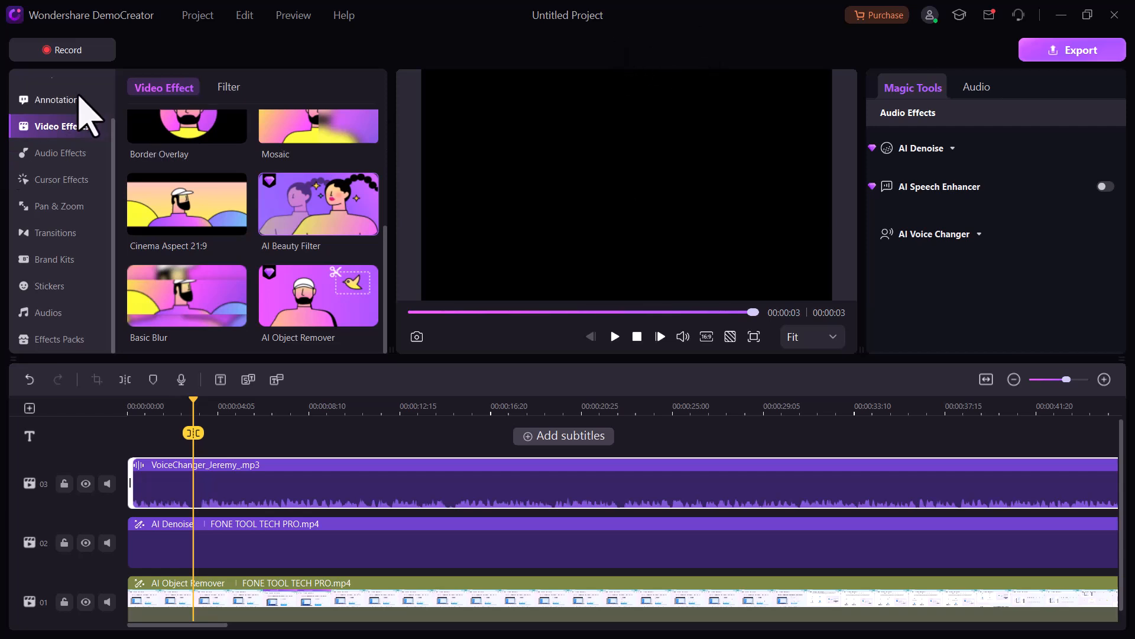
click(58, 89)
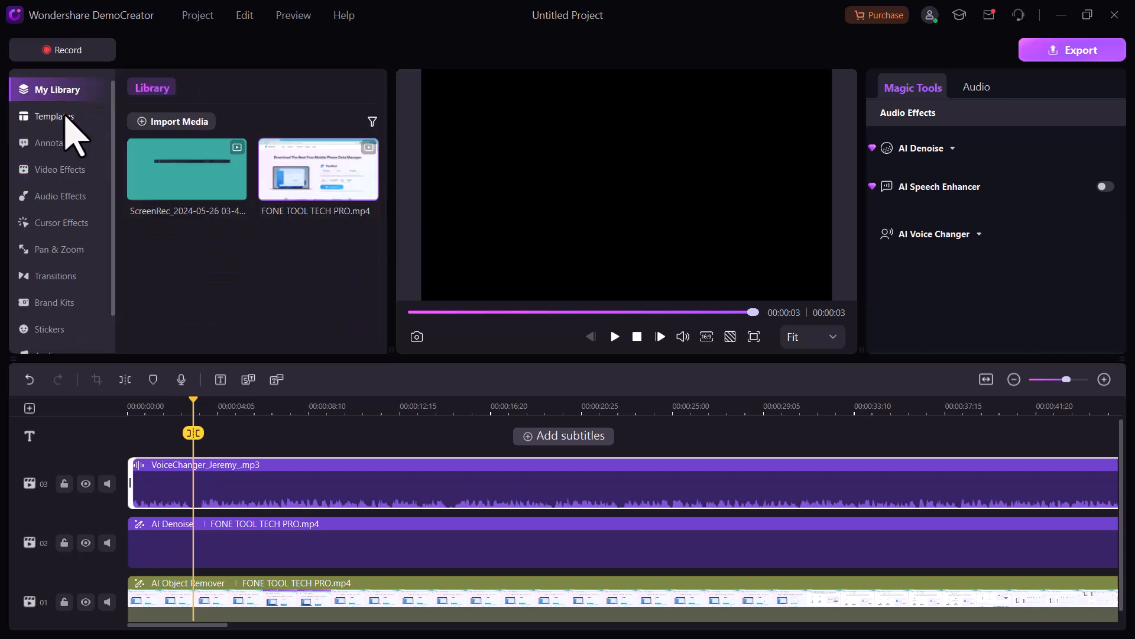